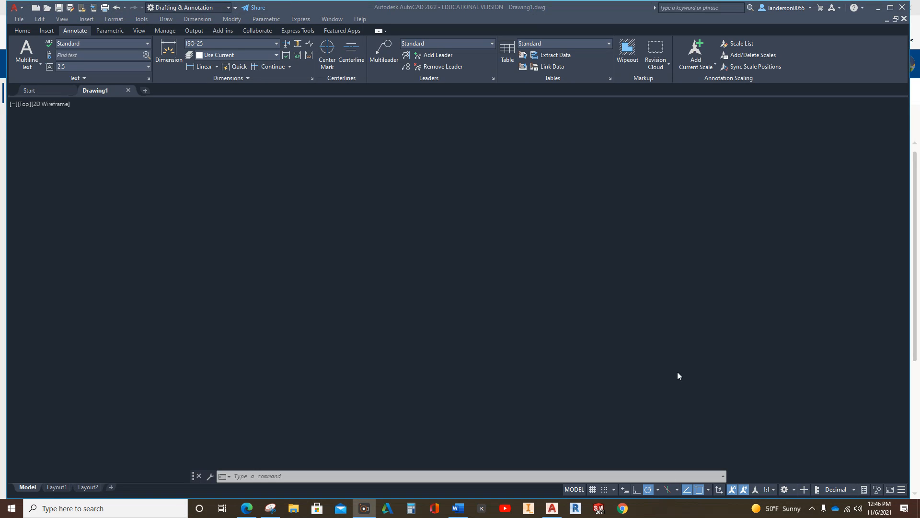
mouse_move(651, 98)
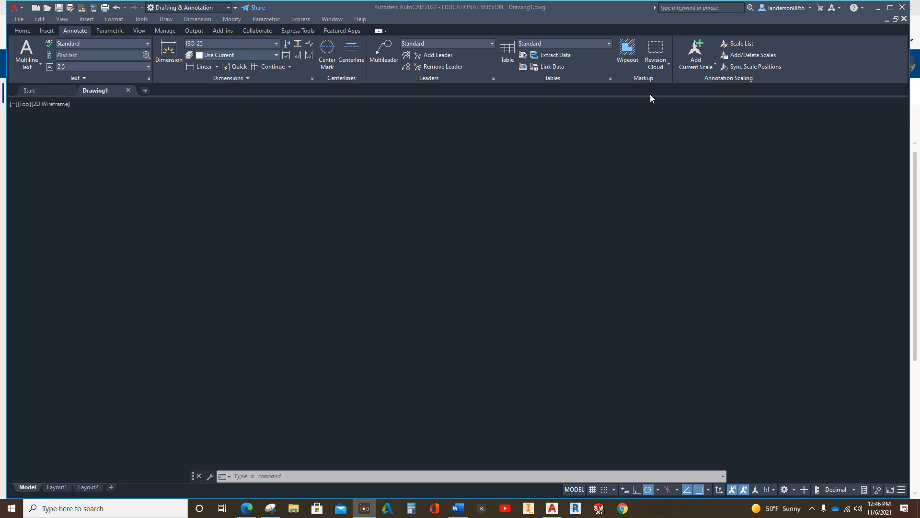
mouse_move(617, 196)
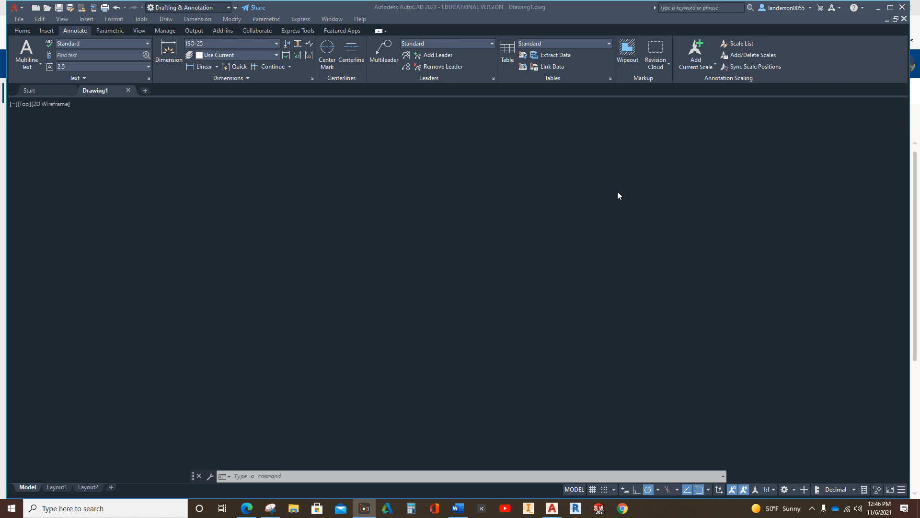
mouse_move(613, 210)
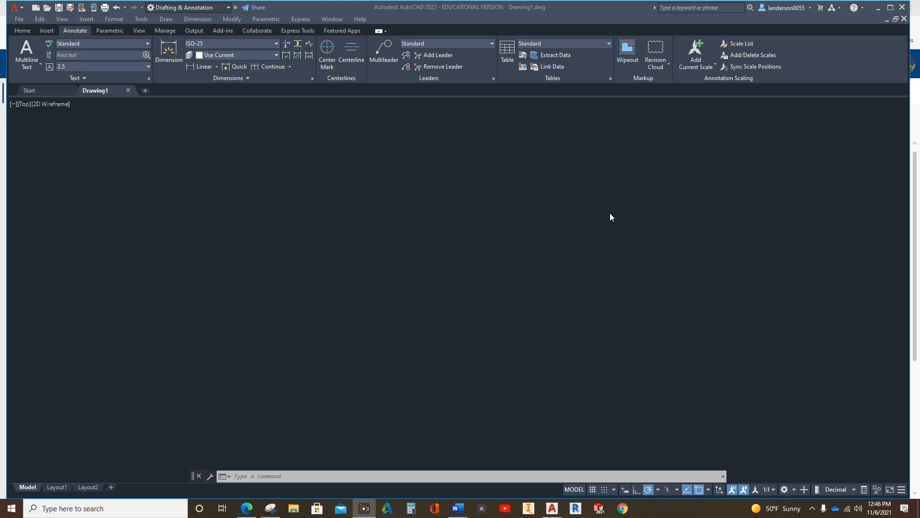
mouse_move(612, 216)
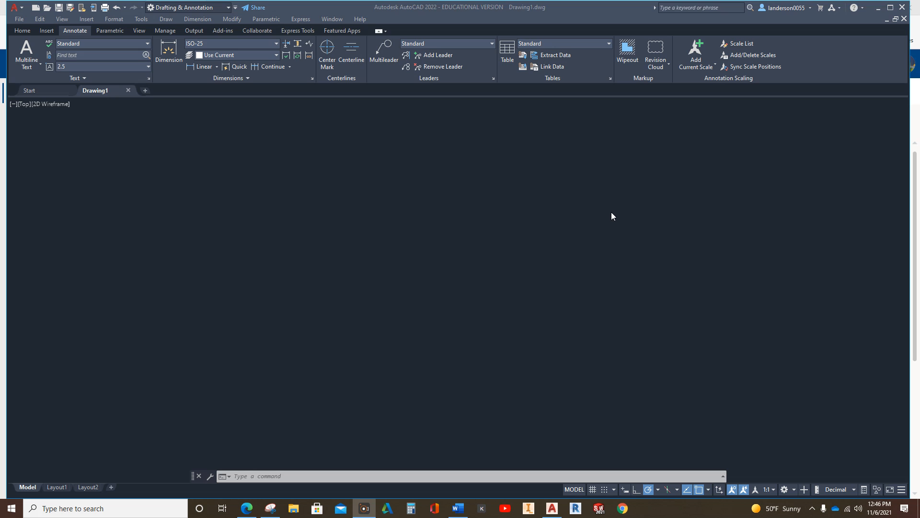
mouse_move(482, 245)
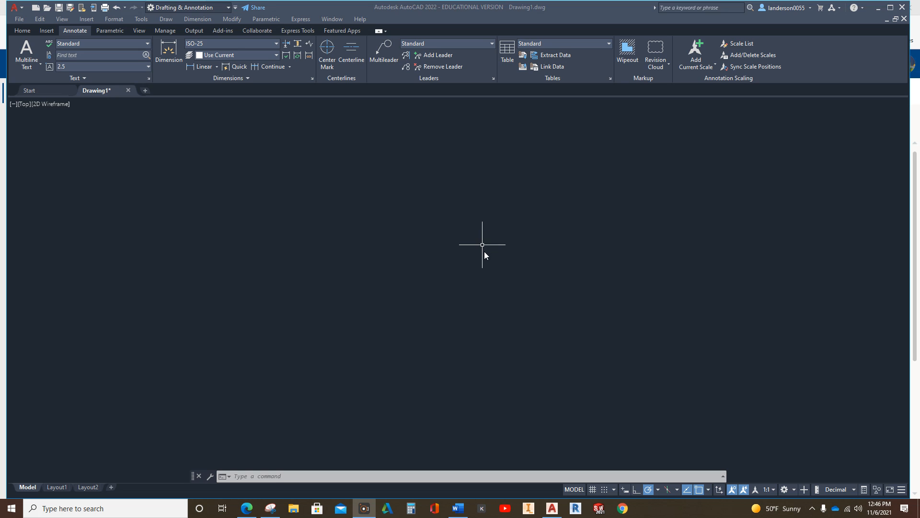
mouse_move(604, 498)
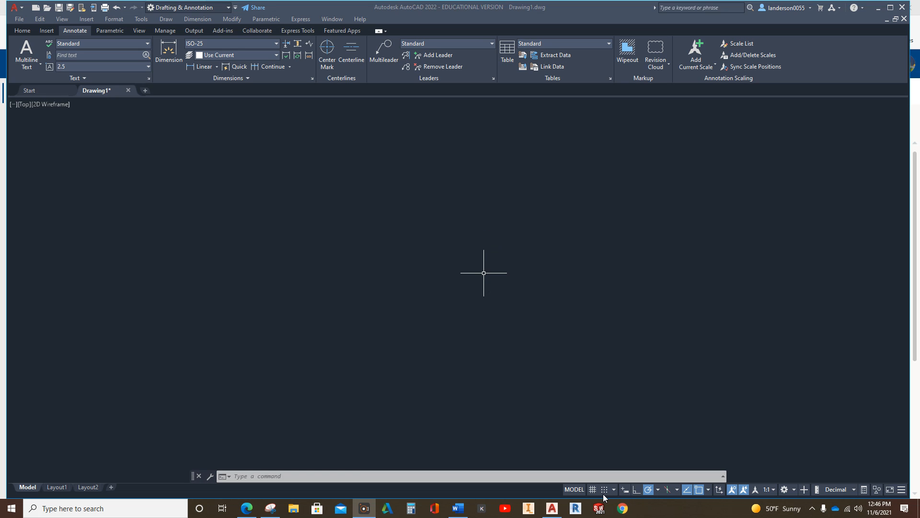
Step: Turn on grid display, switch to the Home tab, and view the layer list
click(592, 489)
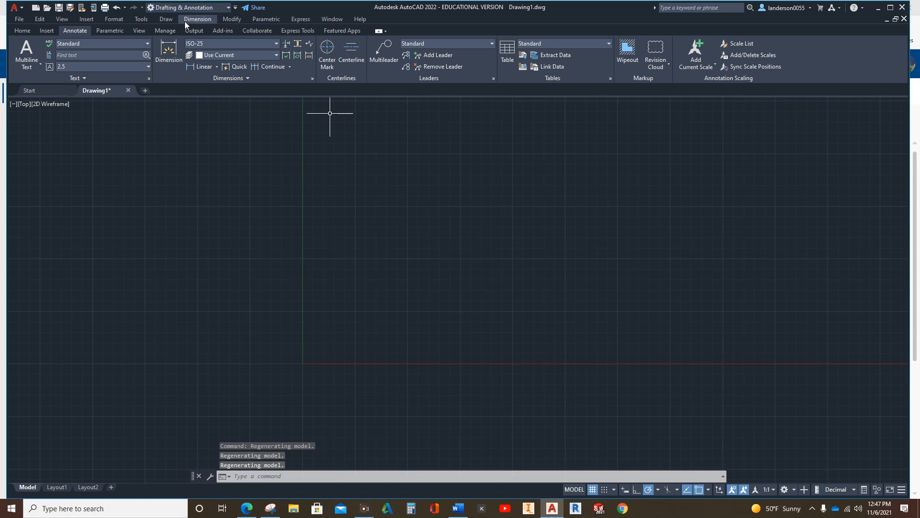
click(22, 31)
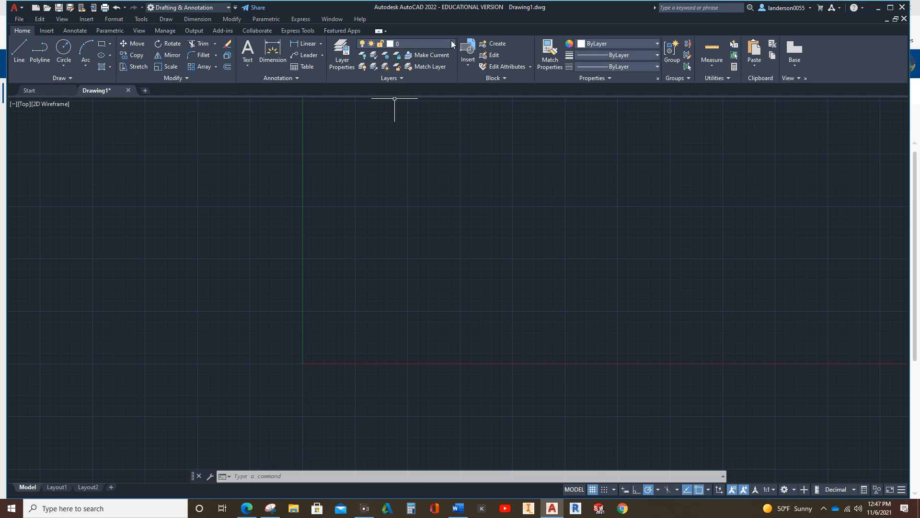
click(452, 44)
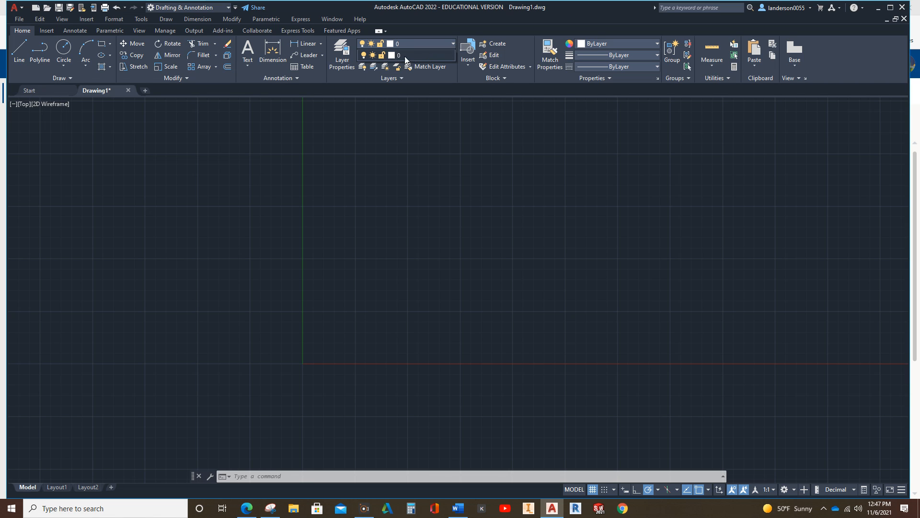
mouse_move(446, 61)
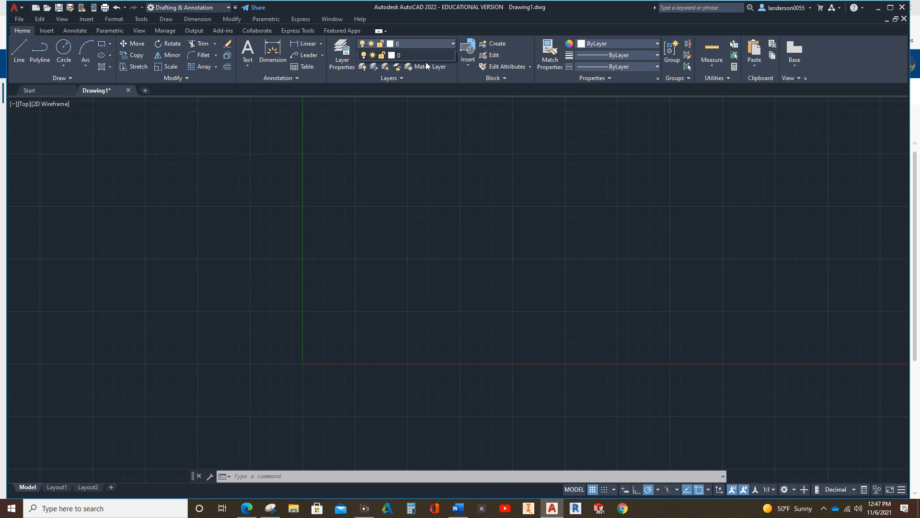
mouse_move(430, 52)
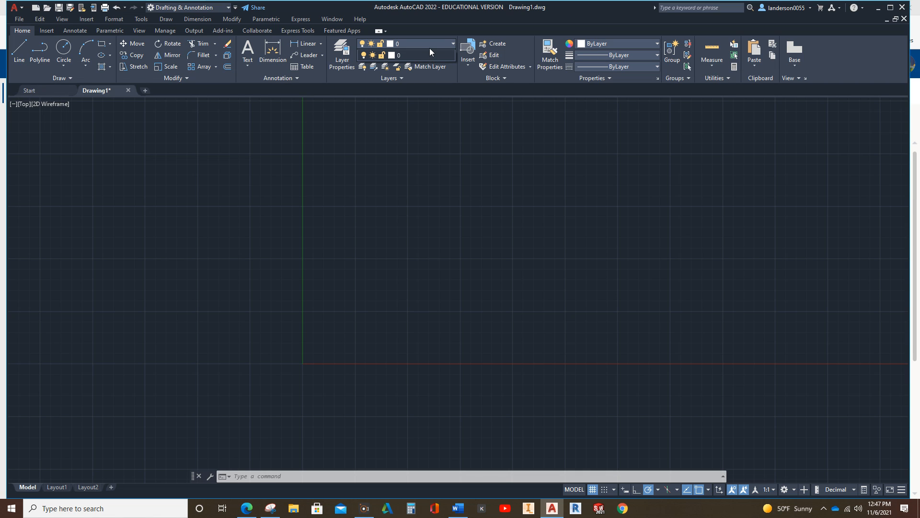
mouse_move(431, 48)
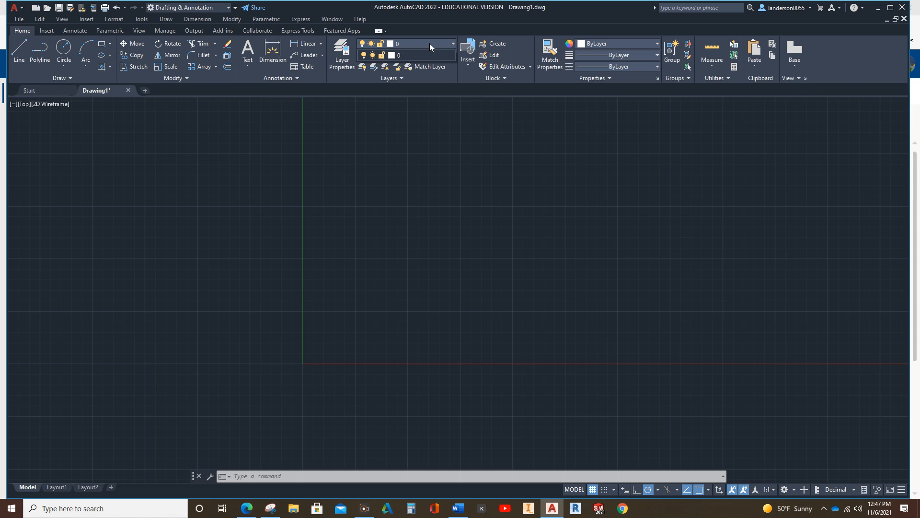
mouse_move(426, 50)
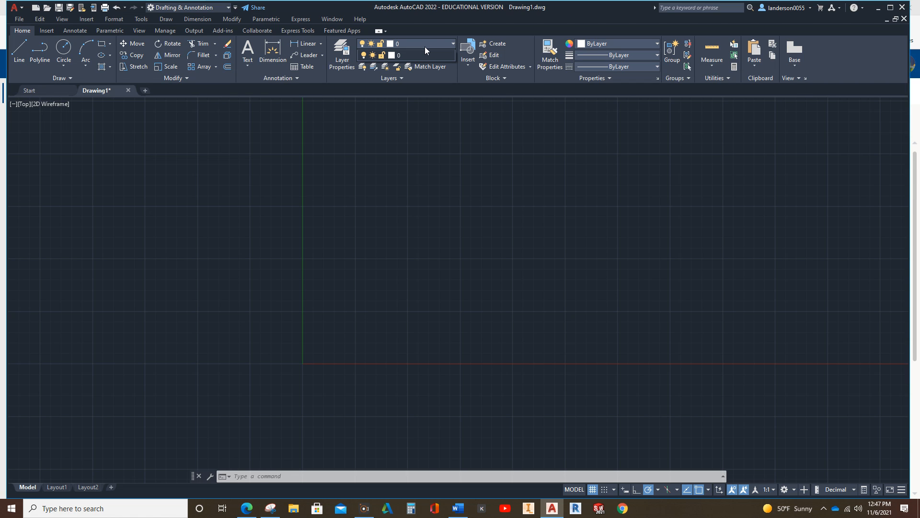
mouse_move(426, 48)
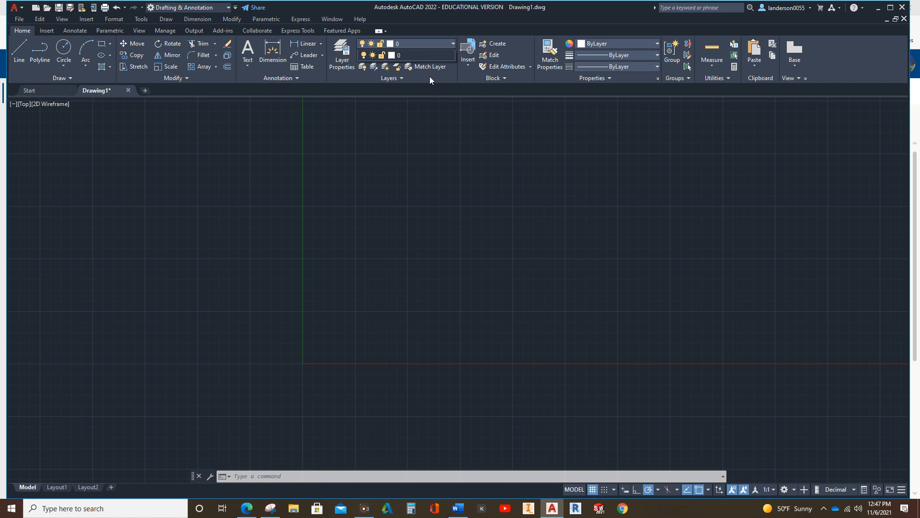
mouse_move(340, 62)
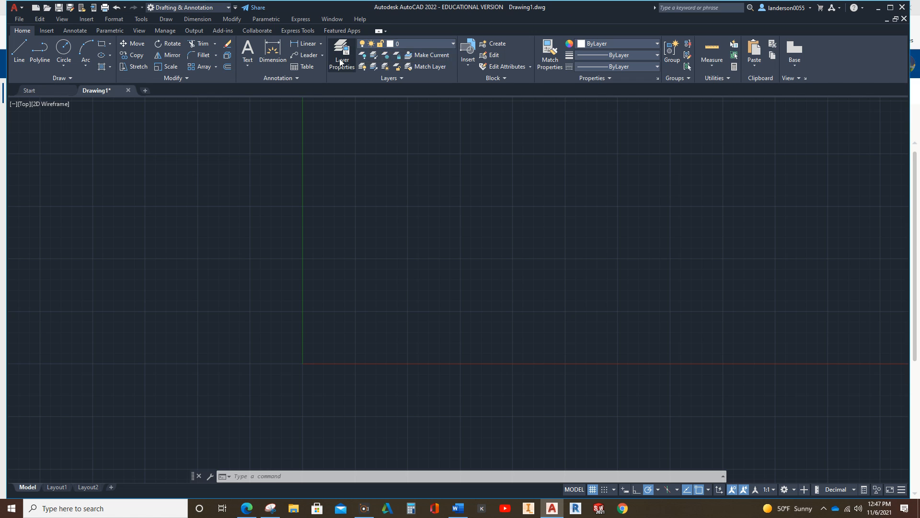
Step: Add a new layer in Layer Properties and rename it CENTER
click(340, 55)
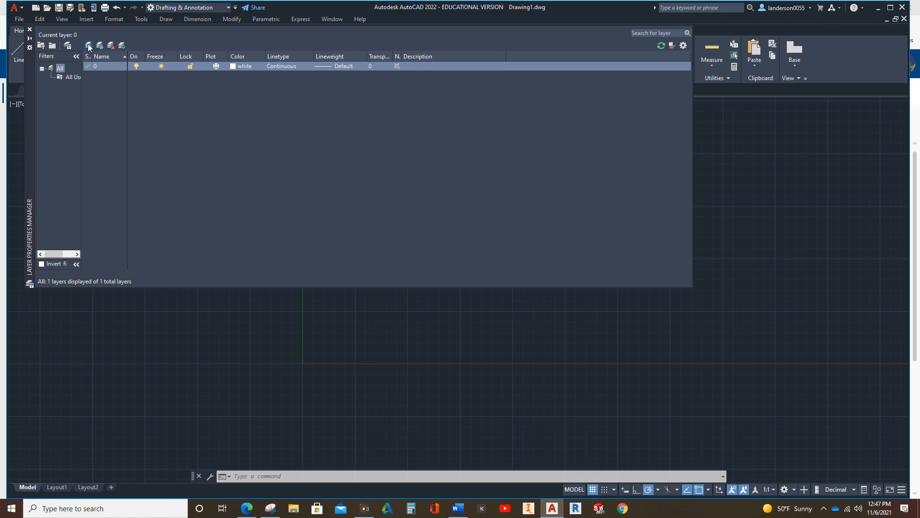
mouse_move(89, 49)
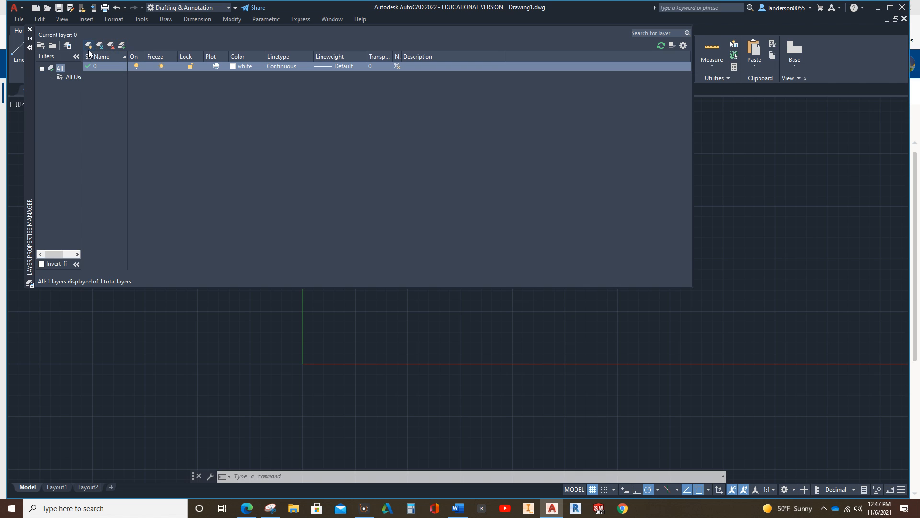
click(86, 45)
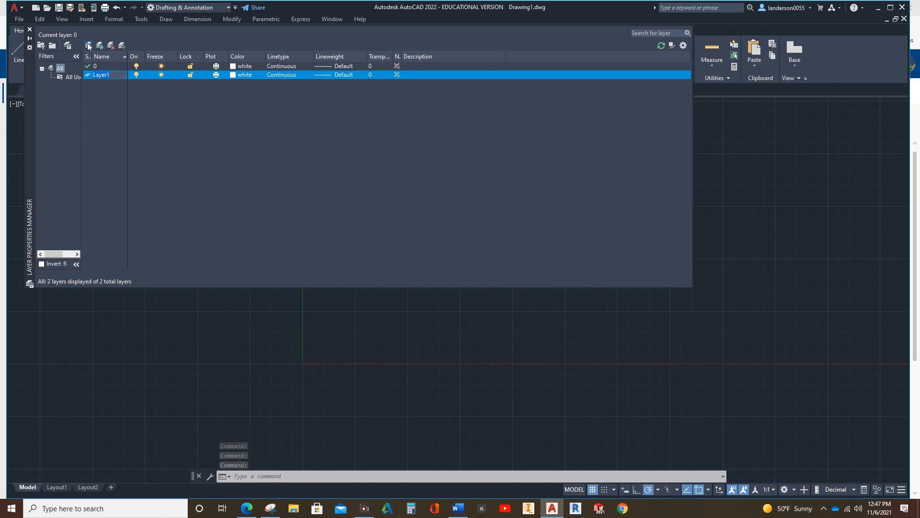
double_click(99, 75)
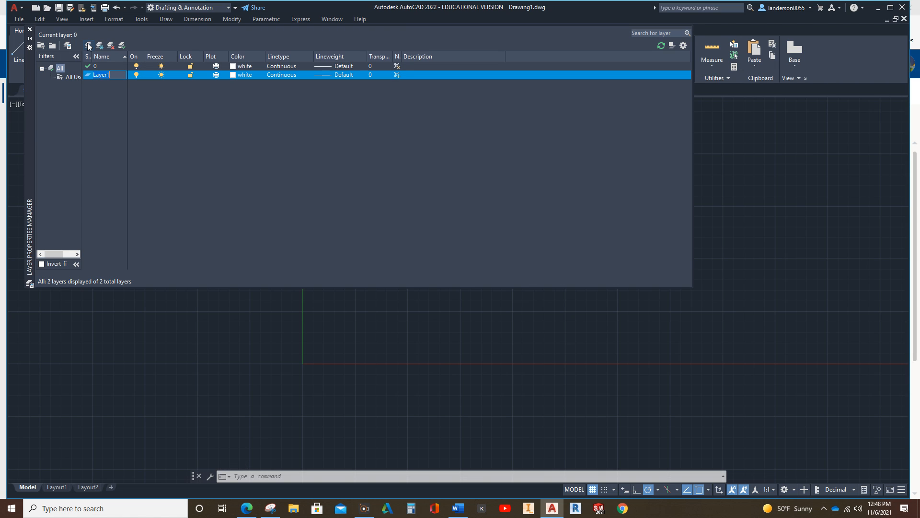
text(CENTER)
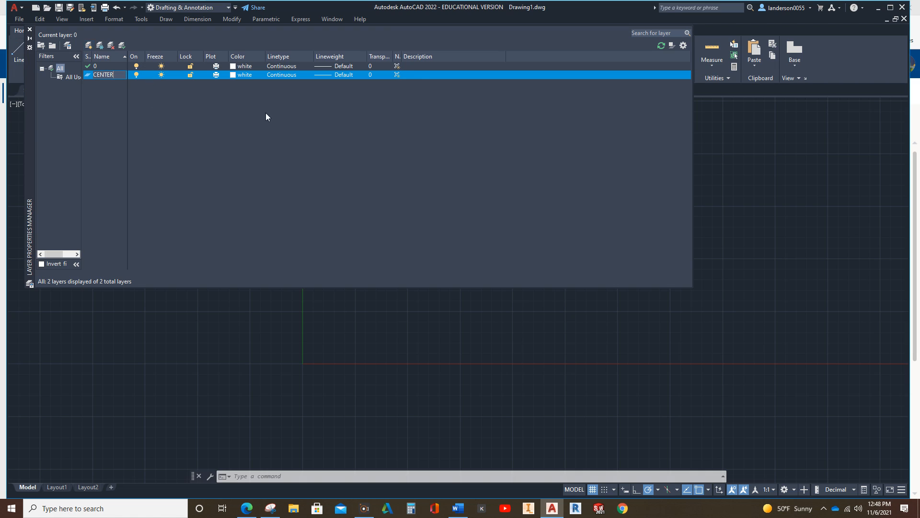
mouse_move(279, 86)
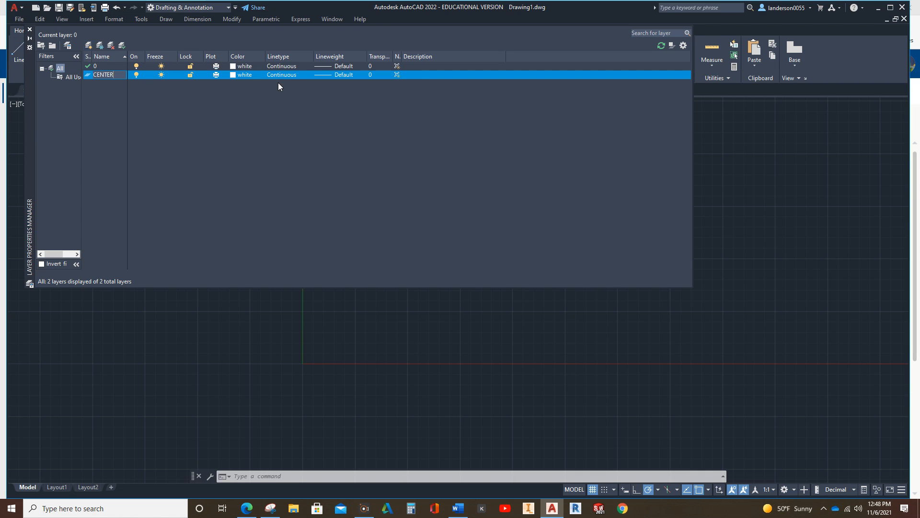
mouse_move(293, 78)
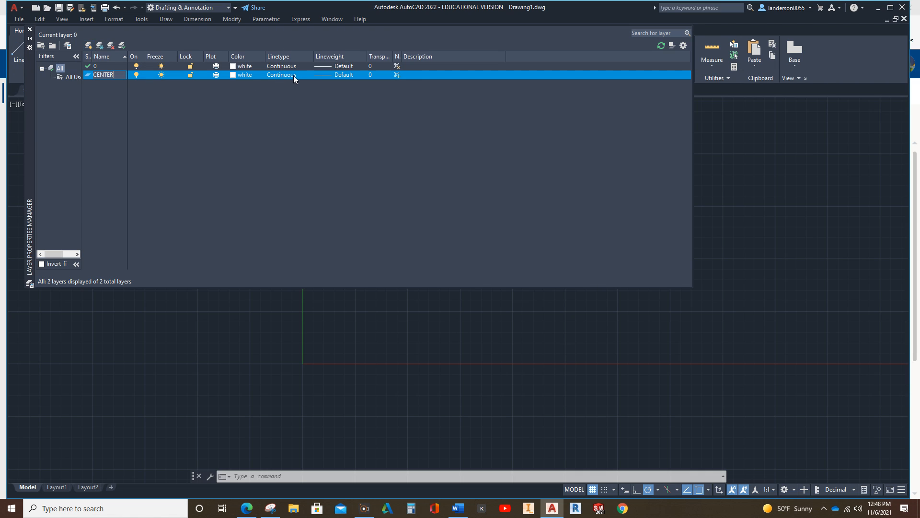
Step: Load the CENTER linetype from acadiso.lin and assign it to the CENTER layer
click(282, 75)
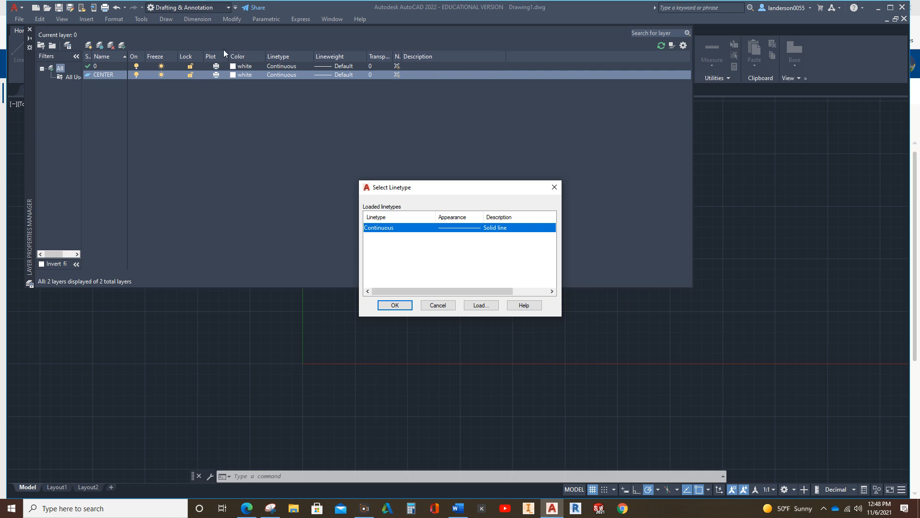
mouse_move(106, 67)
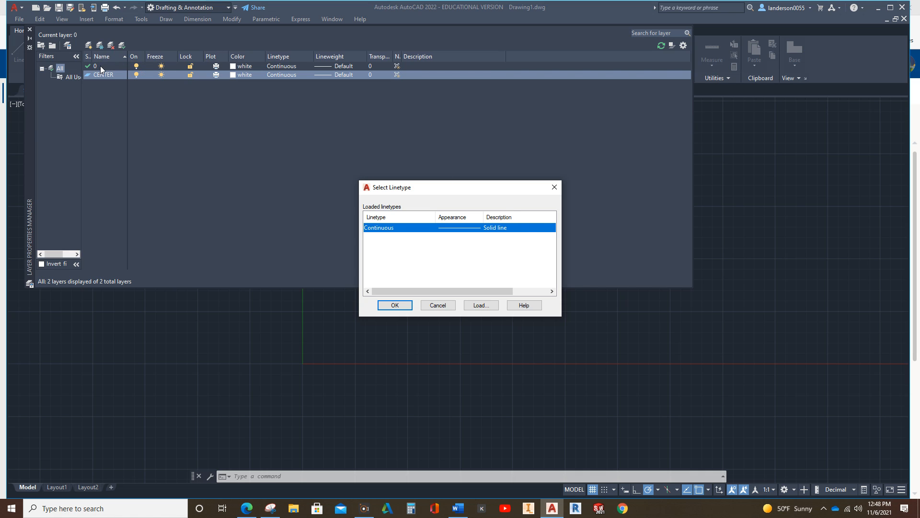
mouse_move(294, 121)
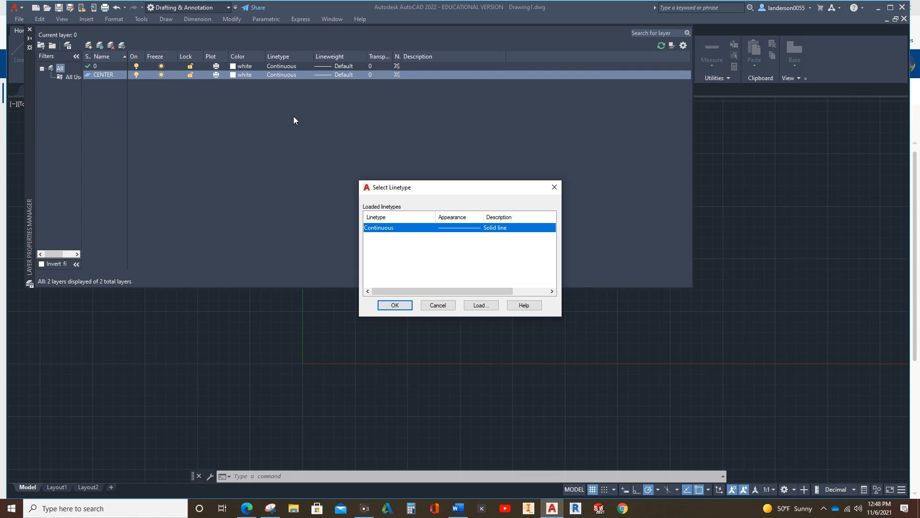
mouse_move(316, 123)
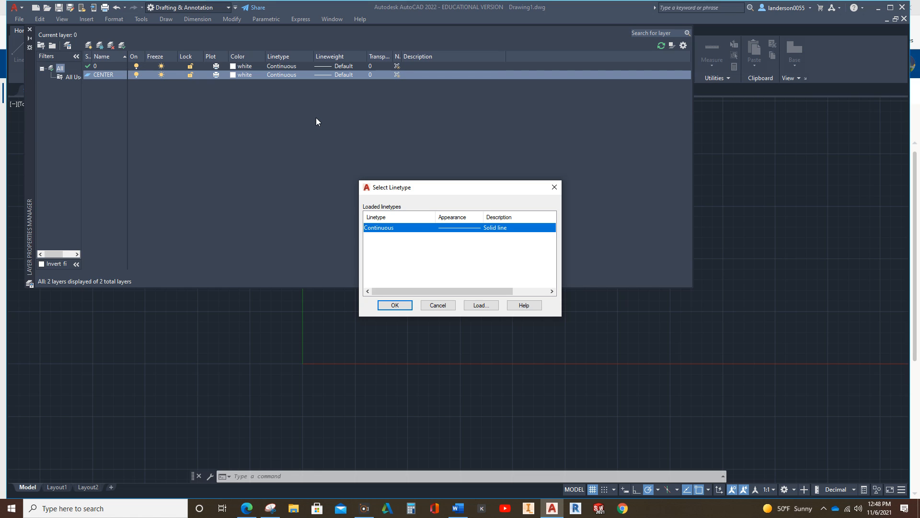
mouse_move(461, 138)
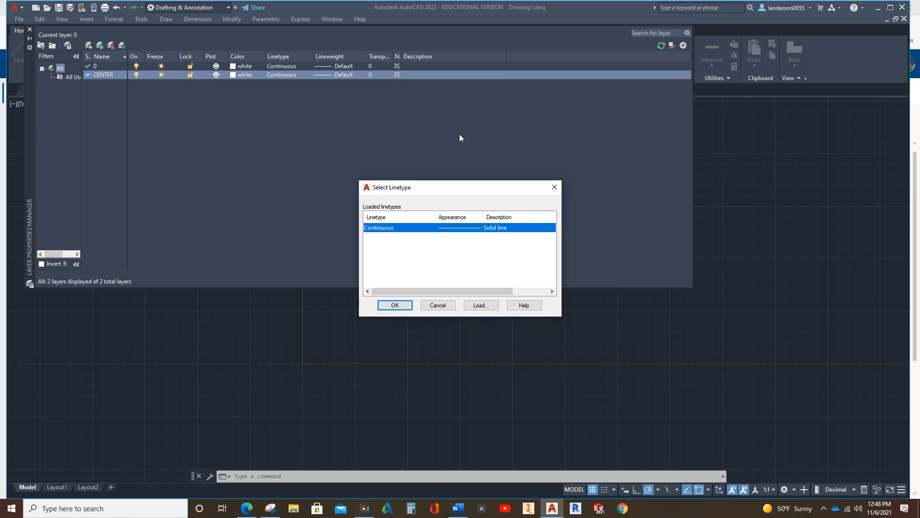
mouse_move(457, 142)
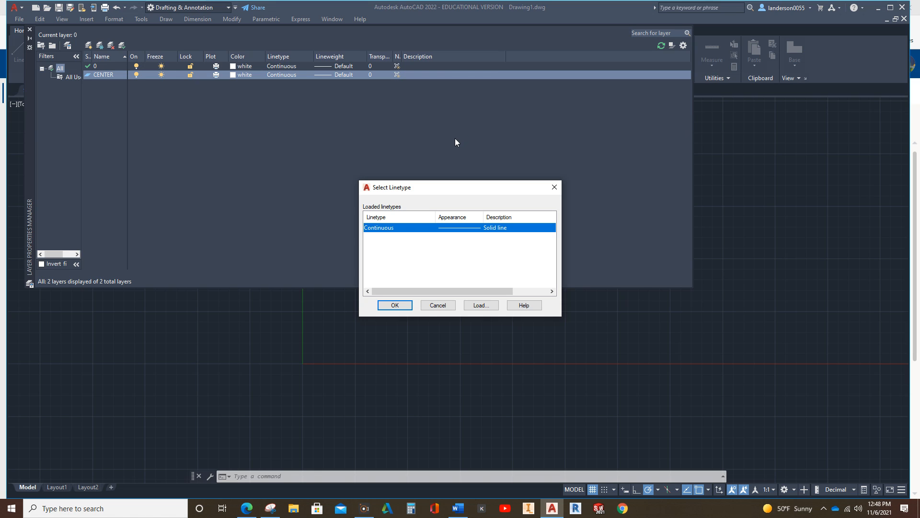
mouse_move(452, 146)
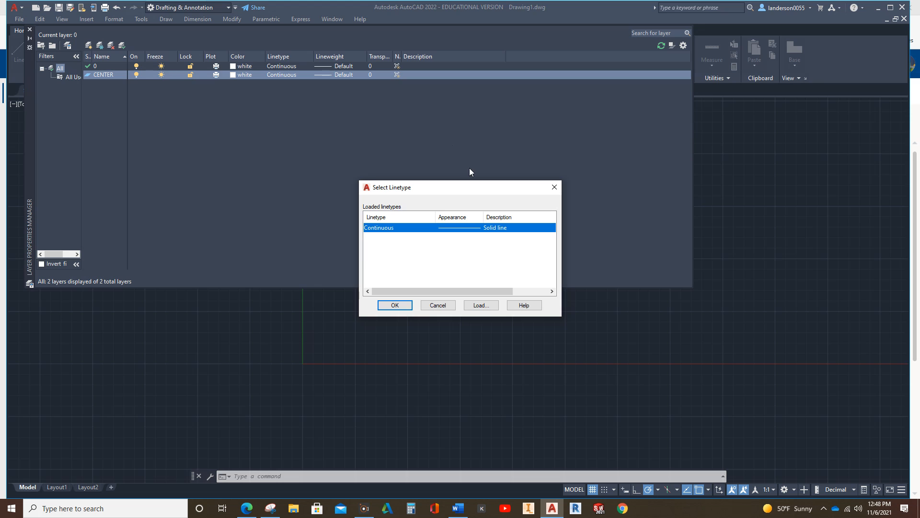
mouse_move(463, 313)
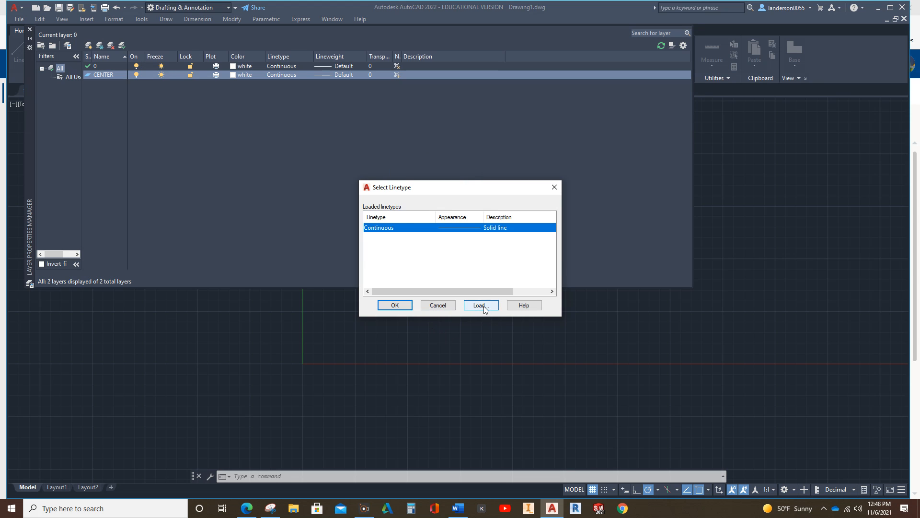
click(479, 305)
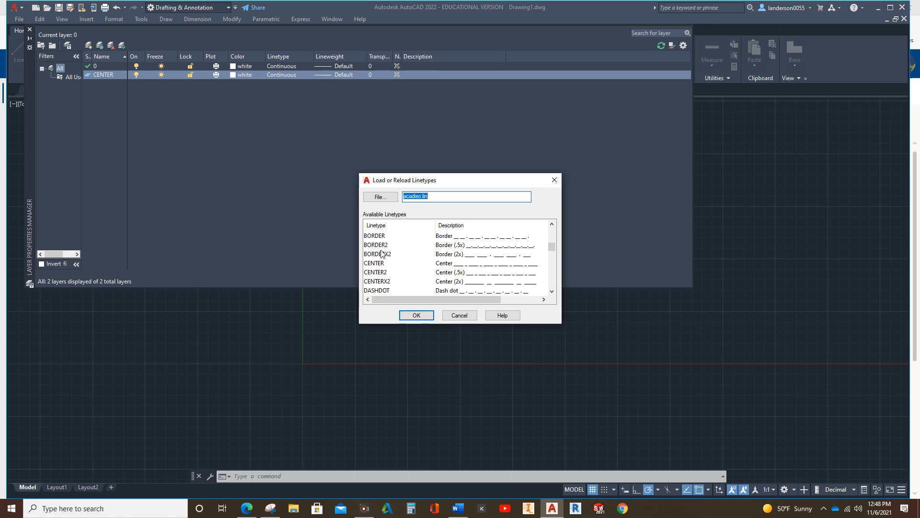
click(375, 263)
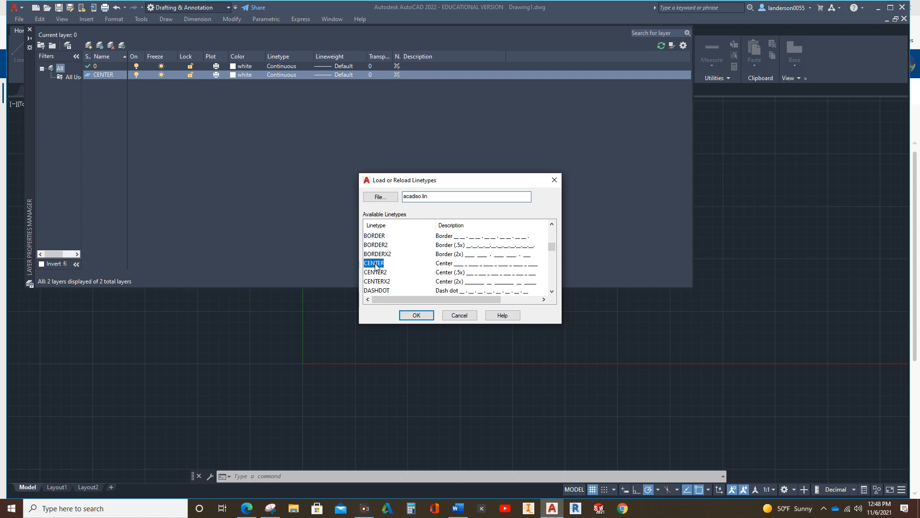
click(415, 316)
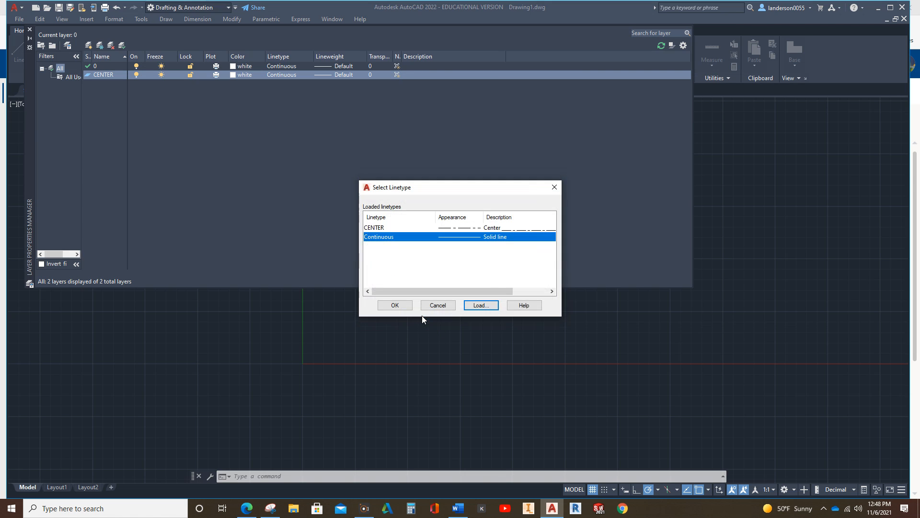
click(374, 228)
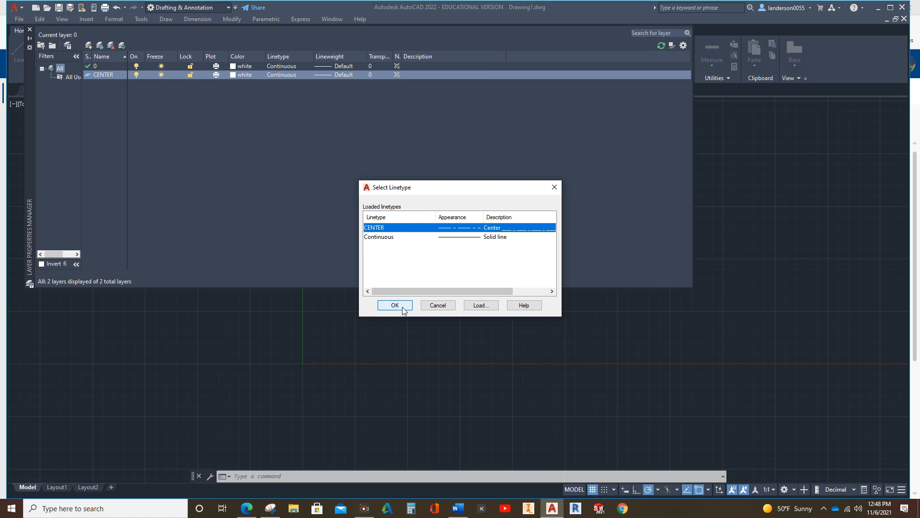
click(394, 305)
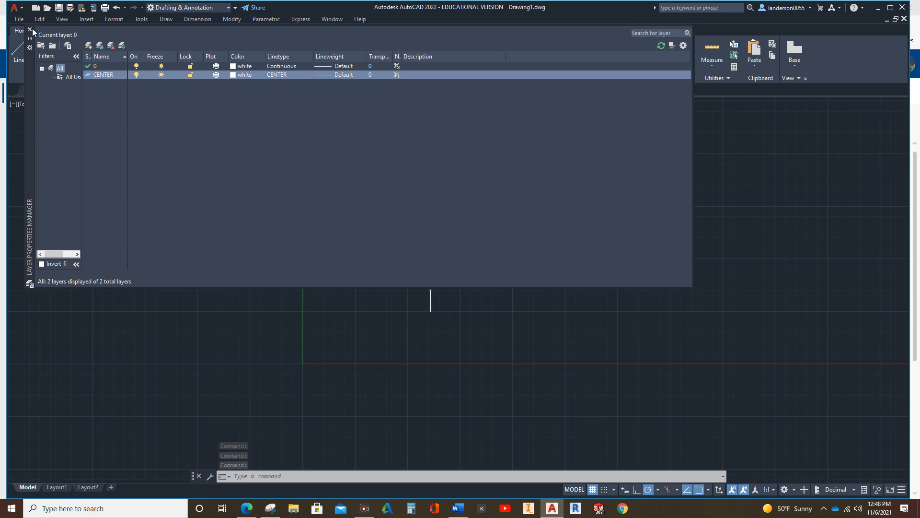
Step: Close the layer manager and make CENTER the current layer
click(29, 30)
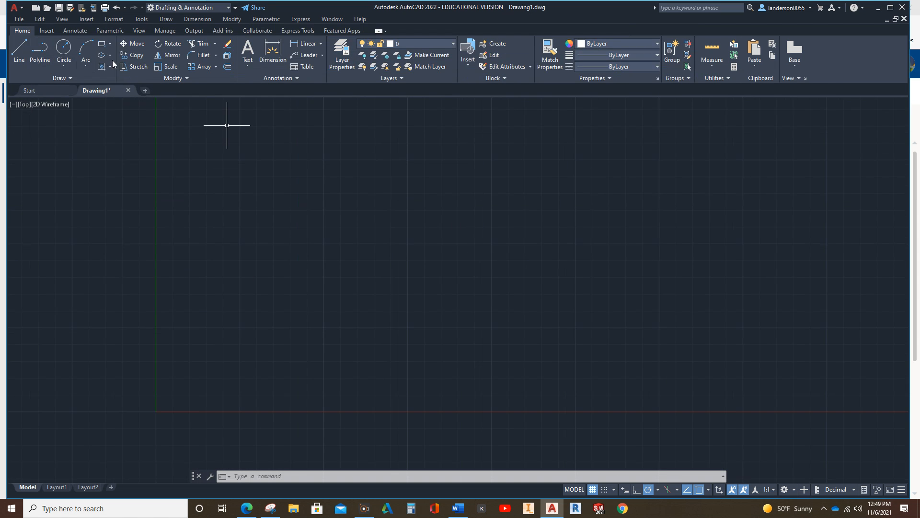
click(18, 53)
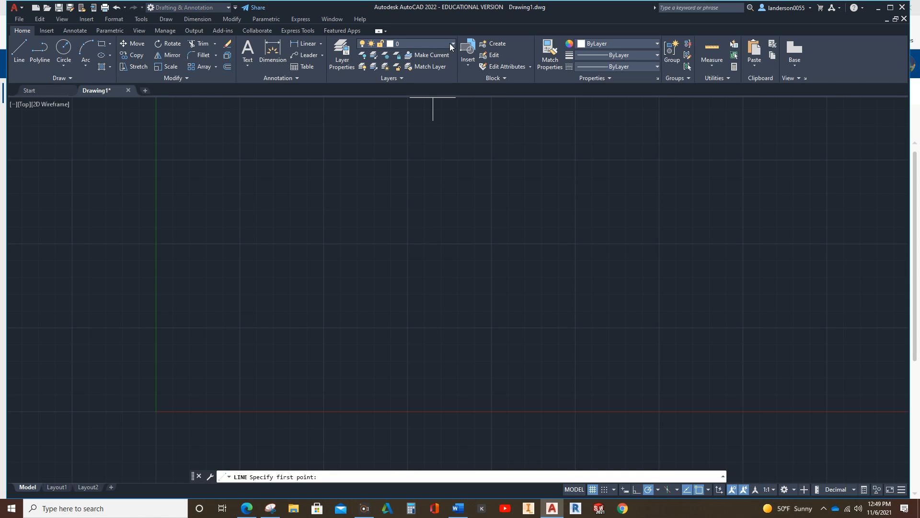
click(405, 44)
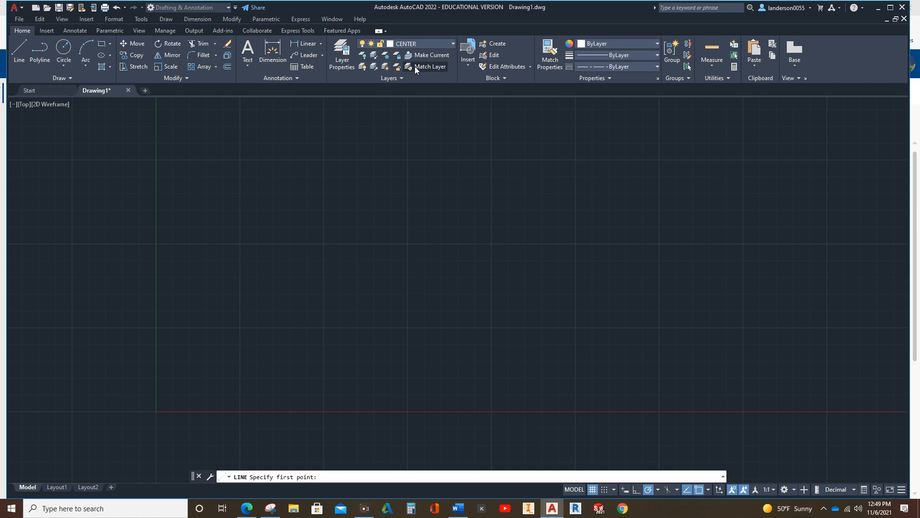
click(19, 53)
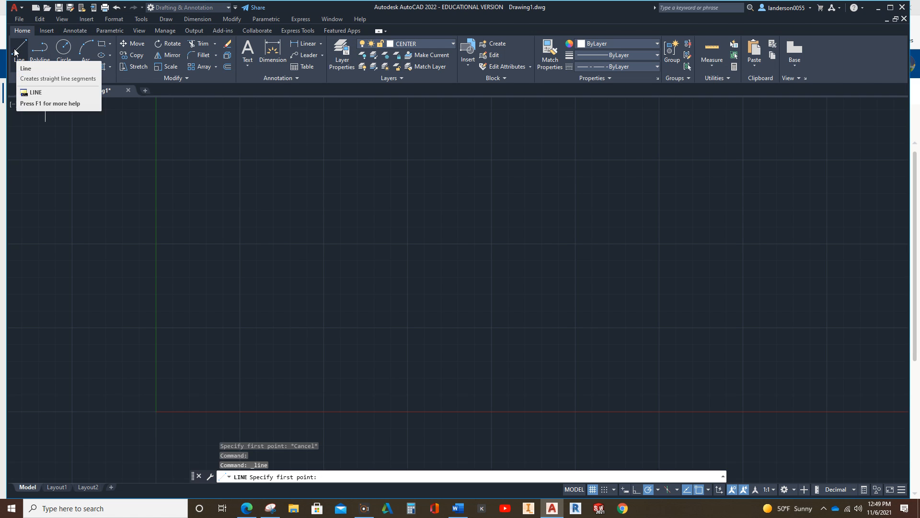
mouse_move(19, 47)
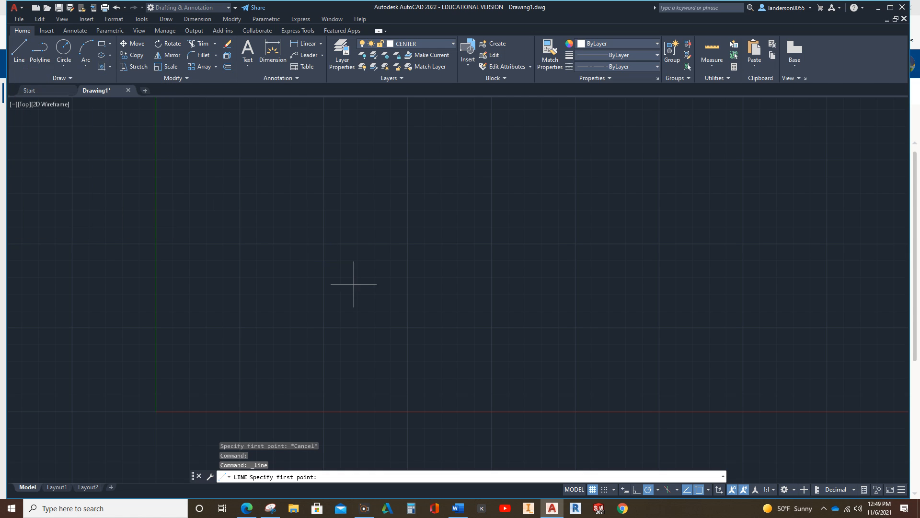
Step: Draw a vertical centre line, then toggle object snap off and back on
click(322, 143)
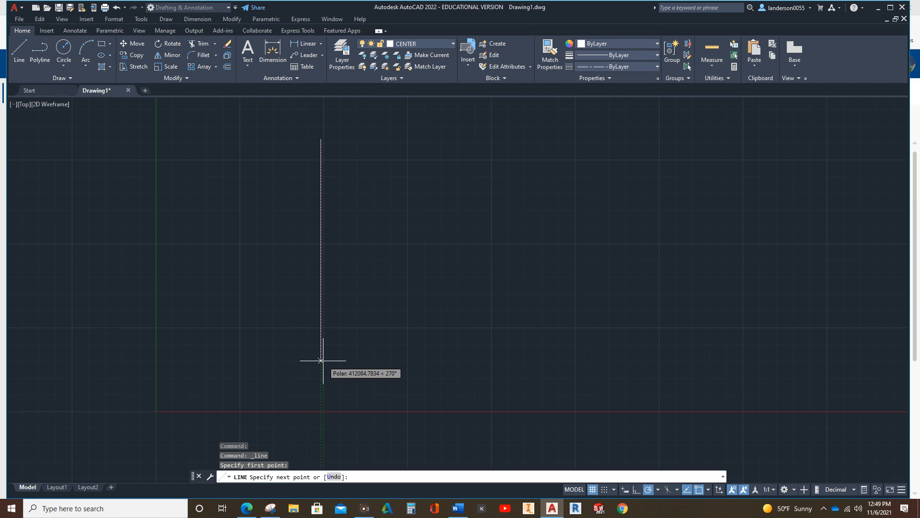
mouse_move(319, 253)
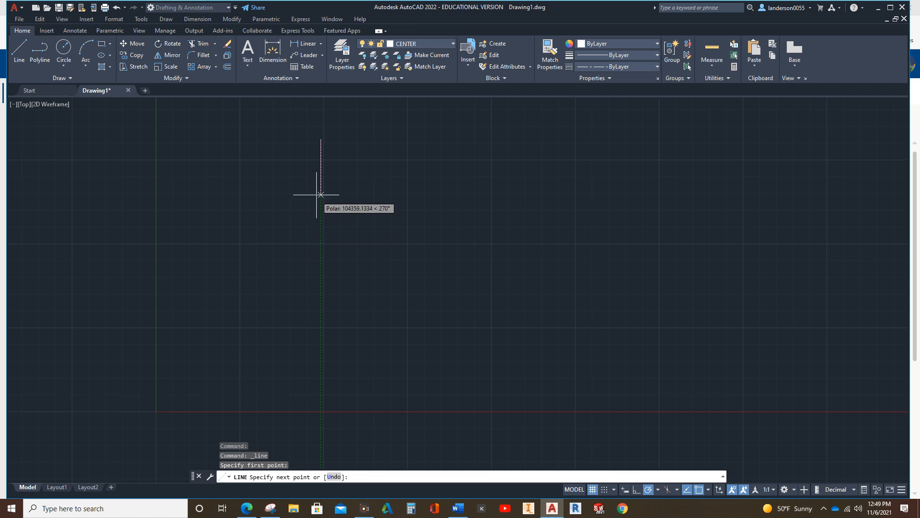
mouse_move(321, 162)
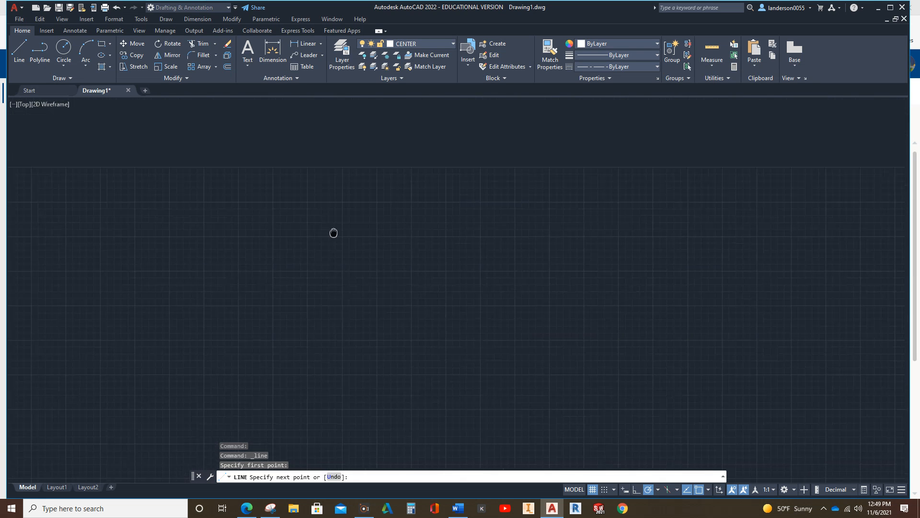
mouse_move(329, 260)
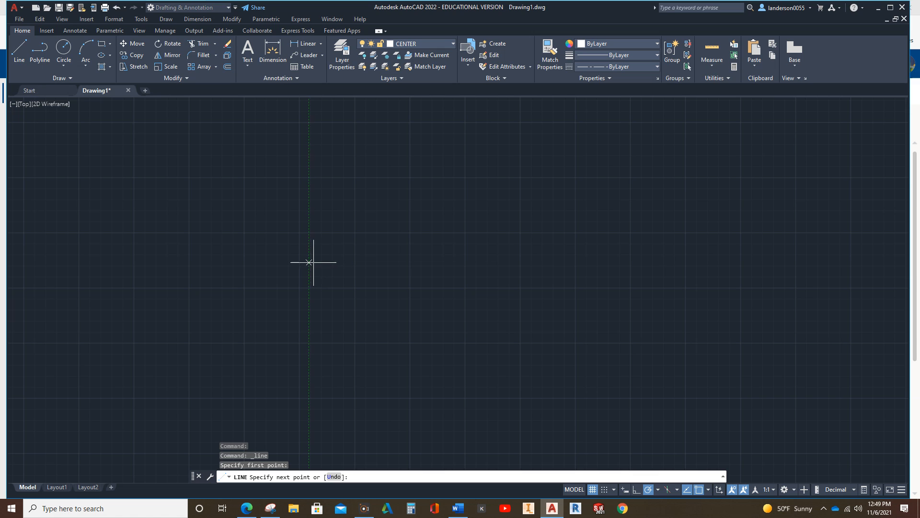
mouse_move(309, 263)
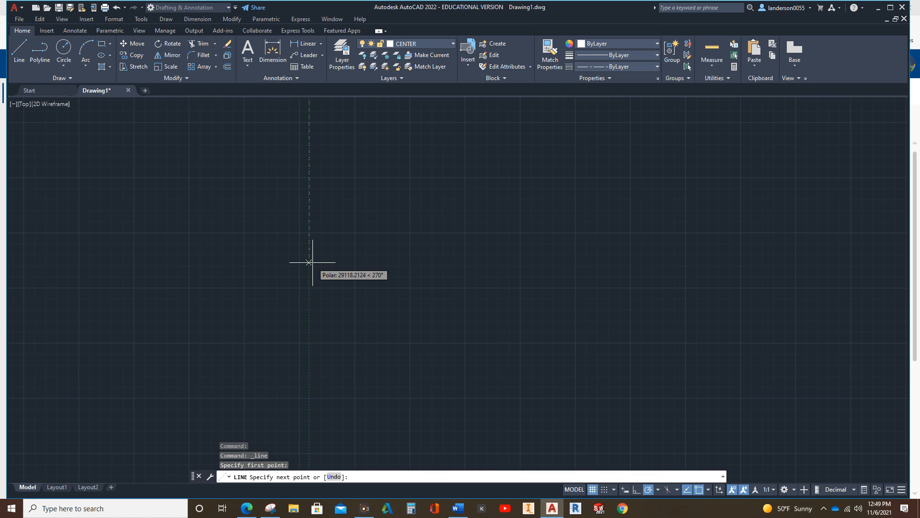
click(310, 262)
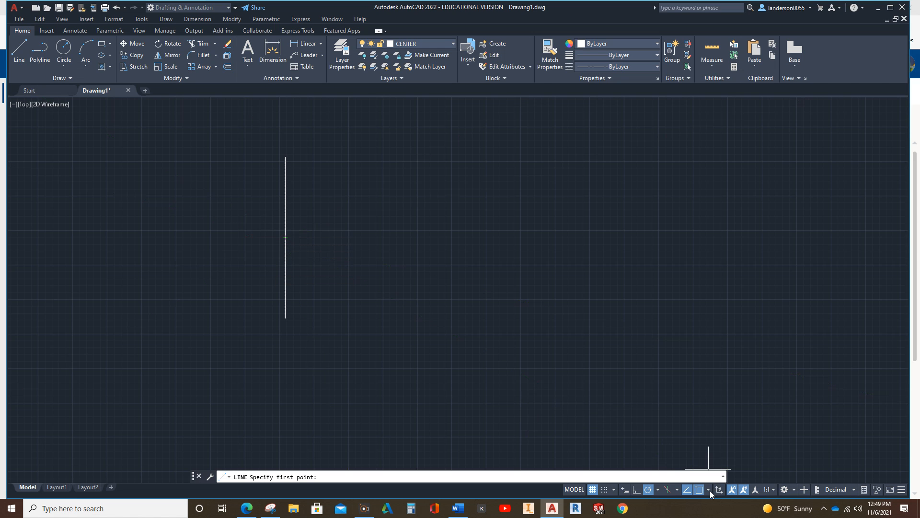
mouse_move(698, 489)
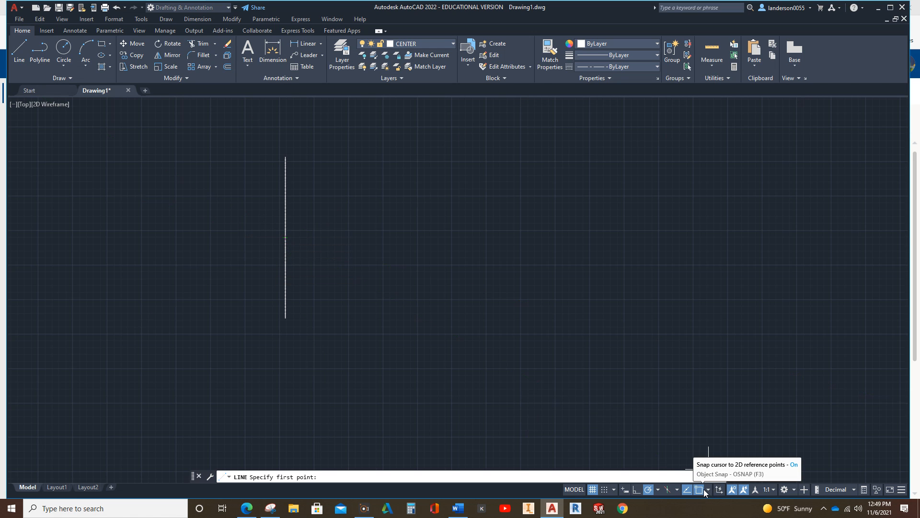
click(699, 489)
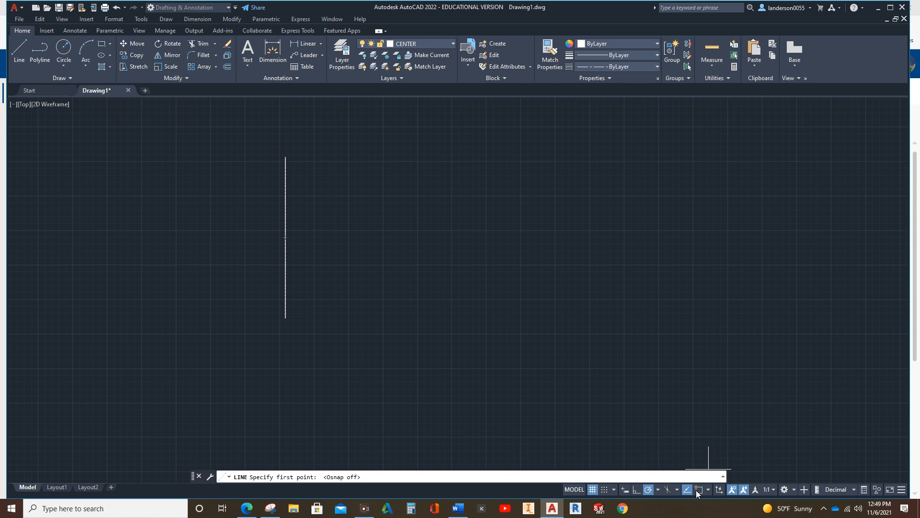
click(698, 489)
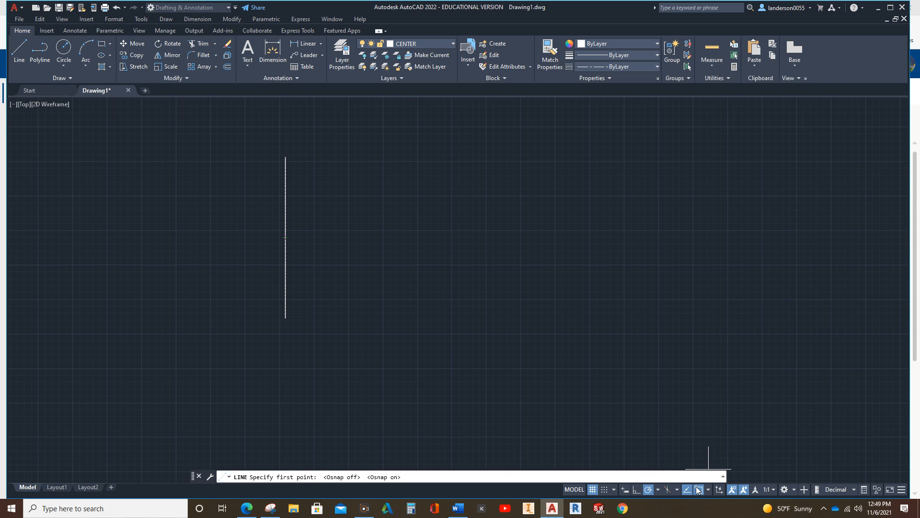
Step: Enable every object snap mode with Select All in Object Snap Settings
click(708, 489)
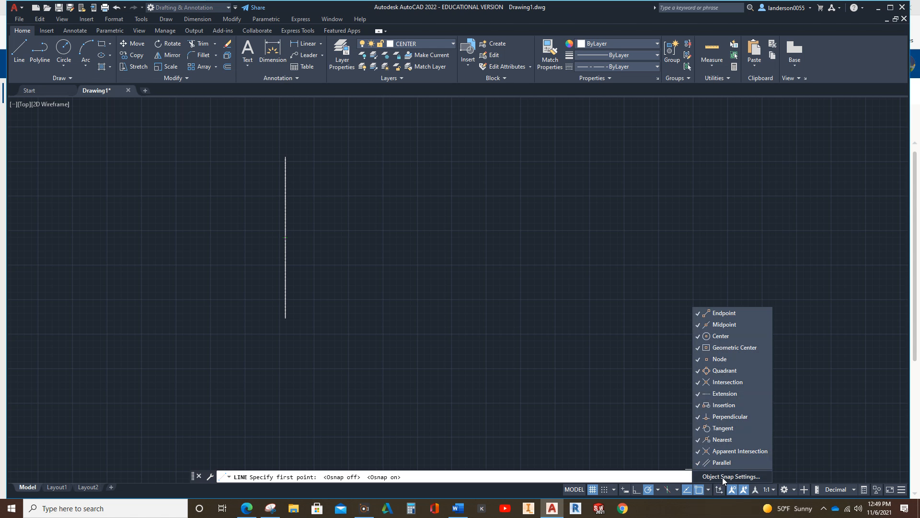
click(732, 476)
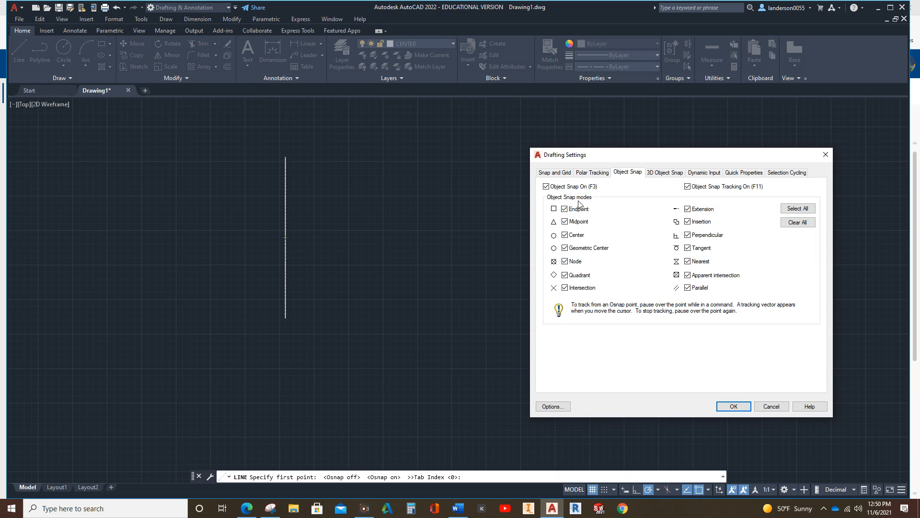
mouse_move(662, 309)
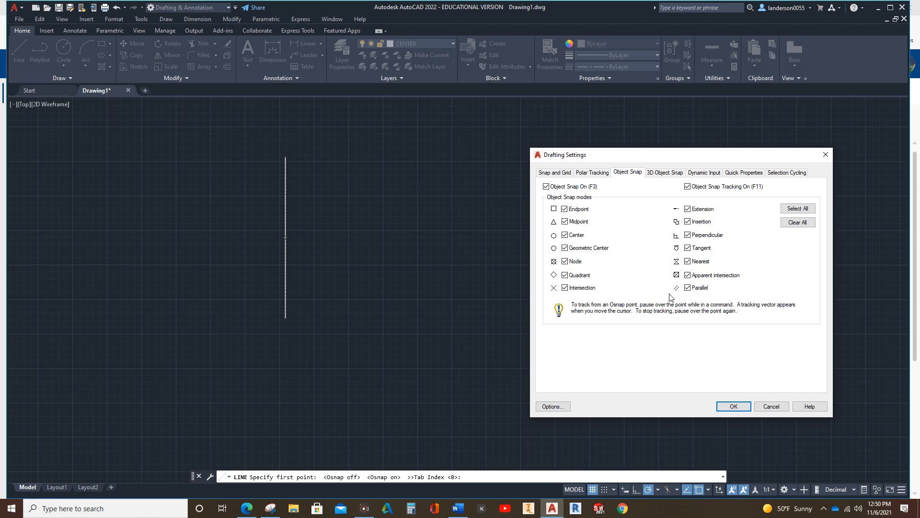
click(688, 274)
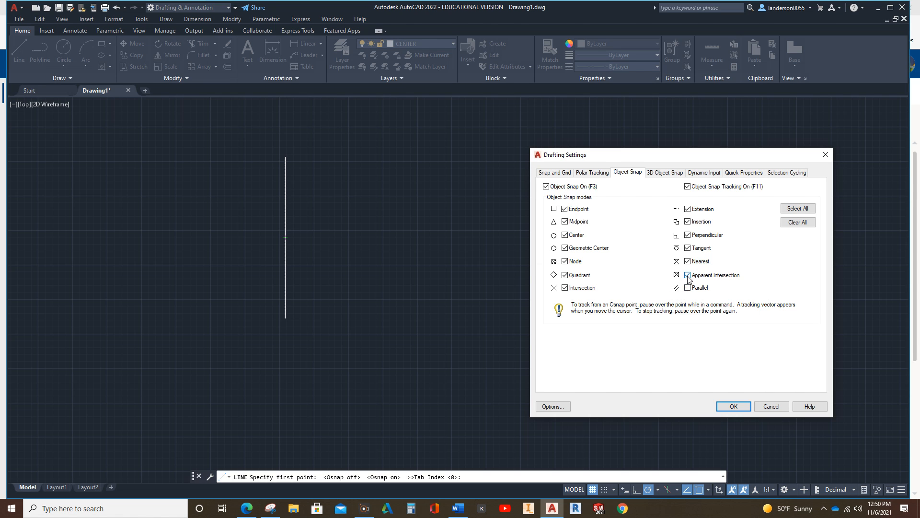
click(687, 275)
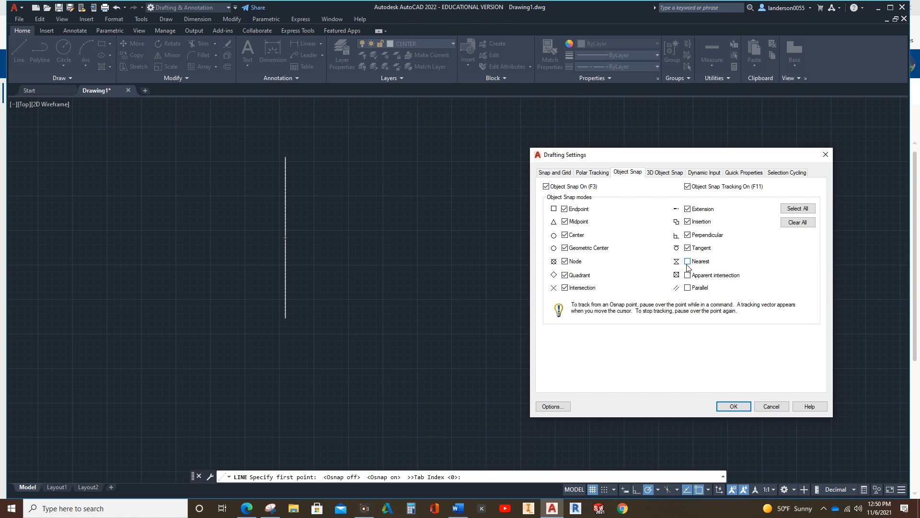
click(687, 261)
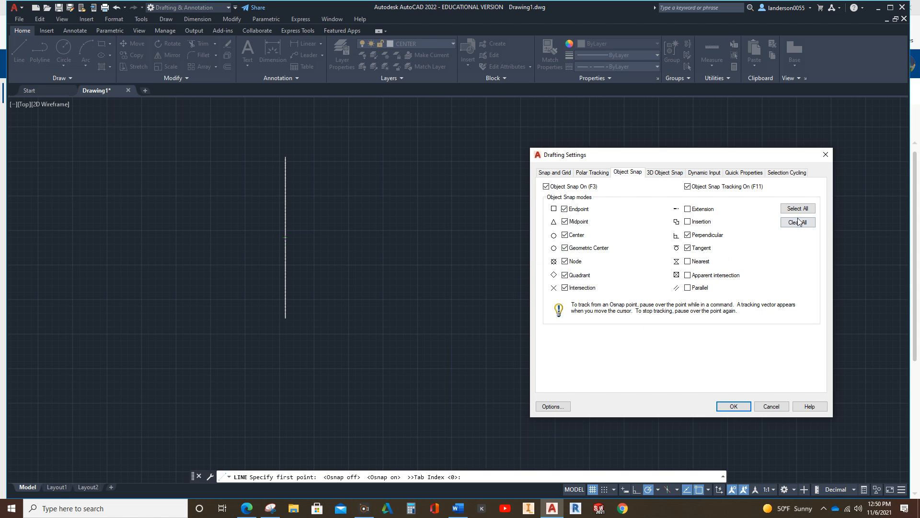
click(797, 208)
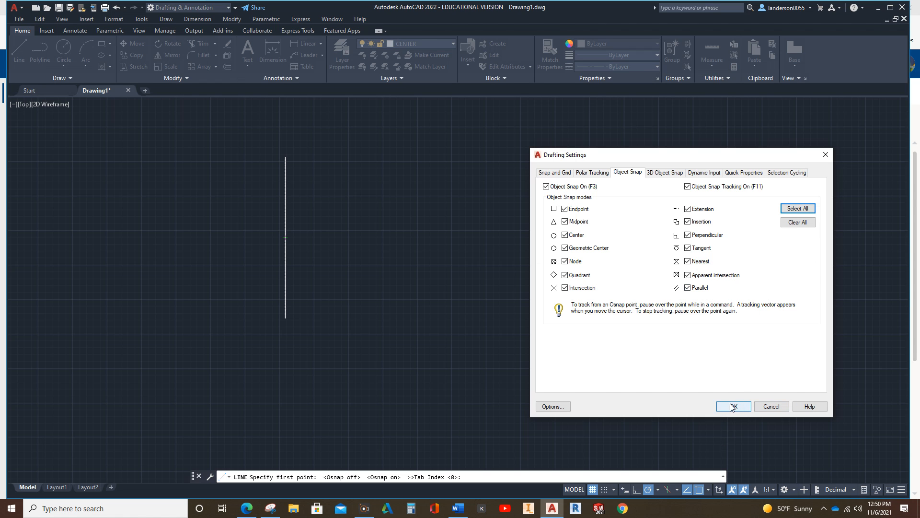
click(733, 406)
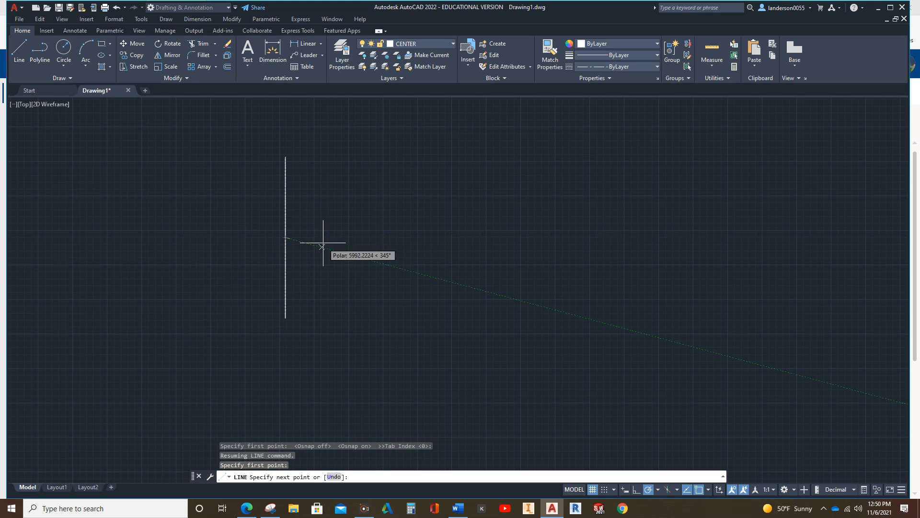
mouse_move(478, 238)
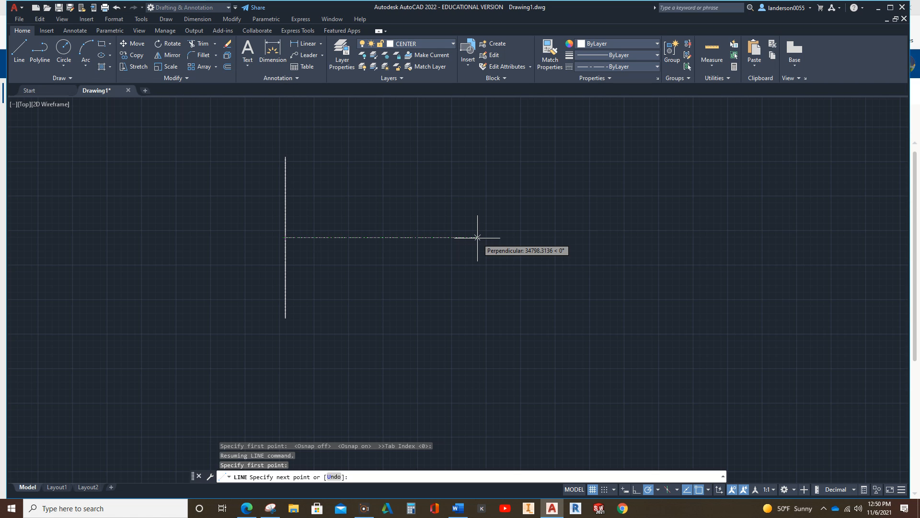
Step: Draw the horizontal centre line 100 units long to the right
text(100)
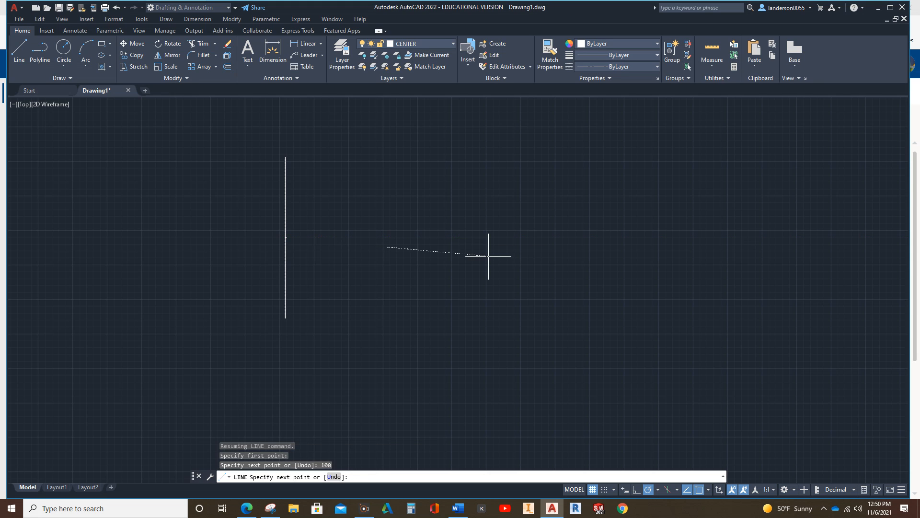
key(Escape)
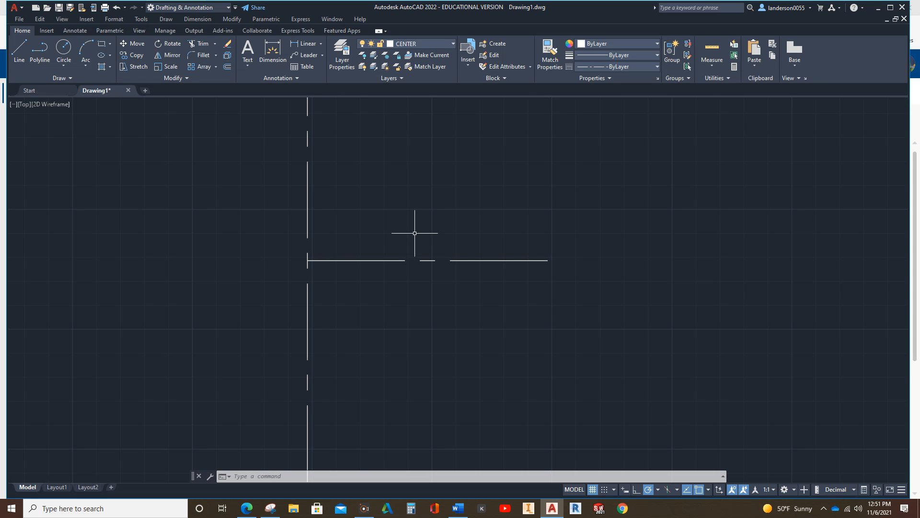
mouse_move(415, 234)
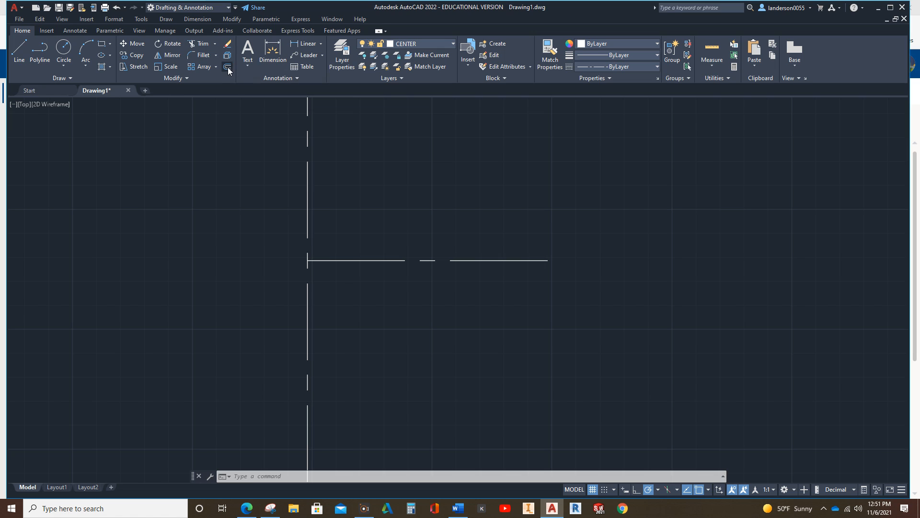
Step: Offset the horizontal line by 25 to both sides
click(226, 66)
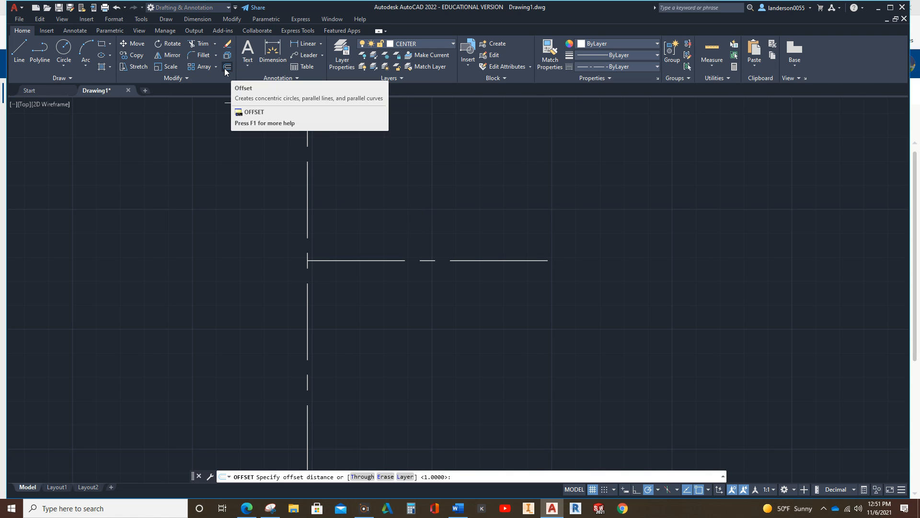
mouse_move(418, 192)
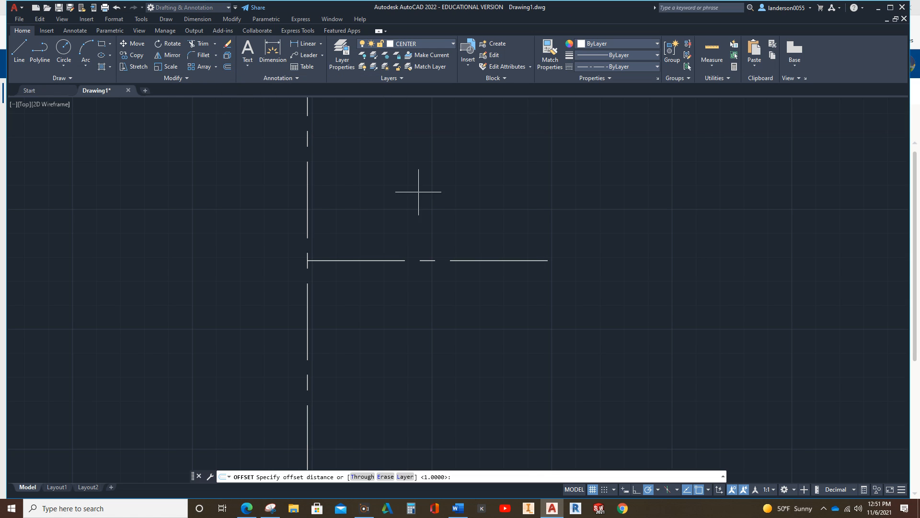
mouse_move(269, 115)
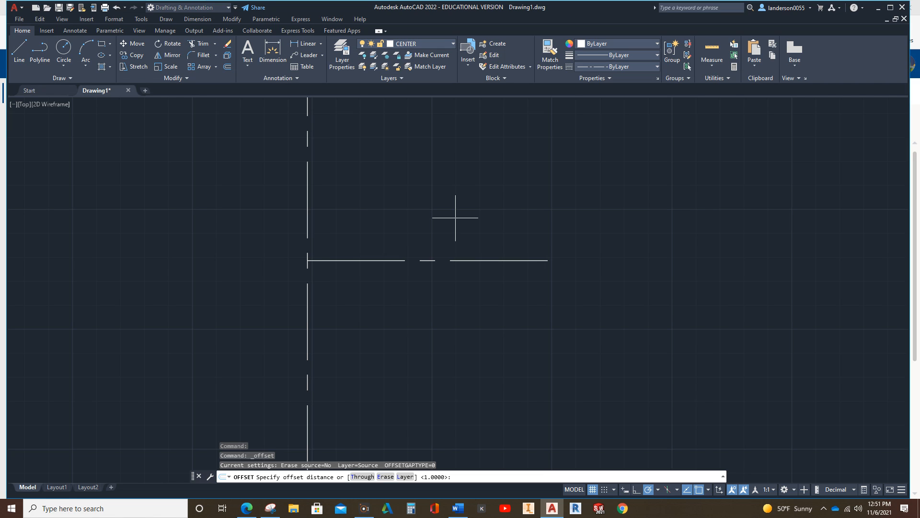
text(25)
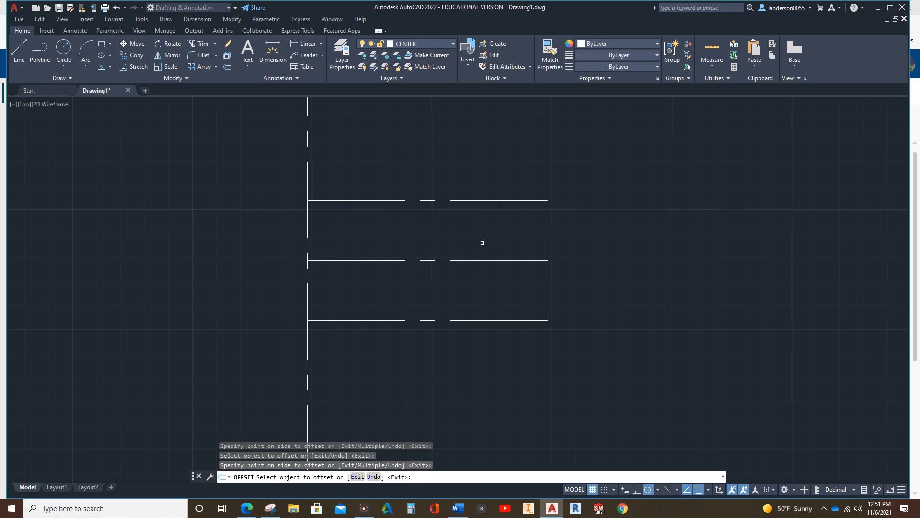
mouse_move(137, 115)
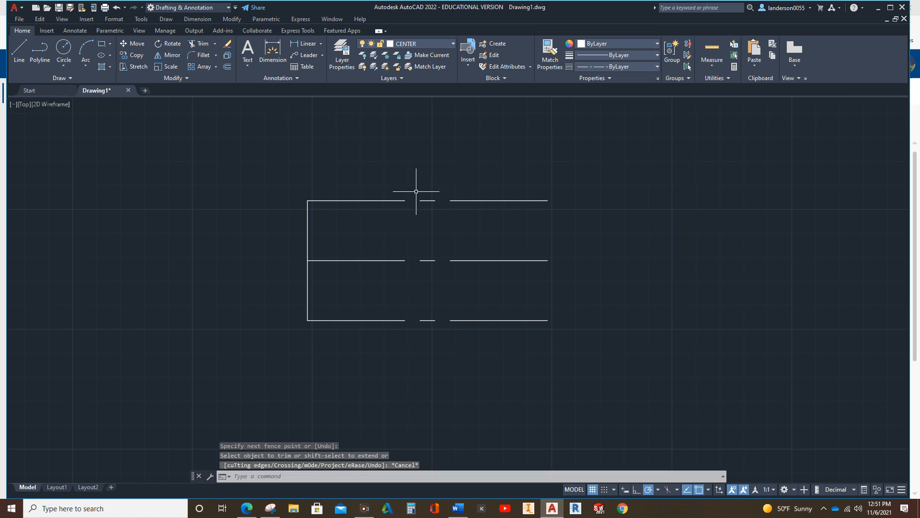
mouse_move(420, 177)
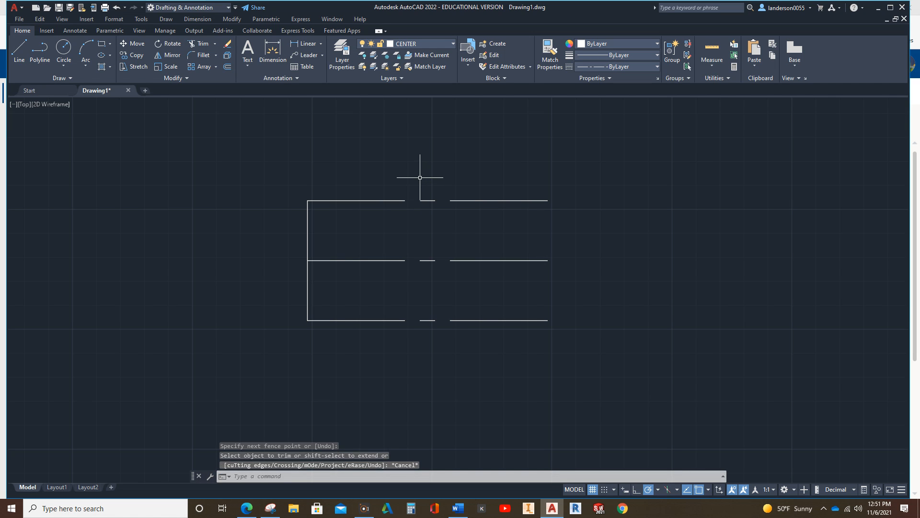
mouse_move(308, 235)
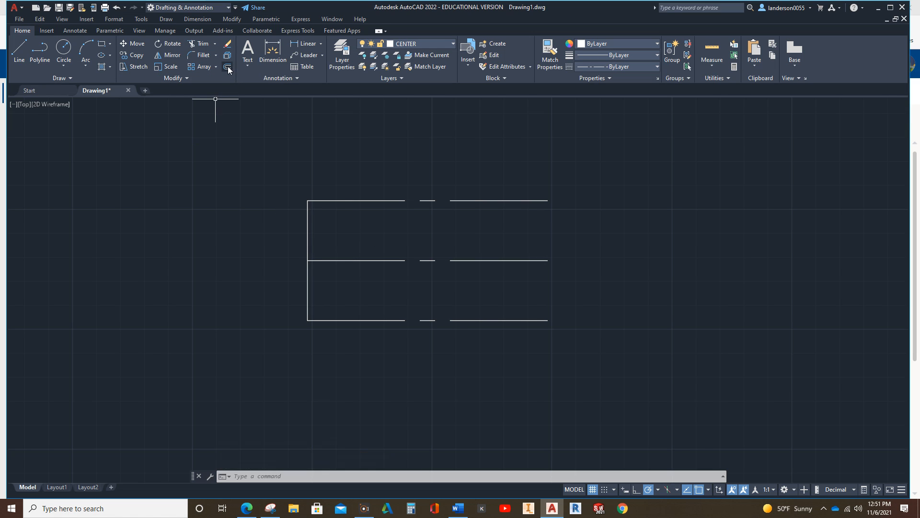
Step: Offset vertical lines by 20 and 60 to create the first dividing lines
click(227, 67)
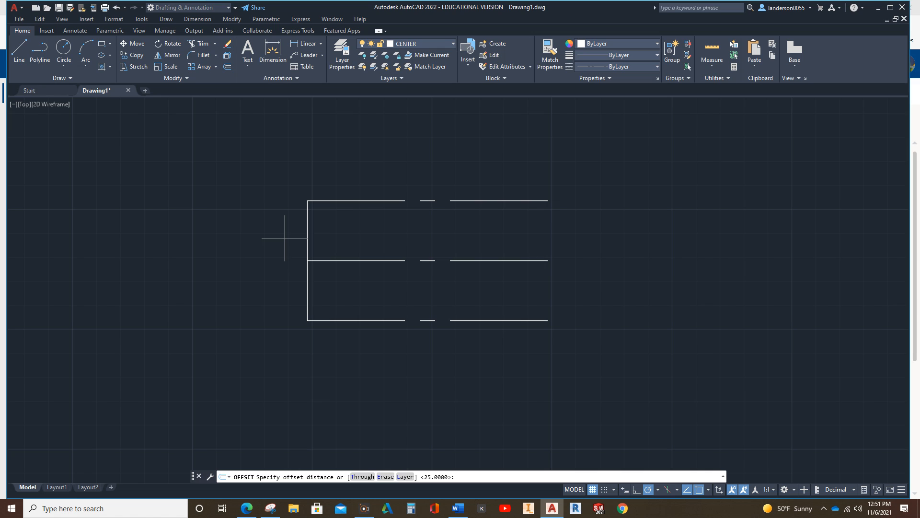
text(20)
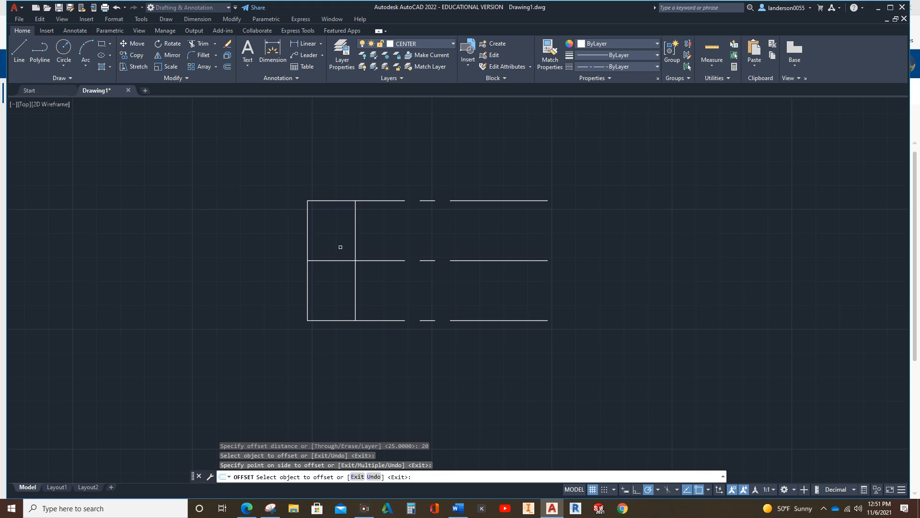
mouse_move(170, 161)
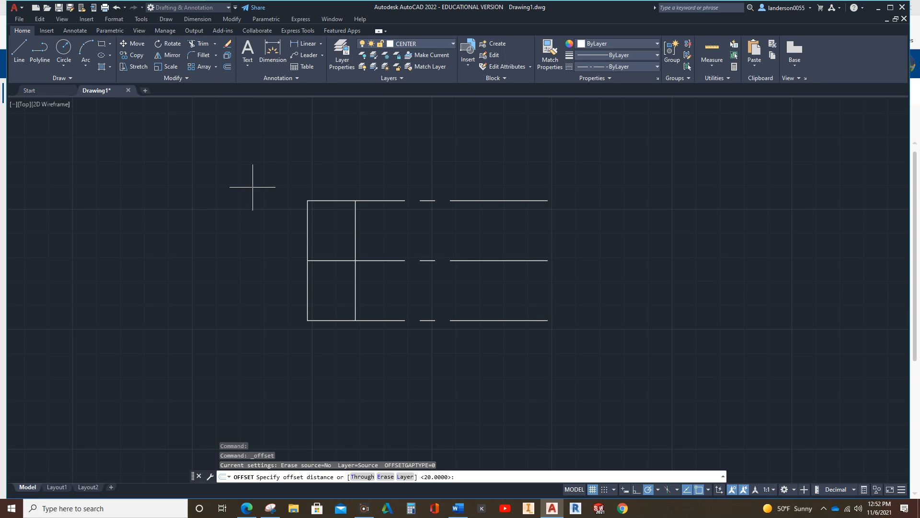
text(60)
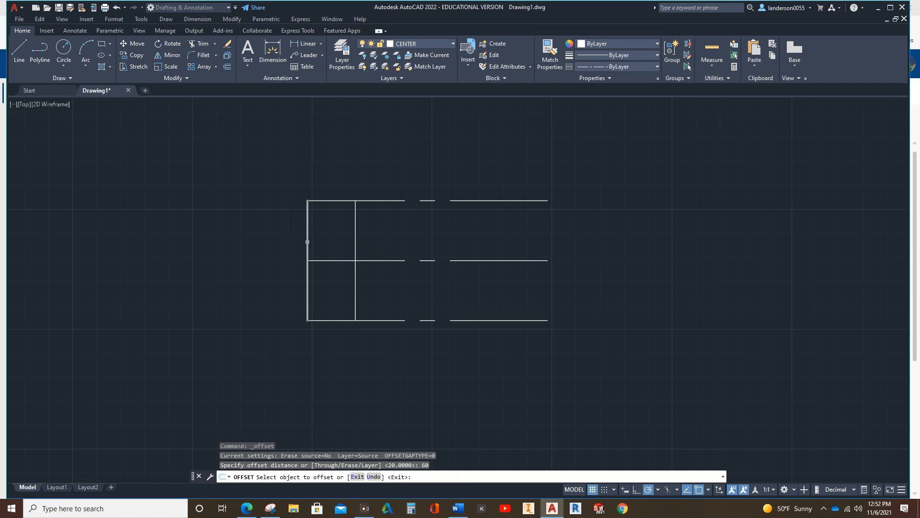
click(307, 241)
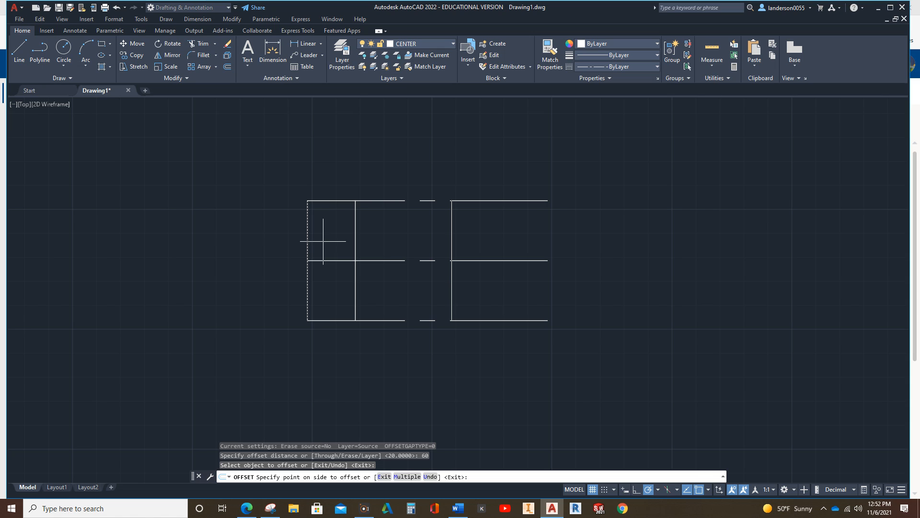
click(322, 240)
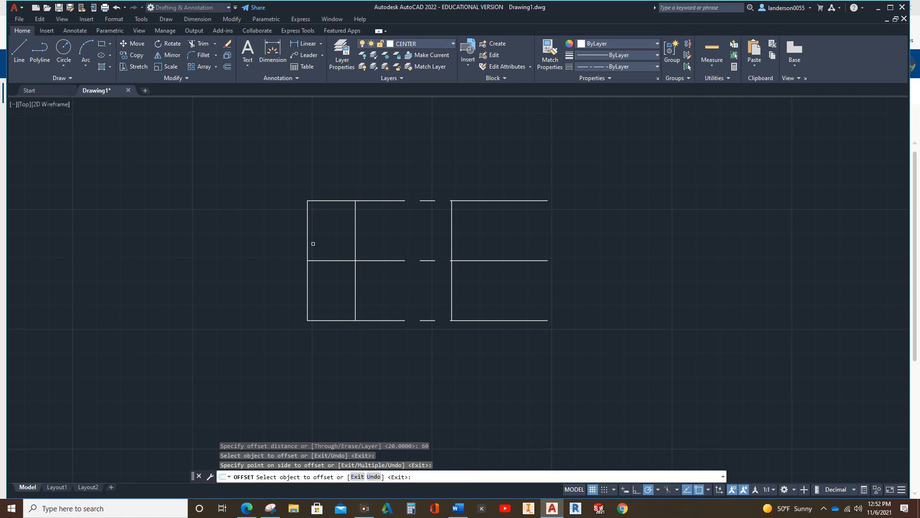
mouse_move(322, 268)
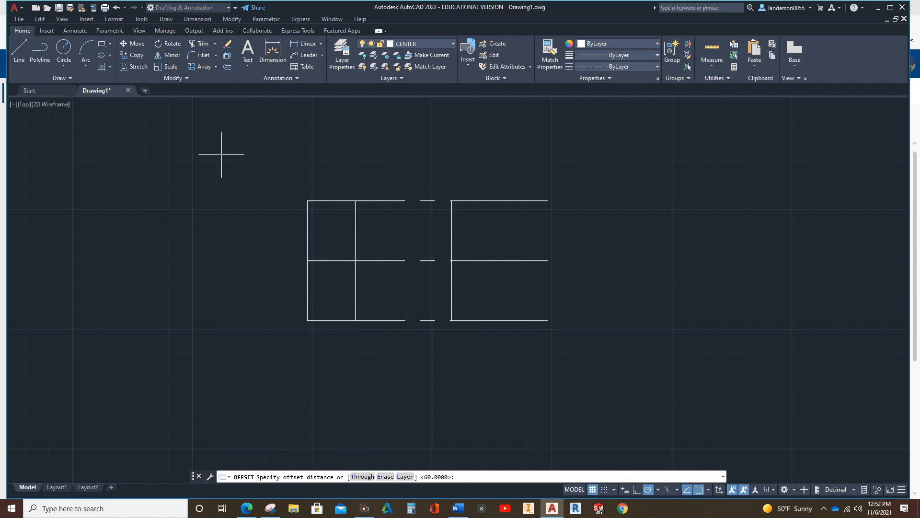
Step: Offset vertical lines by 70, 30 and 40 to add dividers and the right edge
text(70)
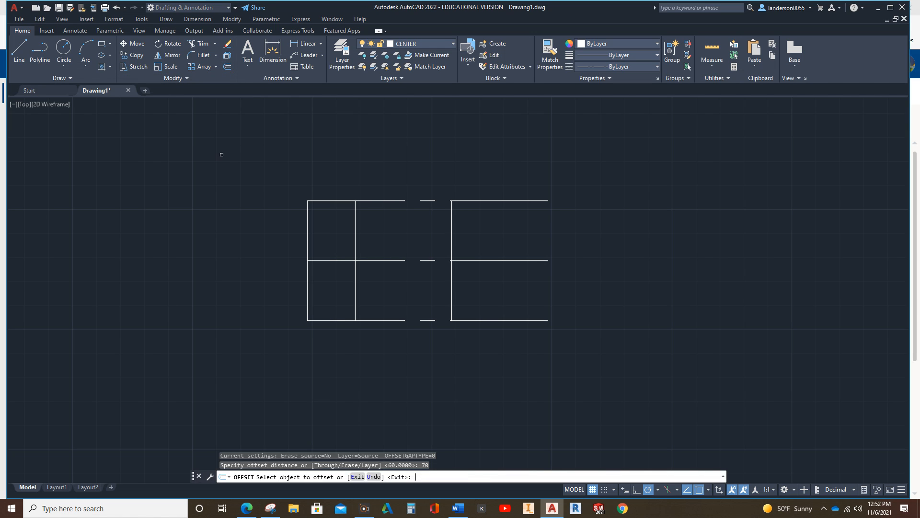
mouse_move(309, 243)
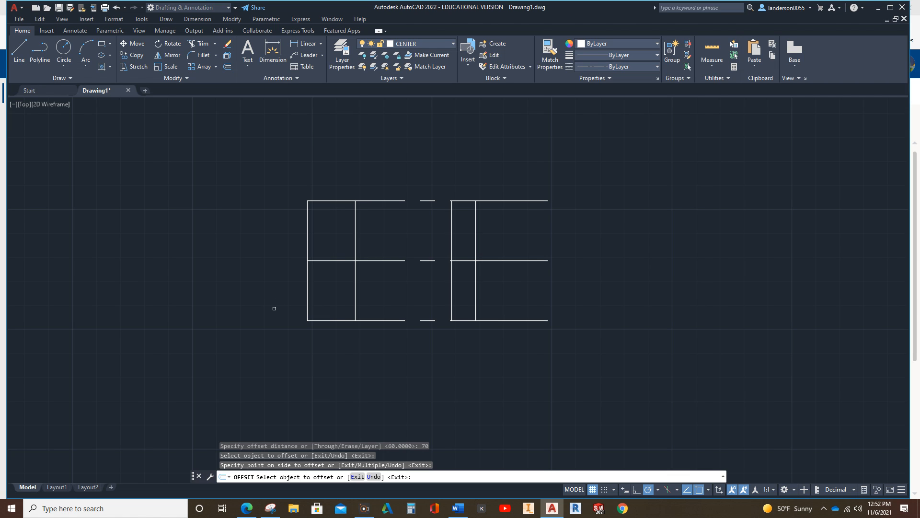
mouse_move(305, 352)
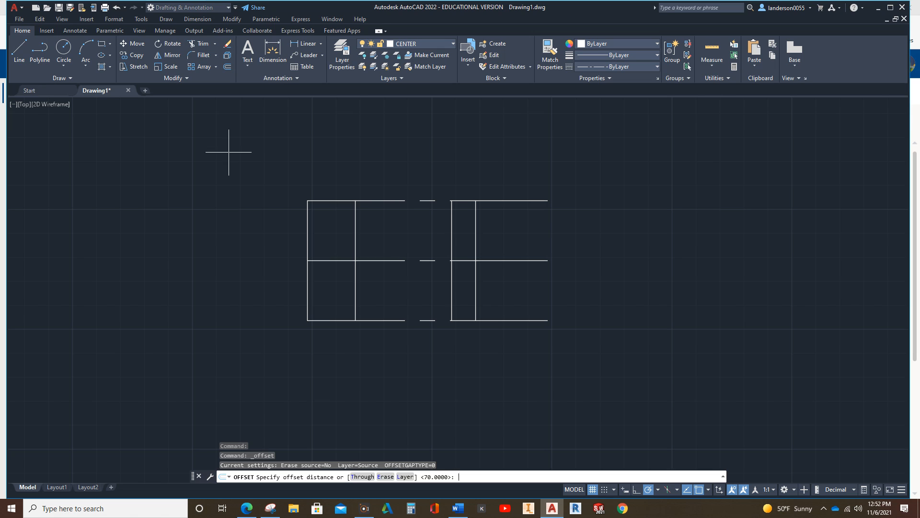
text(30)
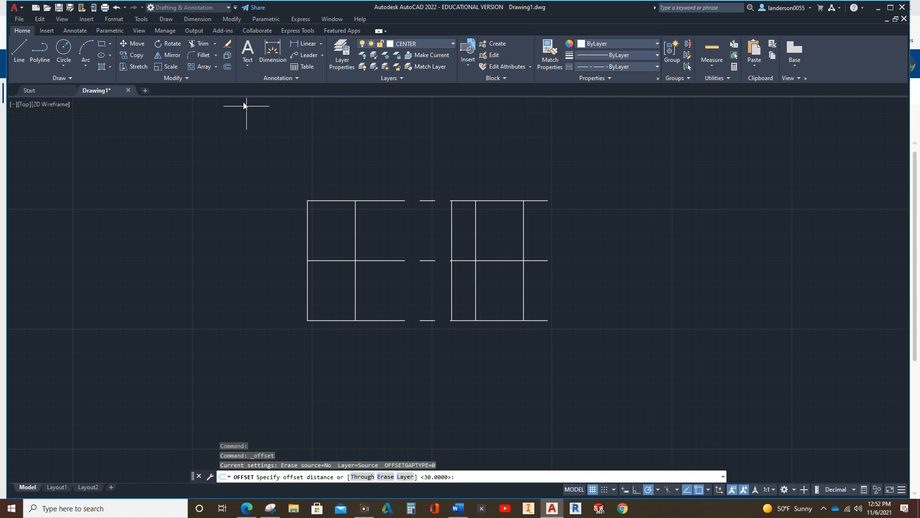
text(40)
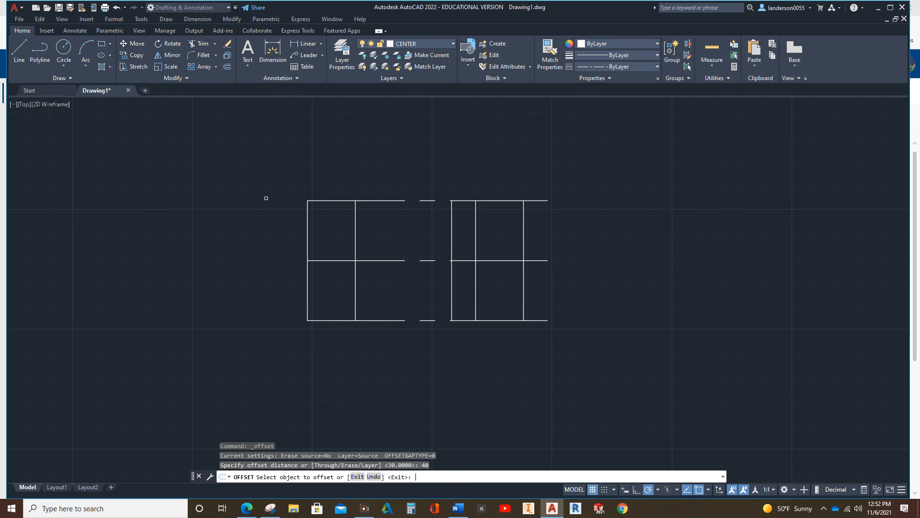
click(450, 297)
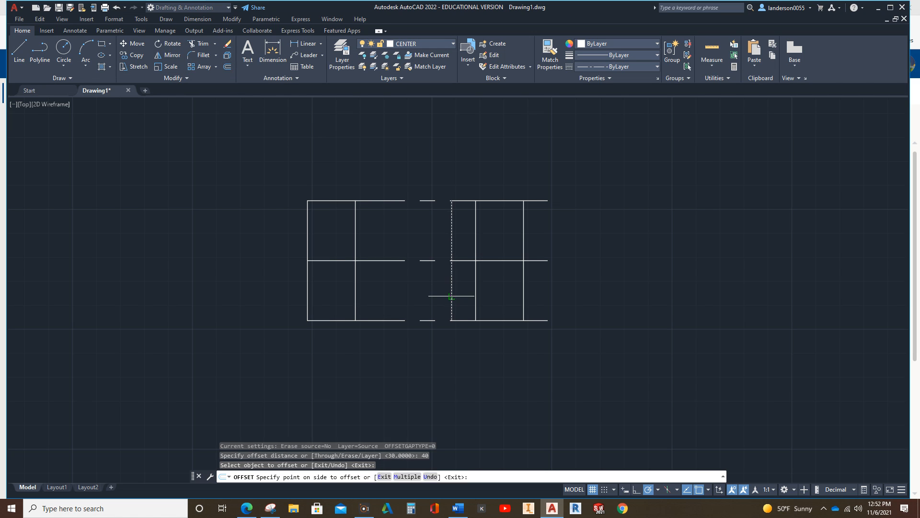
click(450, 297)
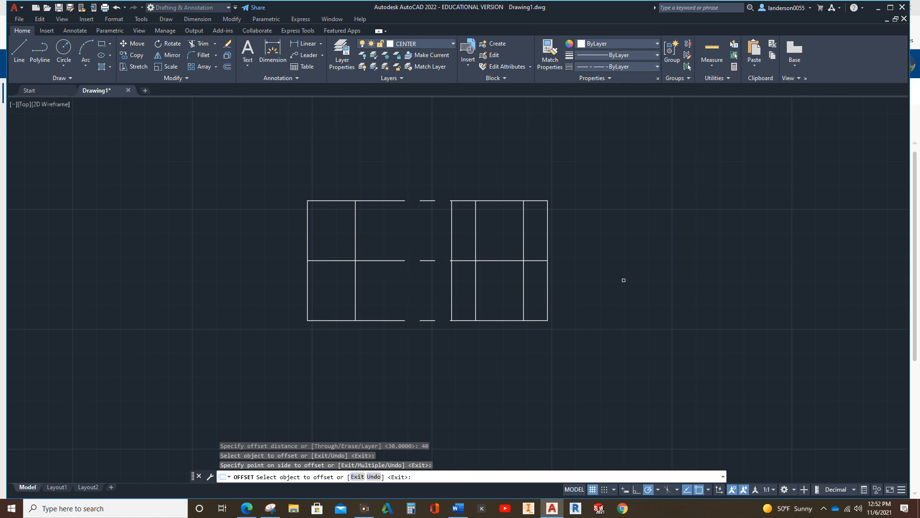
mouse_move(562, 250)
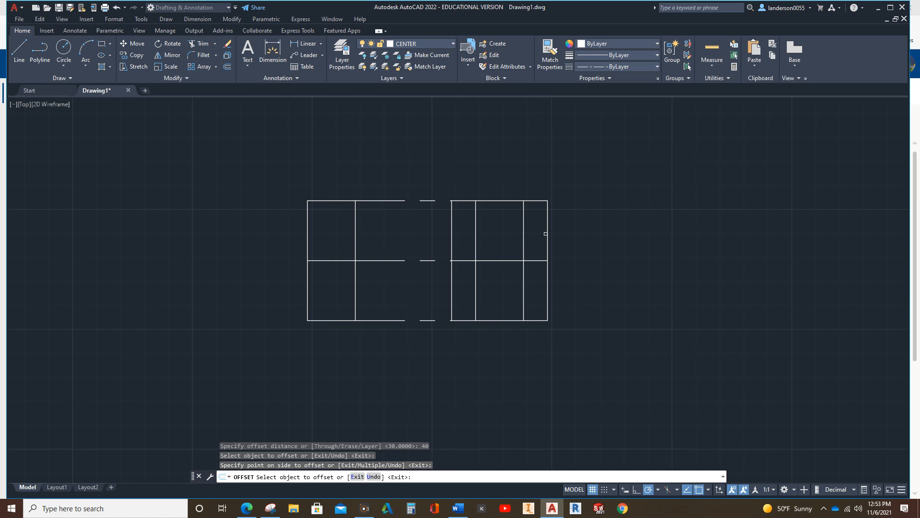
mouse_move(664, 261)
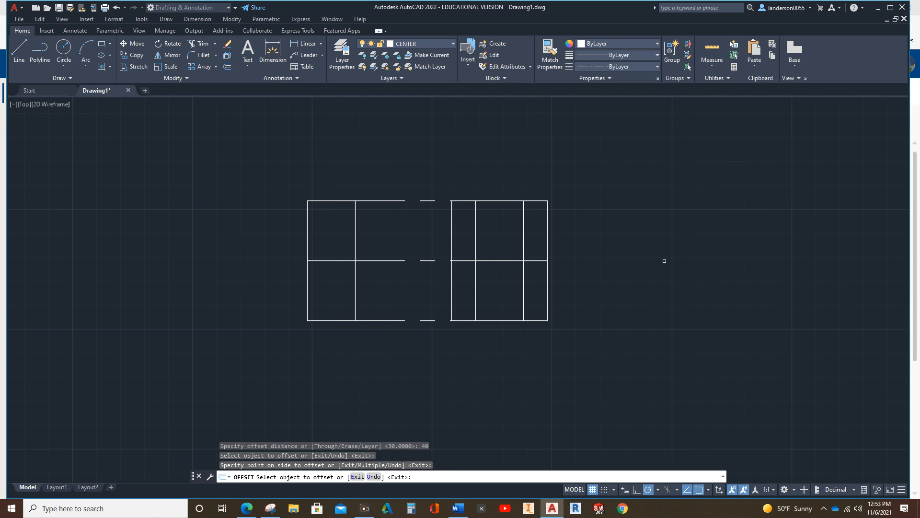
mouse_move(535, 147)
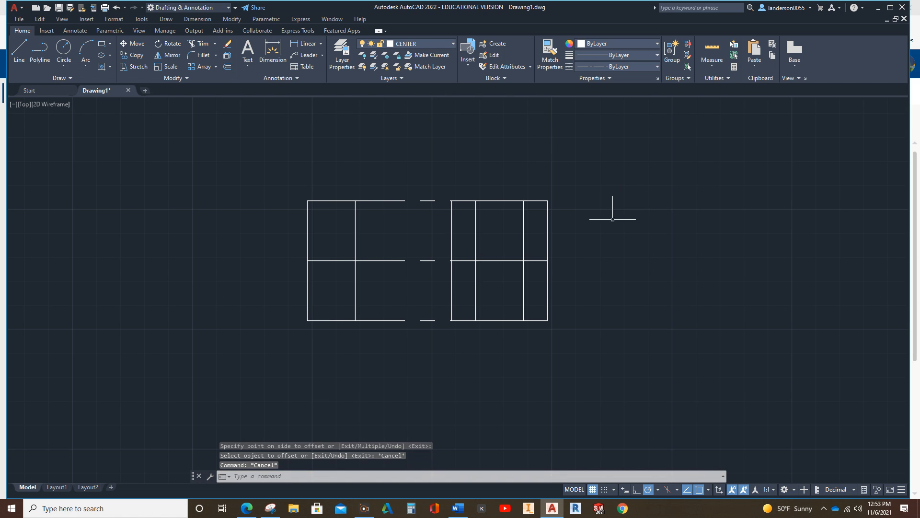
mouse_move(427, 262)
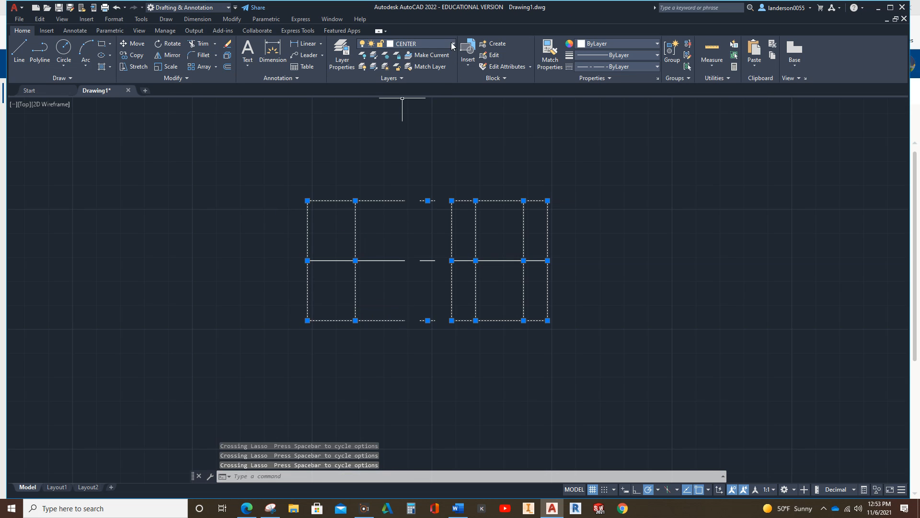
Step: Move the selected outline lines onto the continuous object layer
click(423, 44)
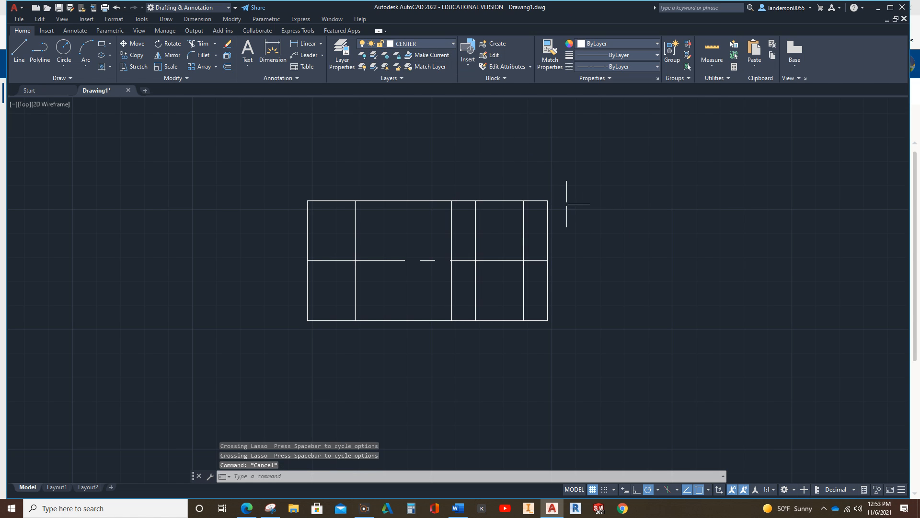
mouse_move(558, 222)
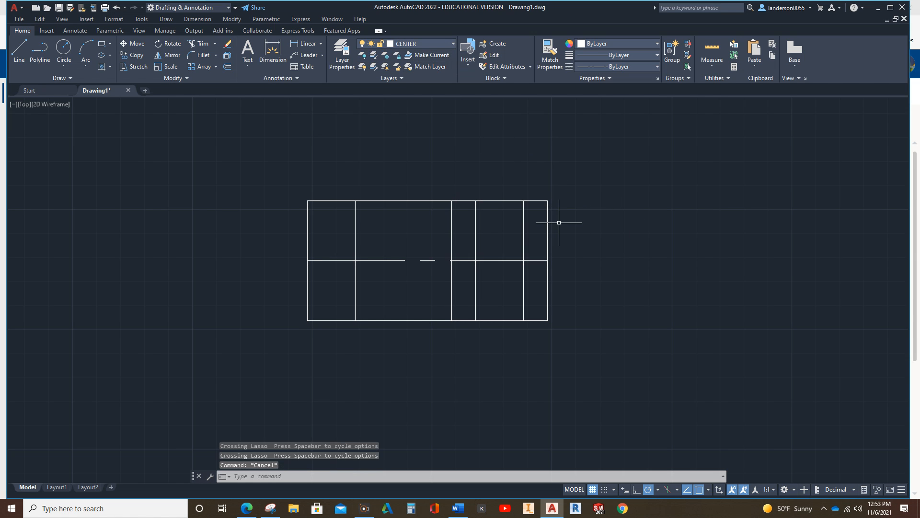
mouse_move(362, 228)
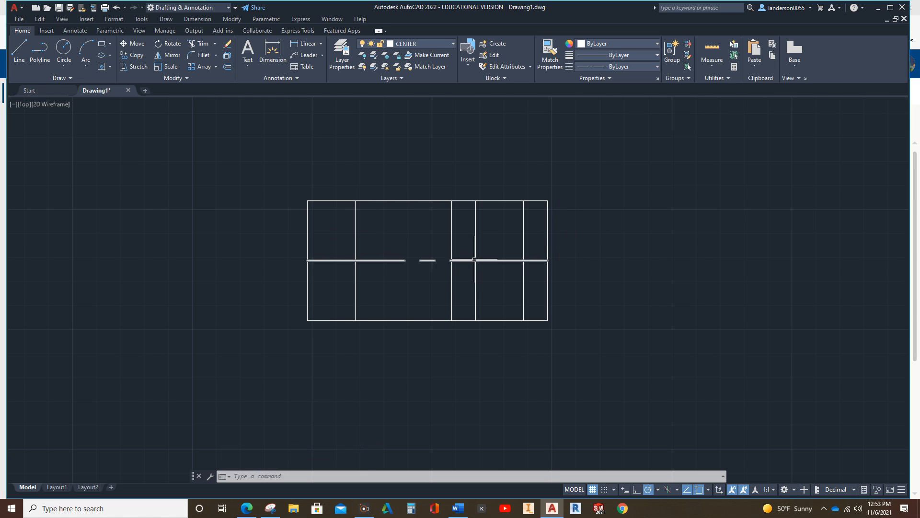
mouse_move(310, 252)
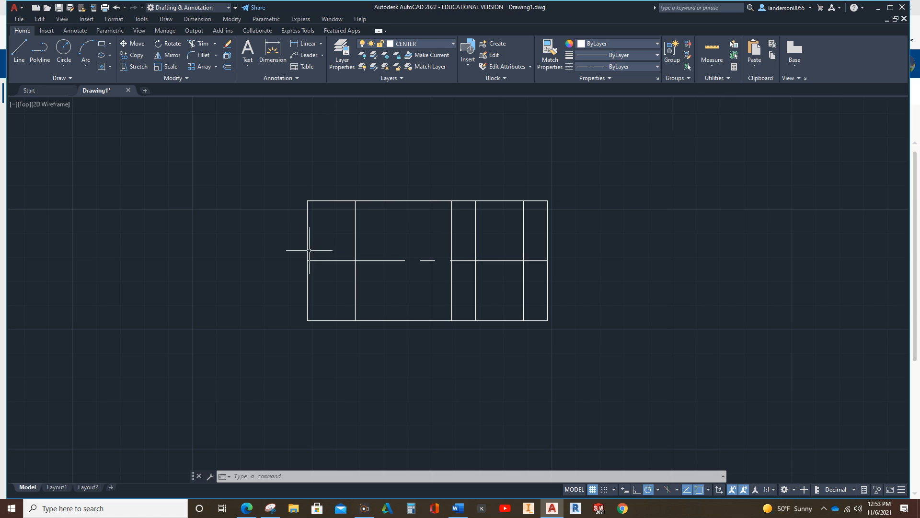
mouse_move(392, 213)
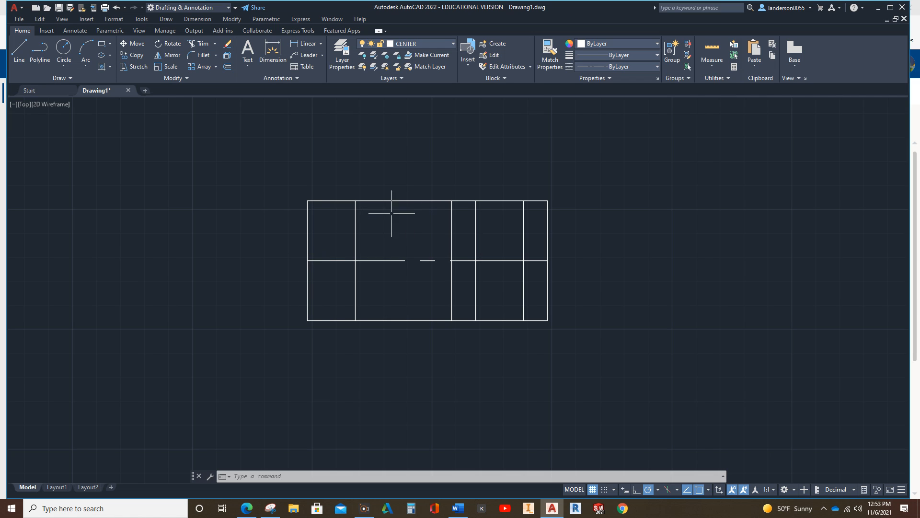
mouse_move(102, 55)
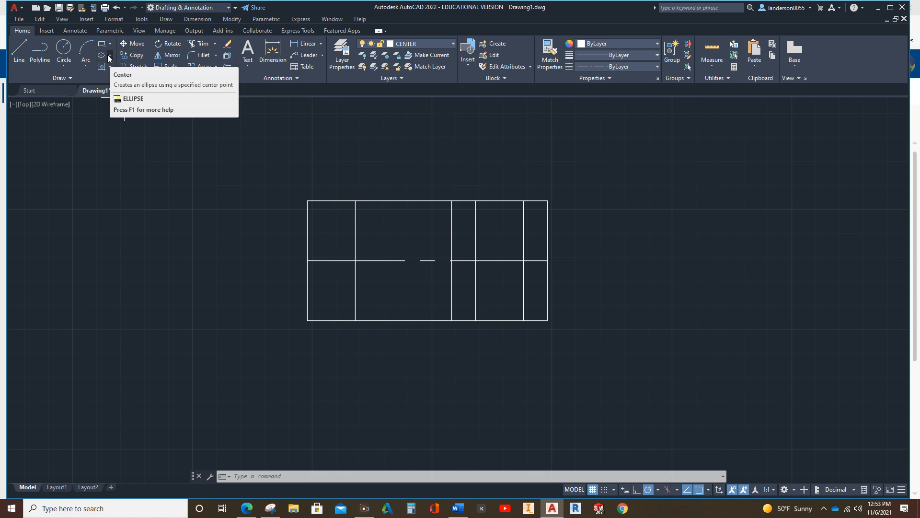
Step: Draw an axis-endpoint ellipse touching the rectangle's left, top and bottom edges
click(109, 57)
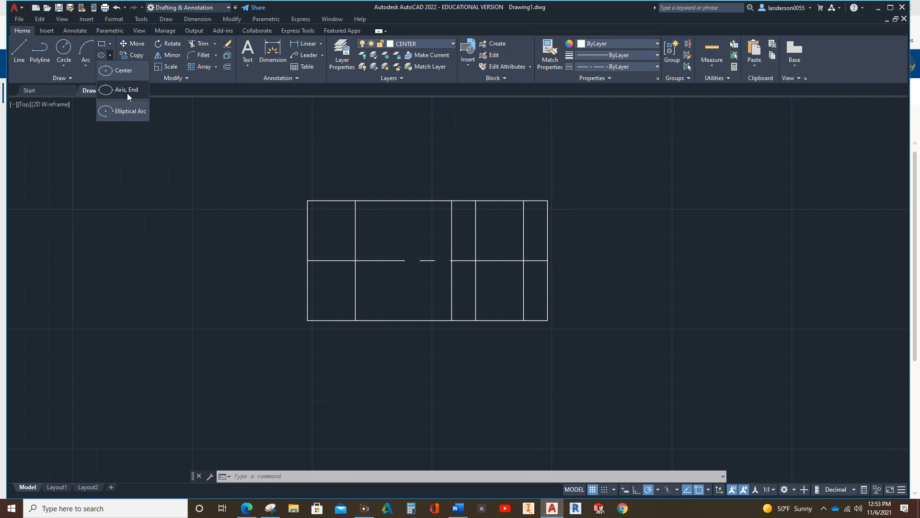
click(126, 90)
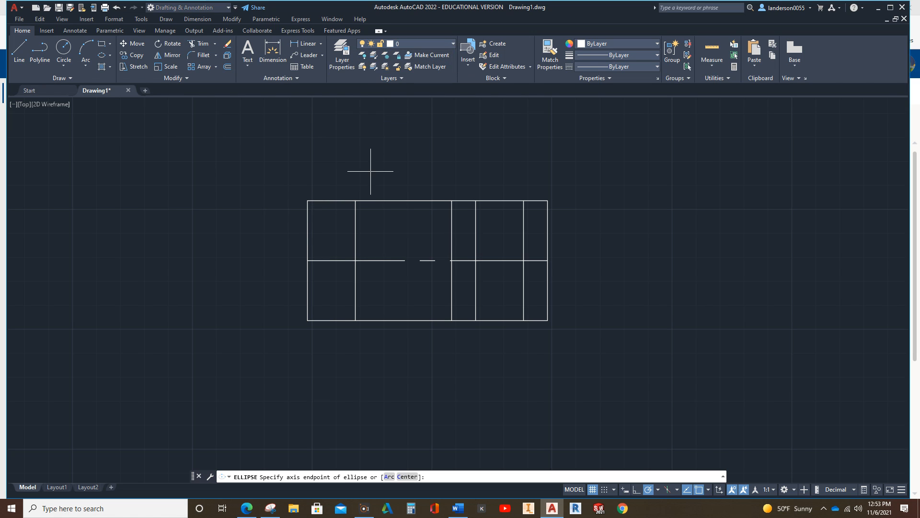
click(308, 261)
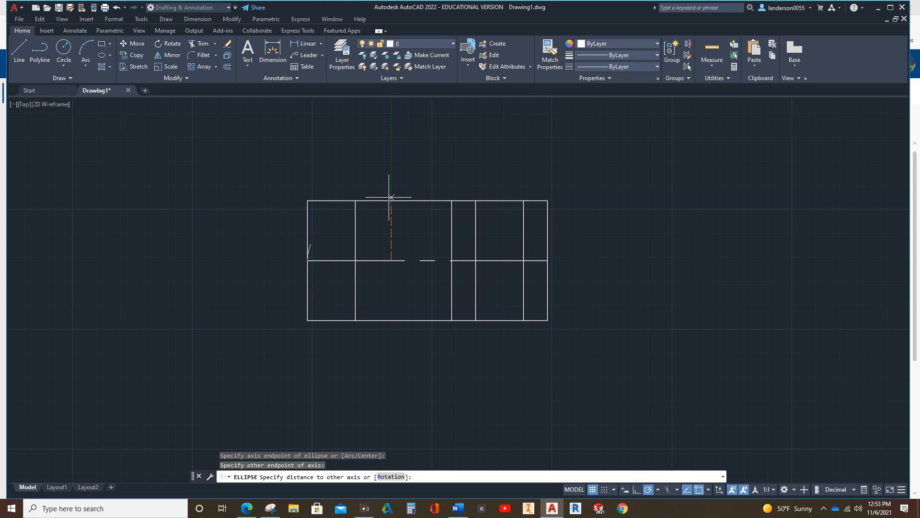
click(391, 198)
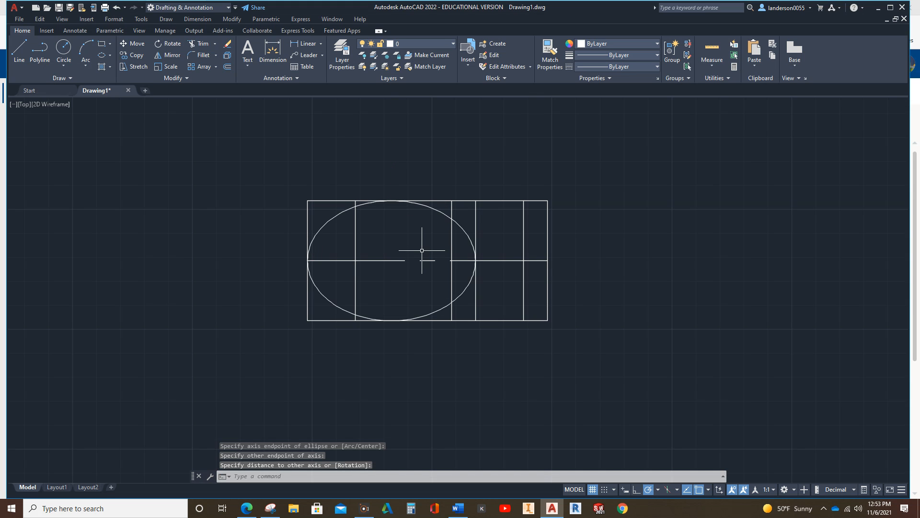
key(Escape)
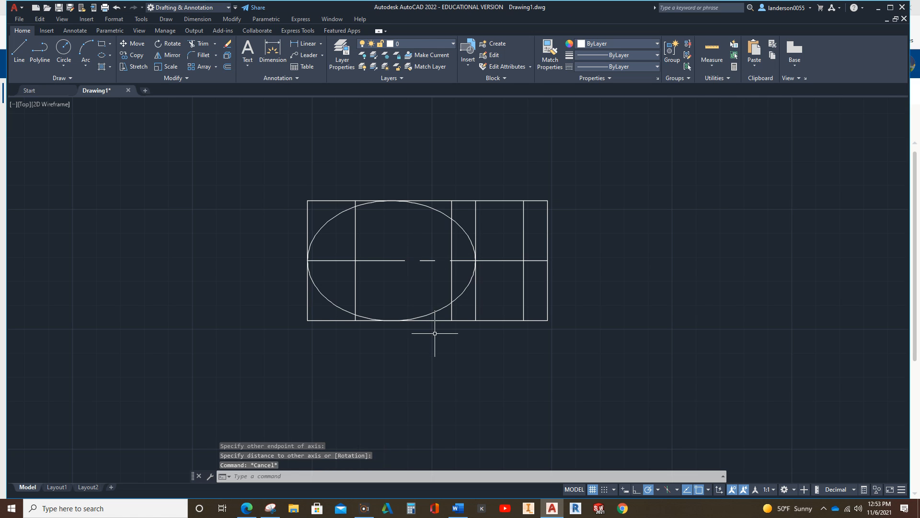
mouse_move(406, 298)
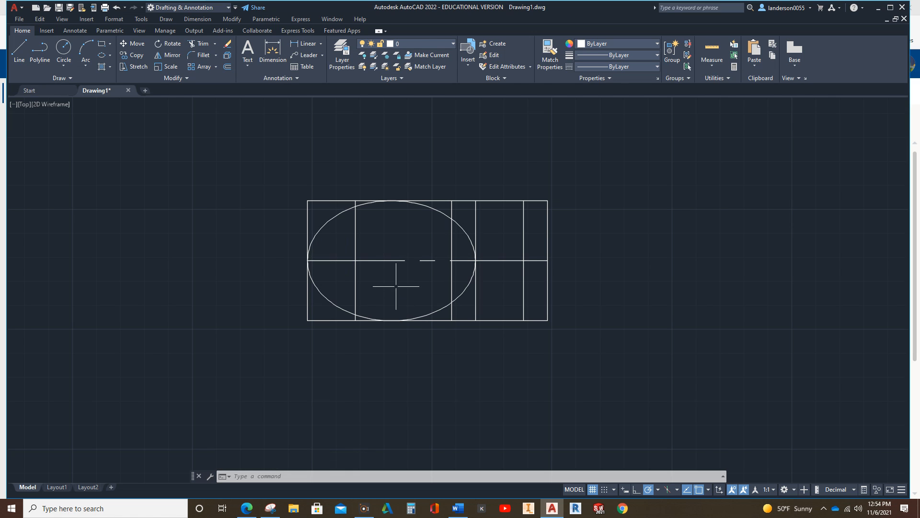
mouse_move(368, 277)
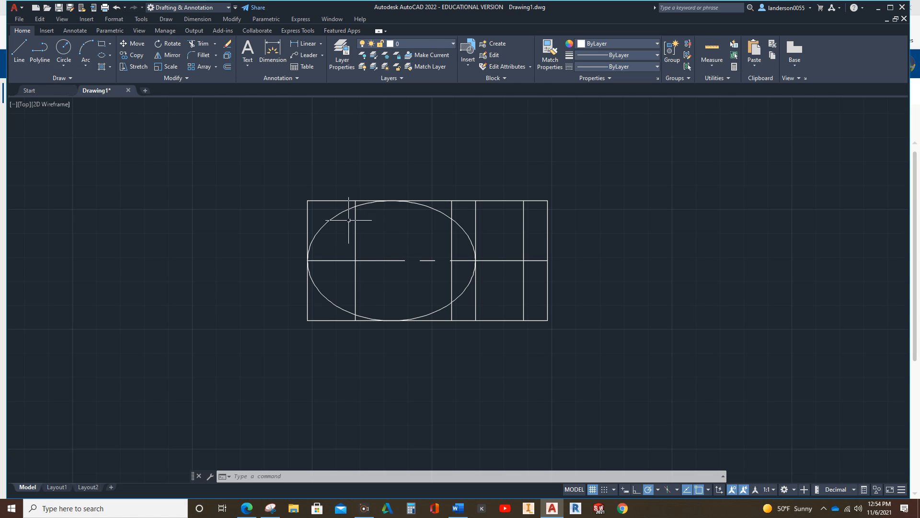
mouse_move(388, 286)
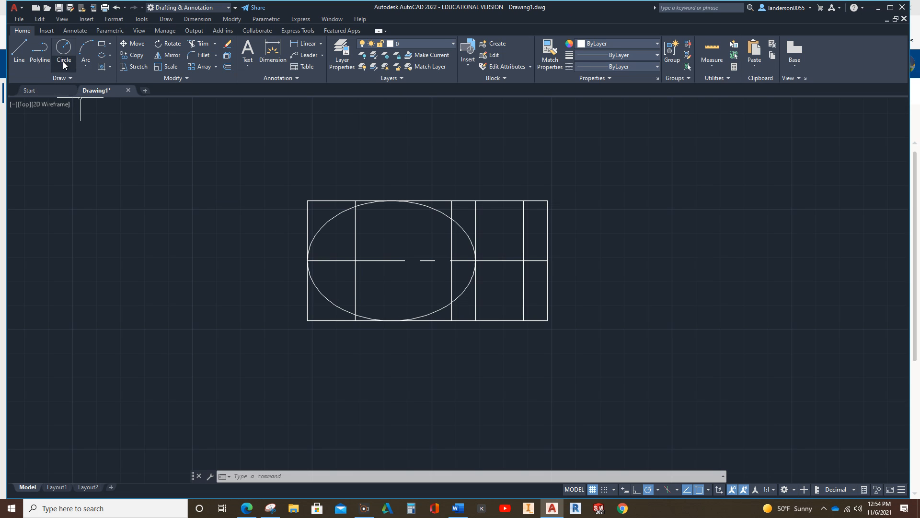
Step: Draw a diameter-30 circle and a radius-20 circle concentric at the left centreline intersection
click(63, 52)
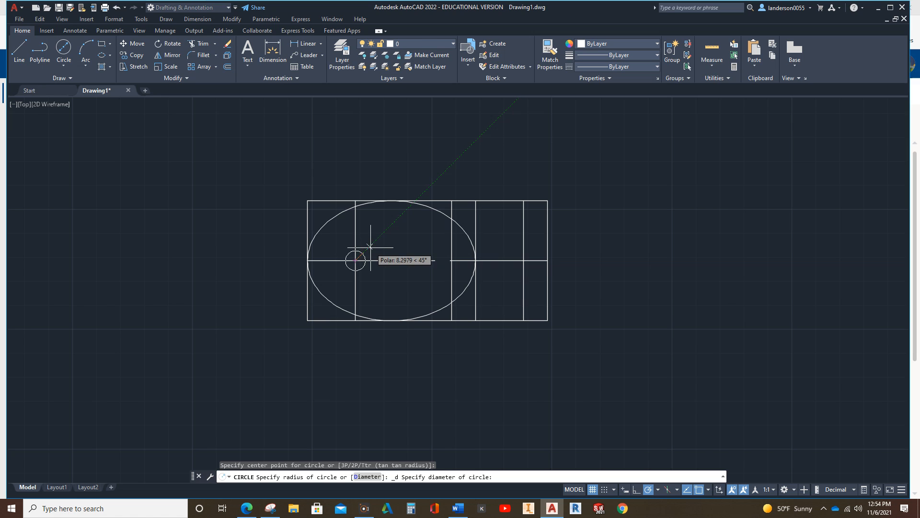
text(30)
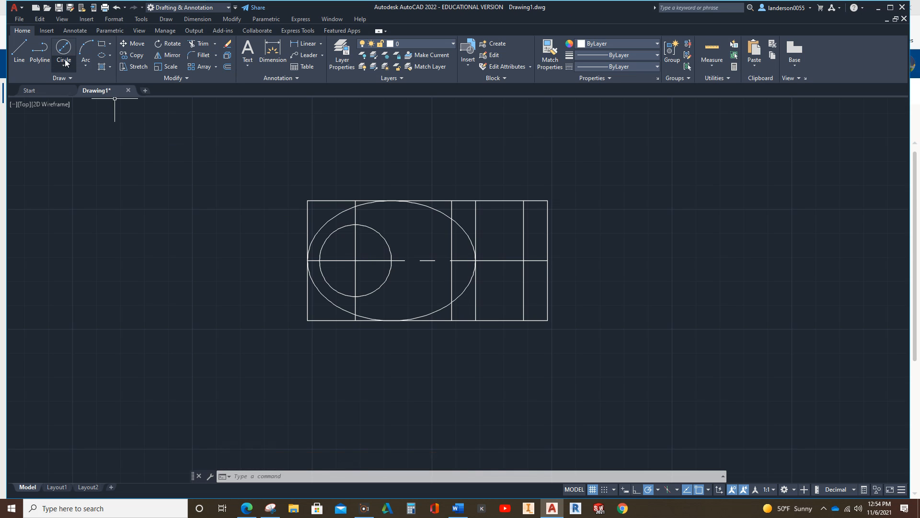
click(63, 53)
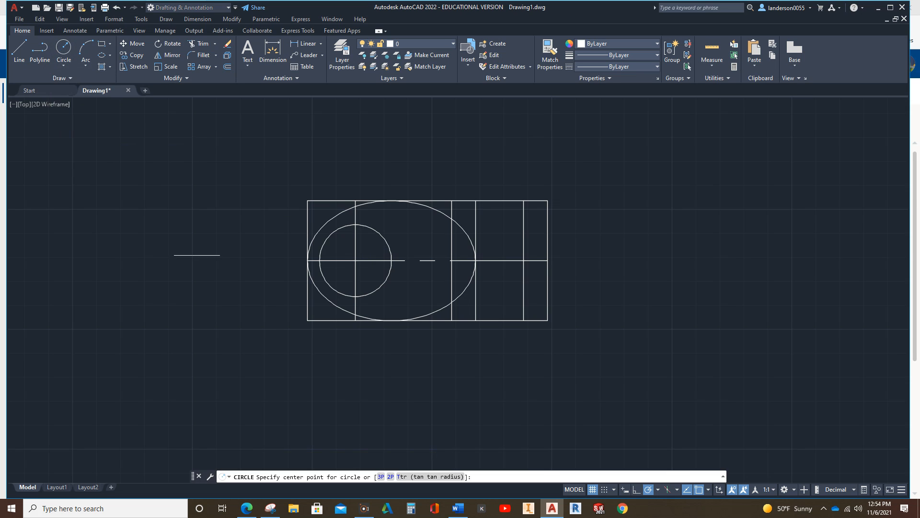
click(354, 261)
text(20)
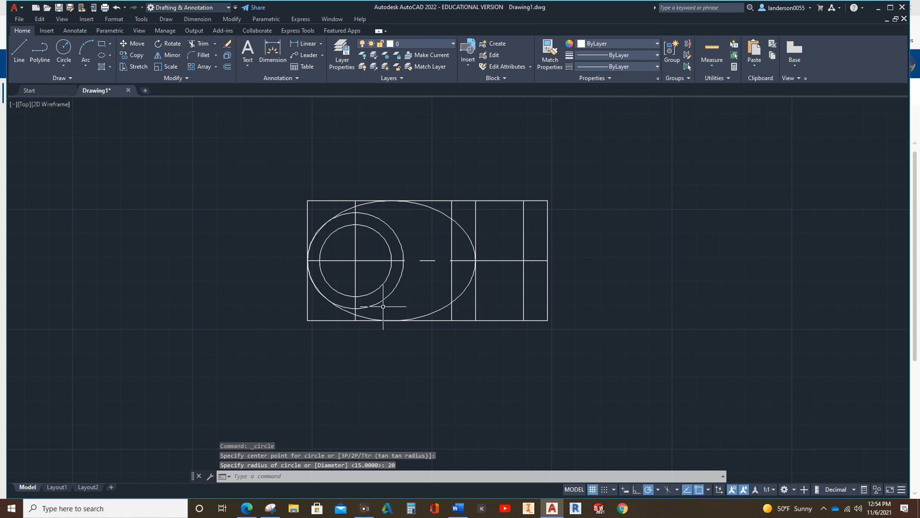
mouse_move(332, 280)
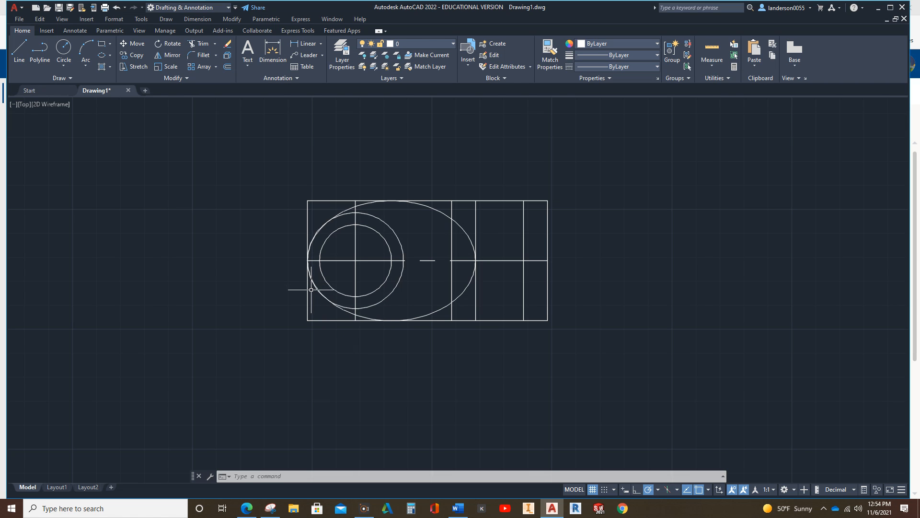
mouse_move(149, 100)
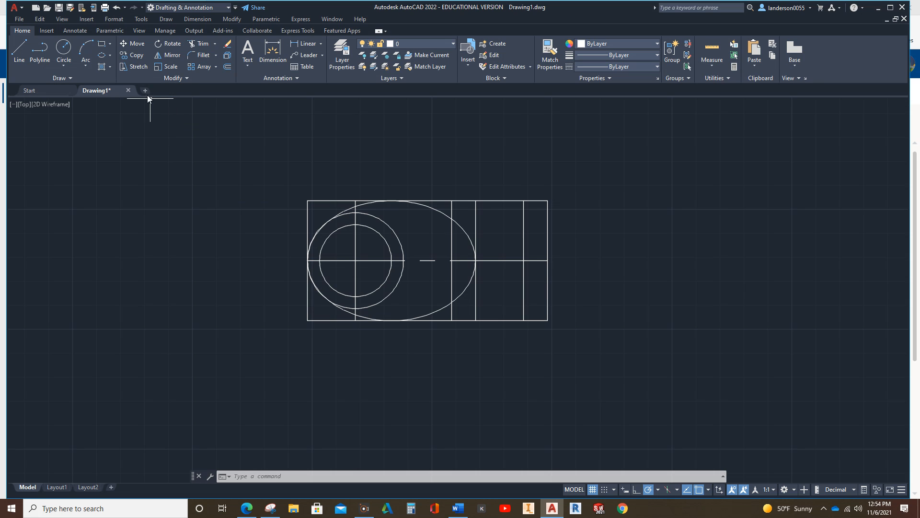
Step: Draw a six-sided inscribed polygon of radius 10 centred on the concentric circles
click(105, 44)
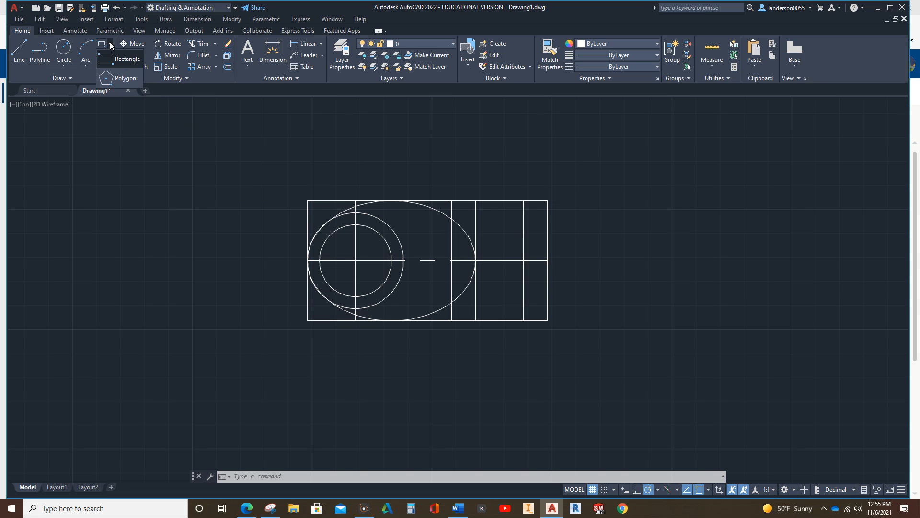
click(126, 78)
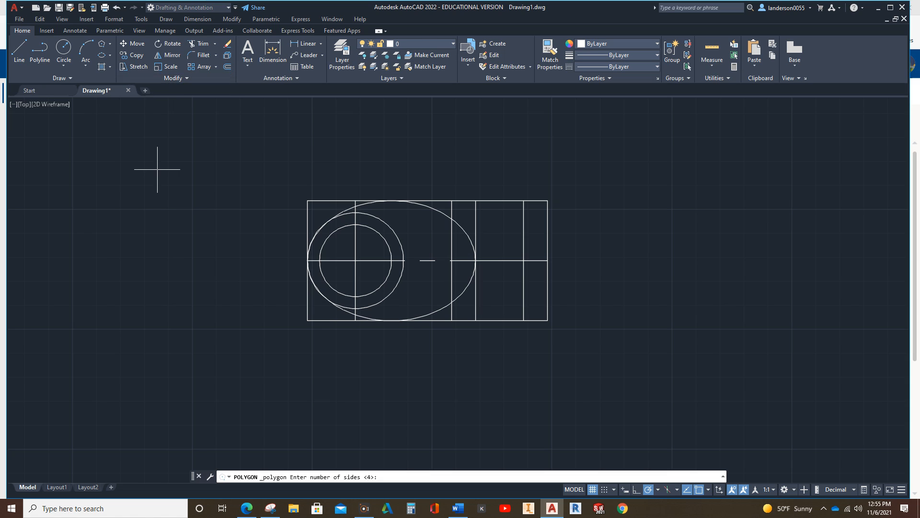
text(6)
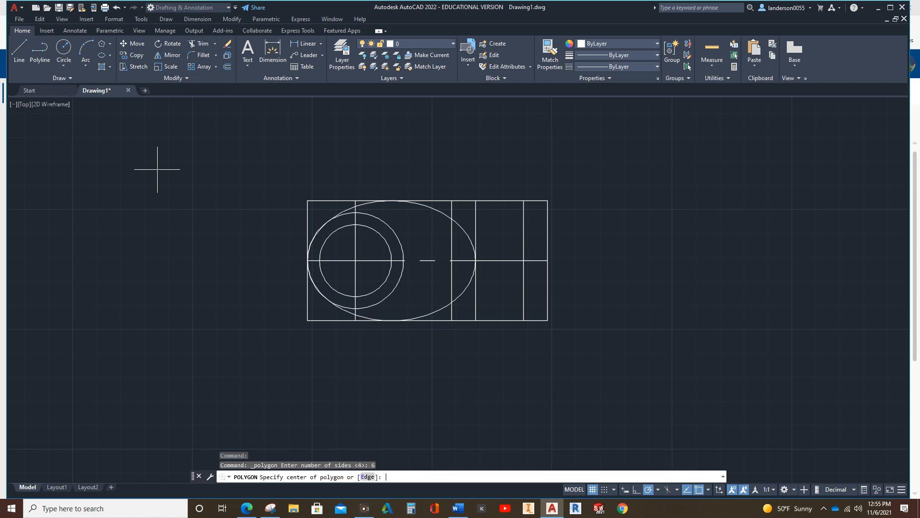
mouse_move(257, 283)
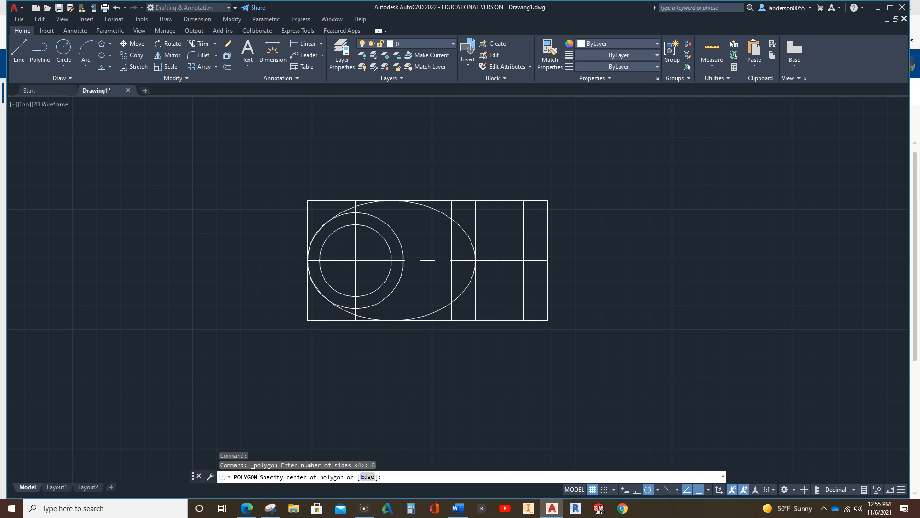
click(352, 255)
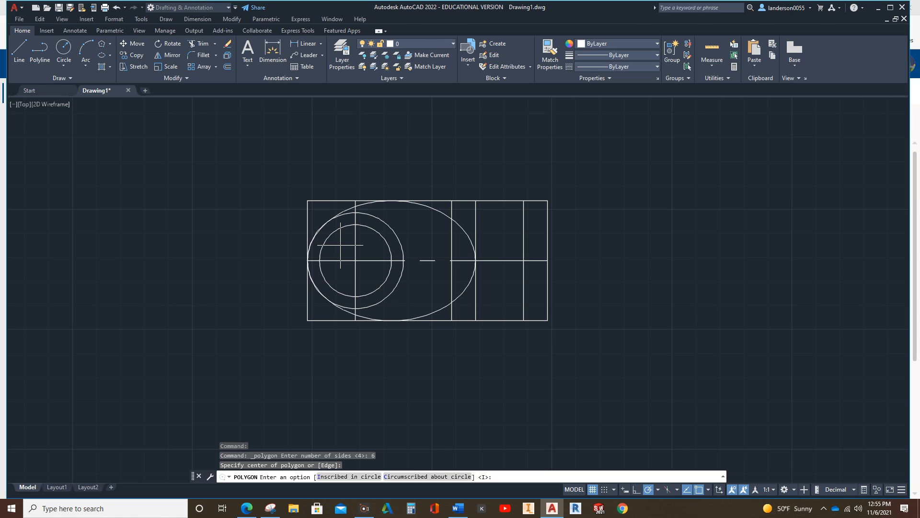
text(I)
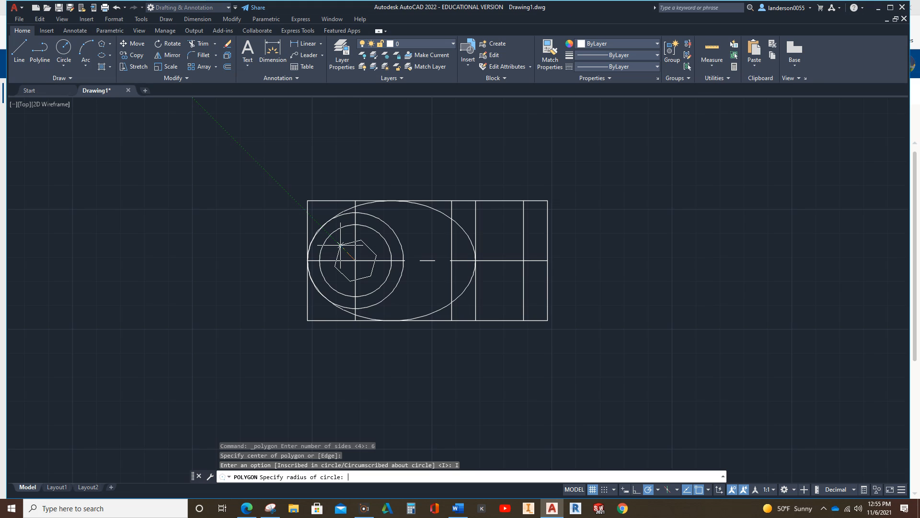
text(10)
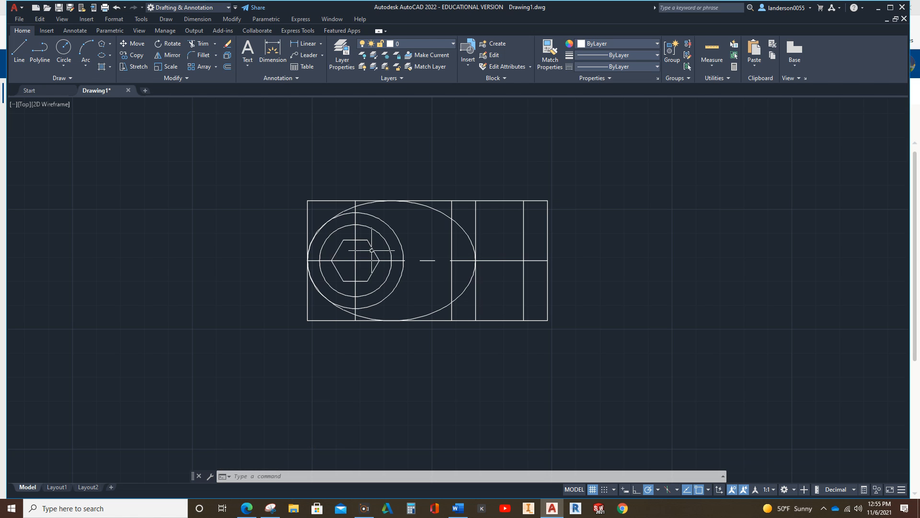
Step: Rotate the hexagon about its centre to stand point-up, then erase the rectangle's top edge
click(356, 262)
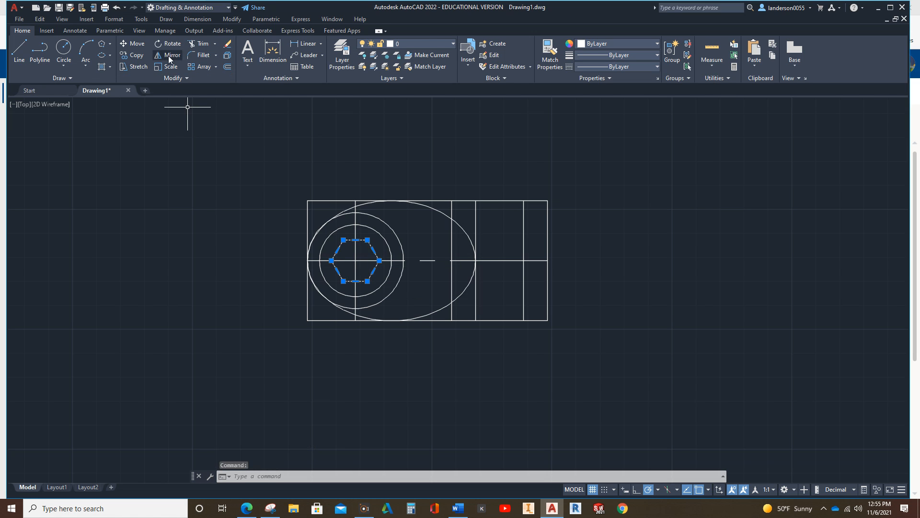
click(169, 43)
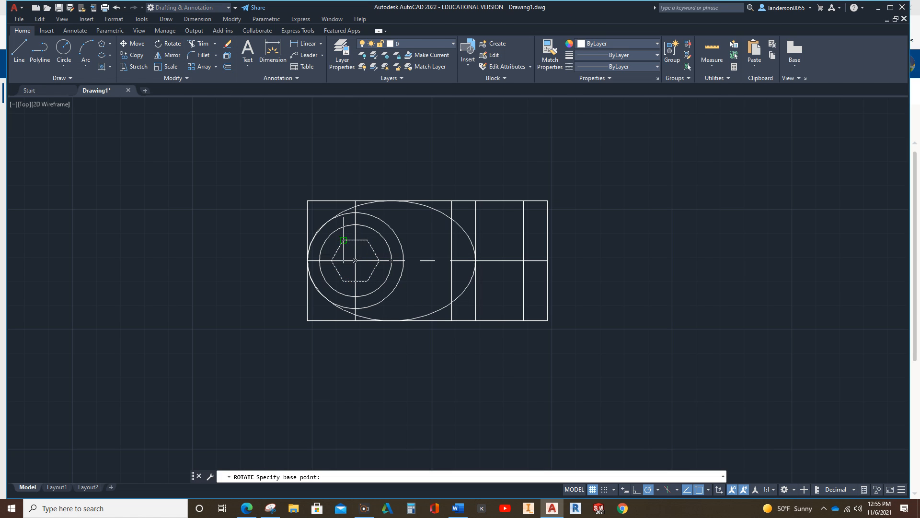
click(355, 261)
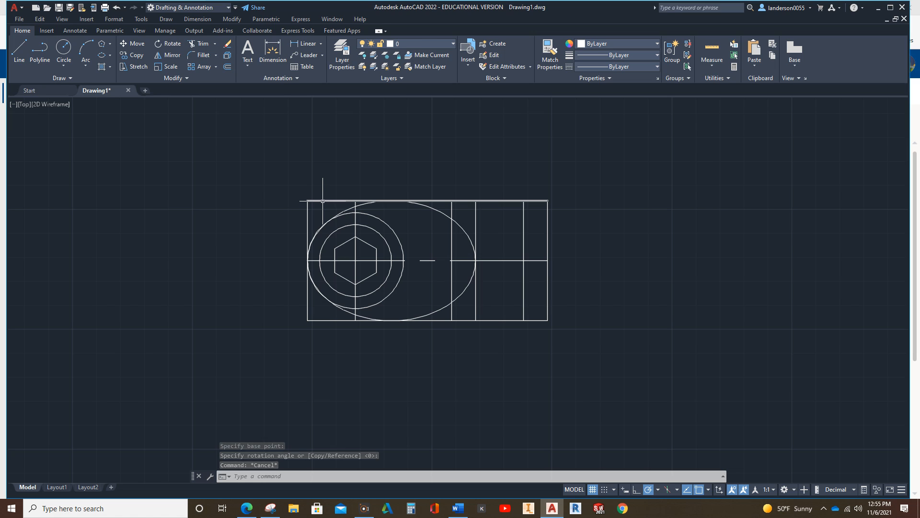
click(307, 210)
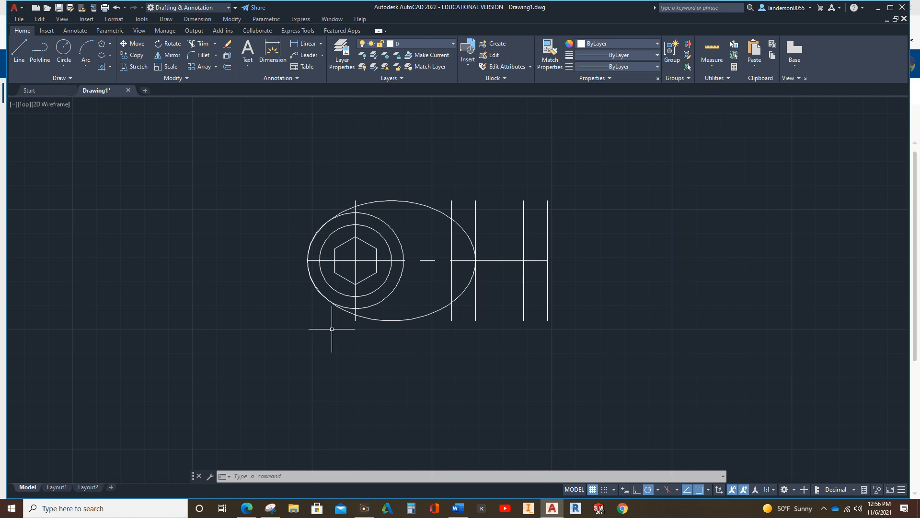
mouse_move(330, 332)
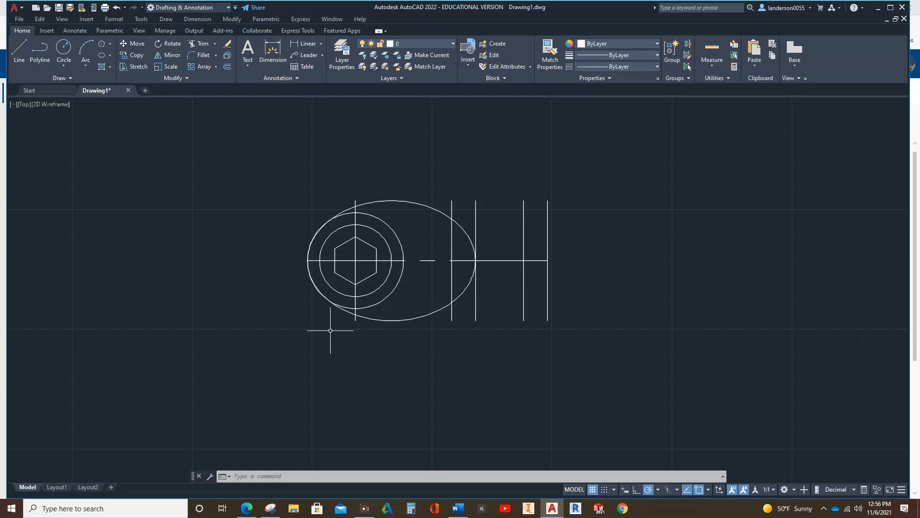
mouse_move(197, 100)
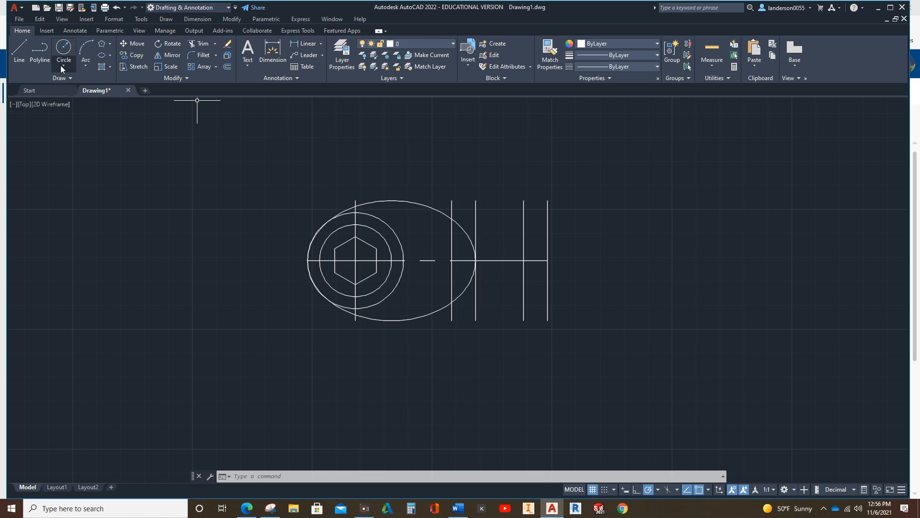
Step: Draw radius-45 circles centred on the ellipse's bottom and top quadrants
click(63, 52)
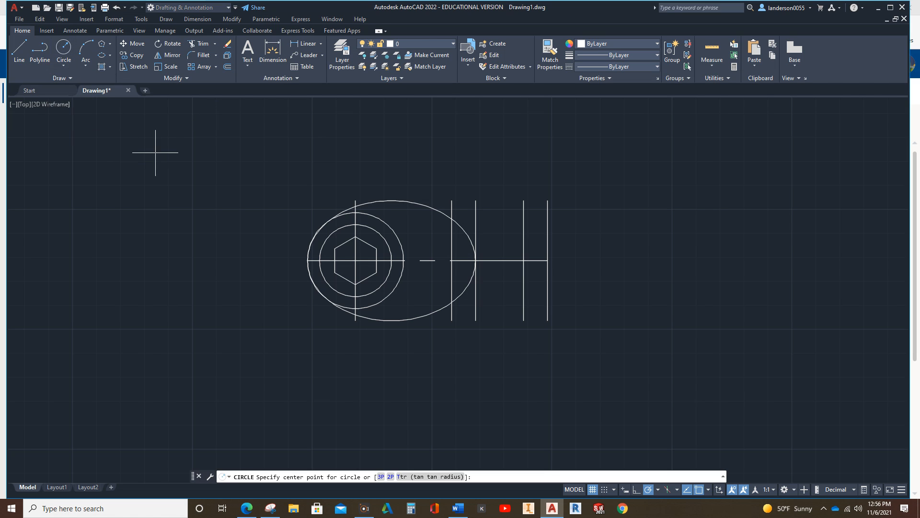
mouse_move(393, 321)
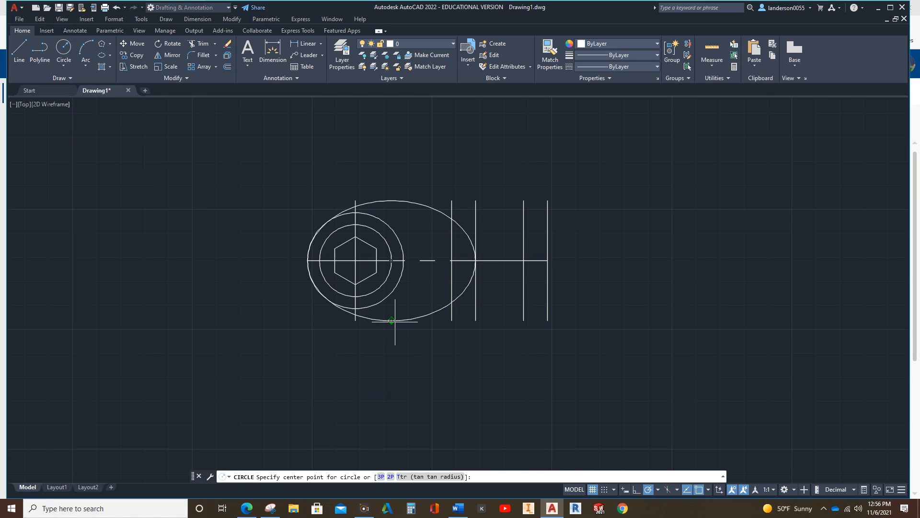
mouse_move(392, 321)
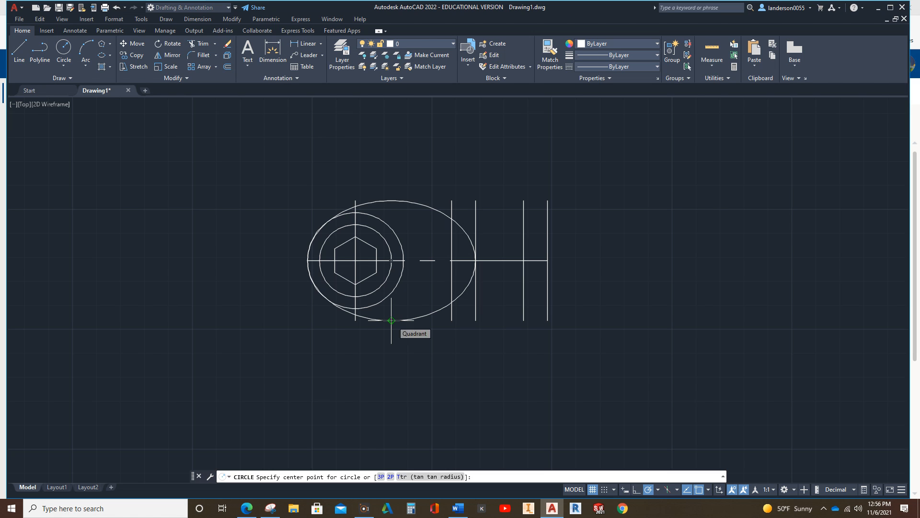
click(392, 321)
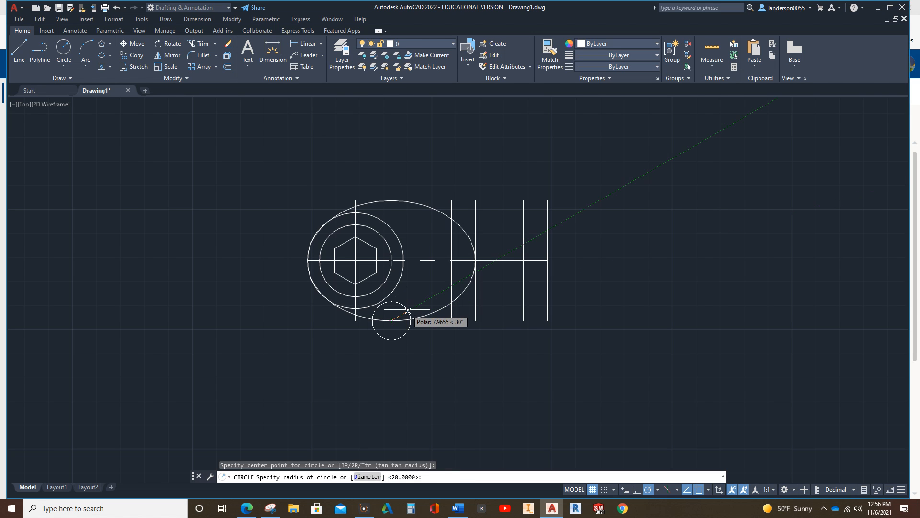
text(45)
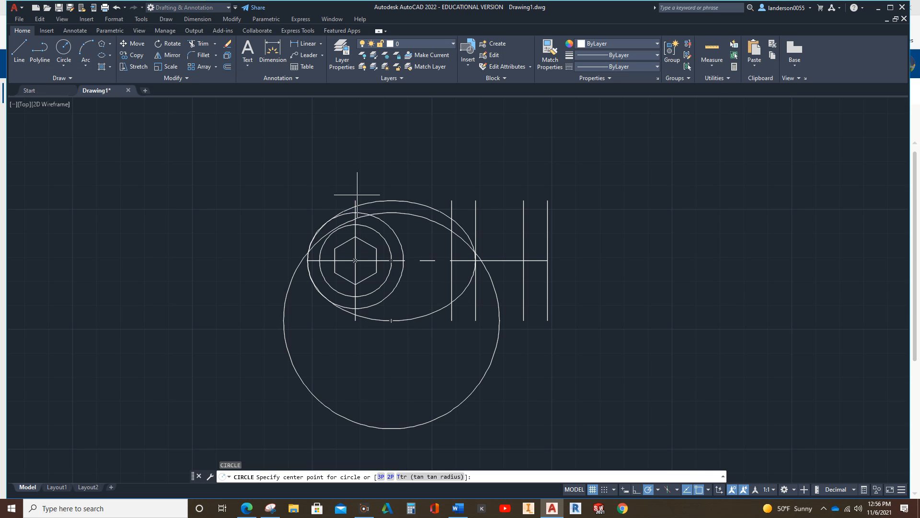
click(391, 204)
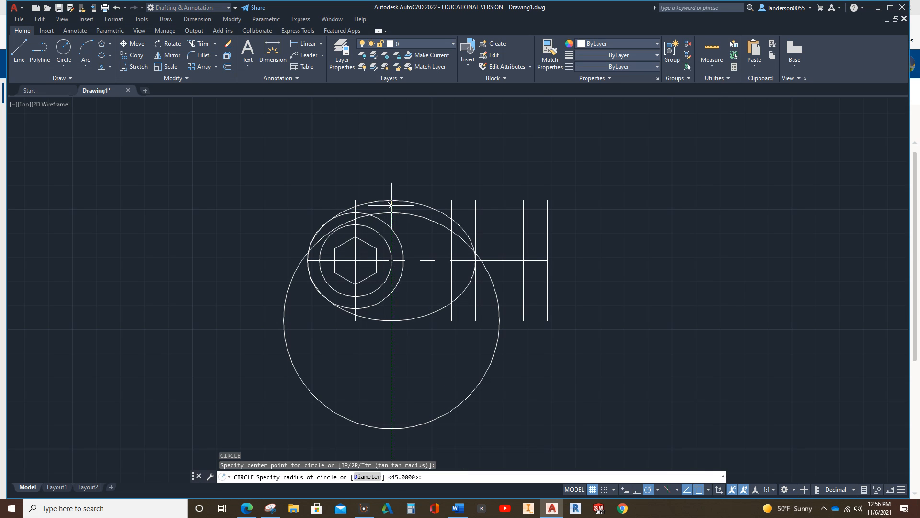
text(45)
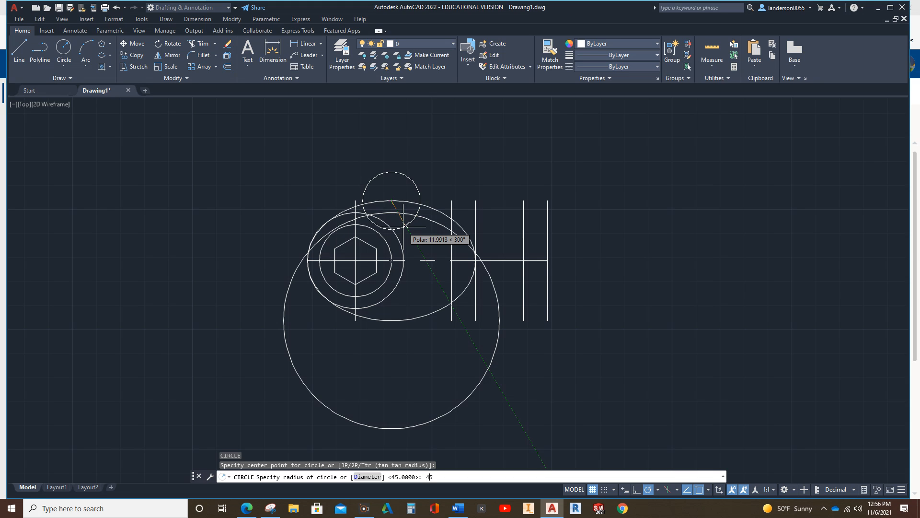
key(Enter)
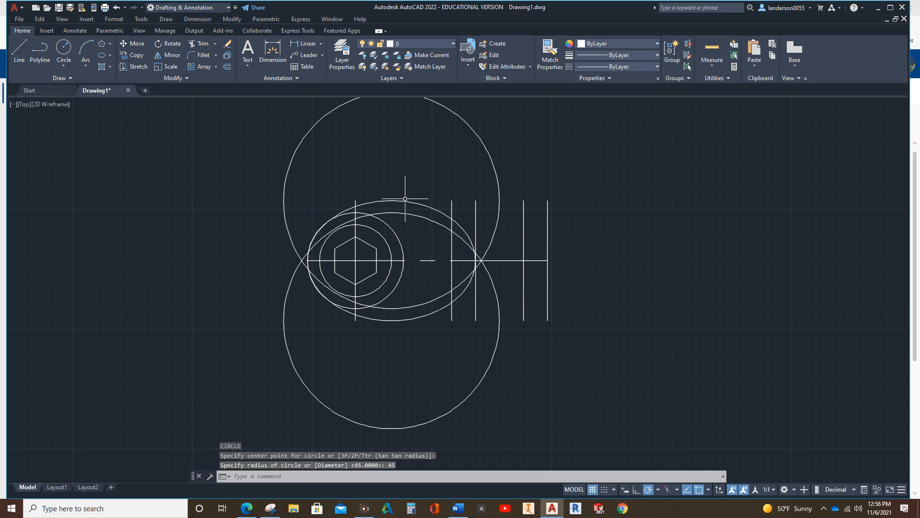
mouse_move(396, 198)
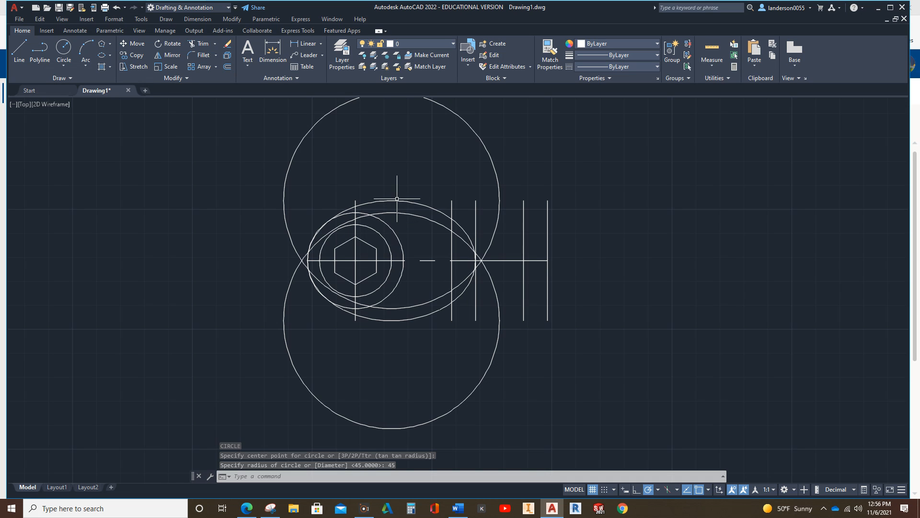
mouse_move(451, 261)
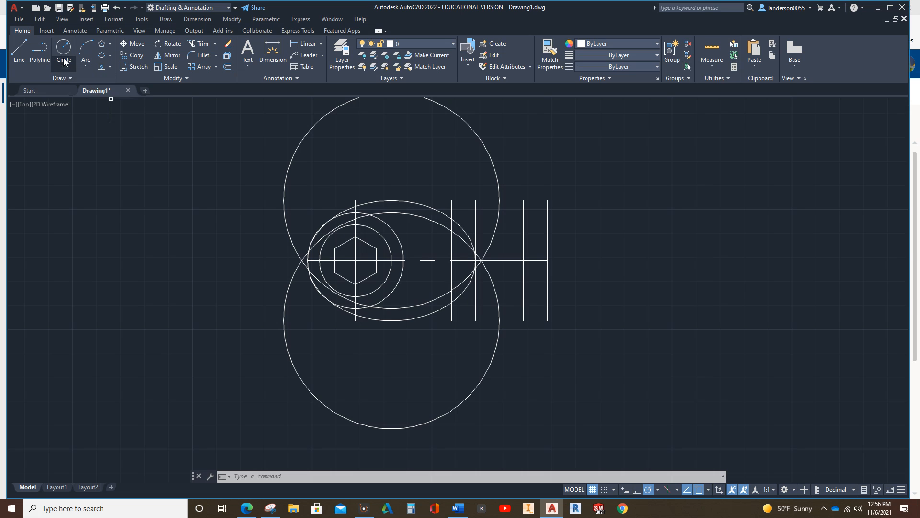
Step: Draw diameter-10 and radius-10 concentric circles where the centreline meets the handle line
click(63, 60)
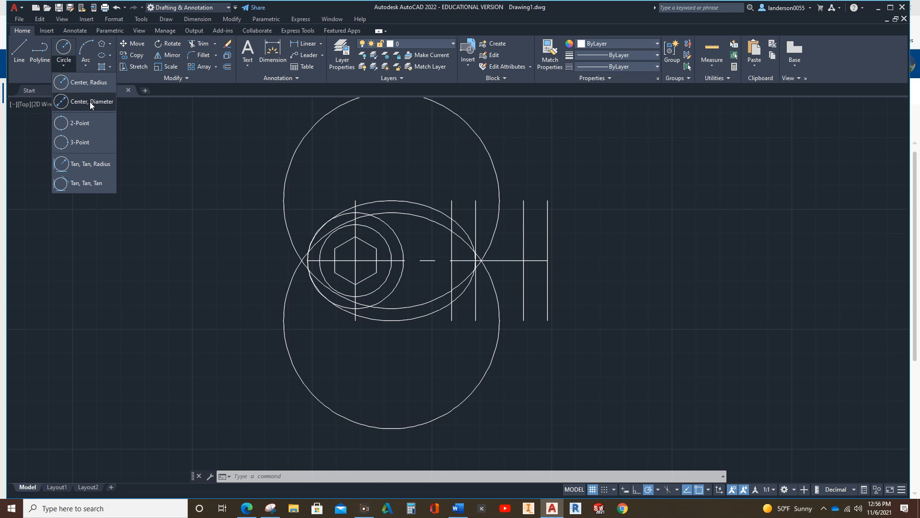
click(88, 102)
text(10)
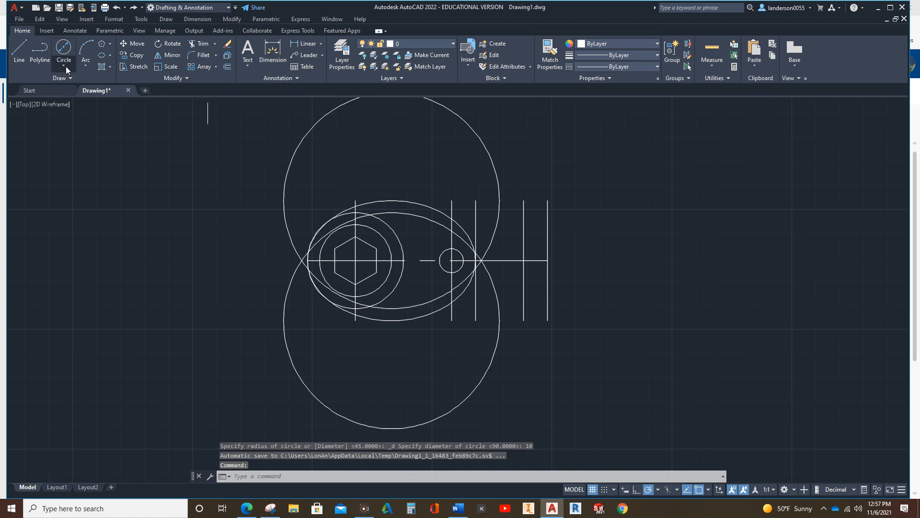
click(64, 53)
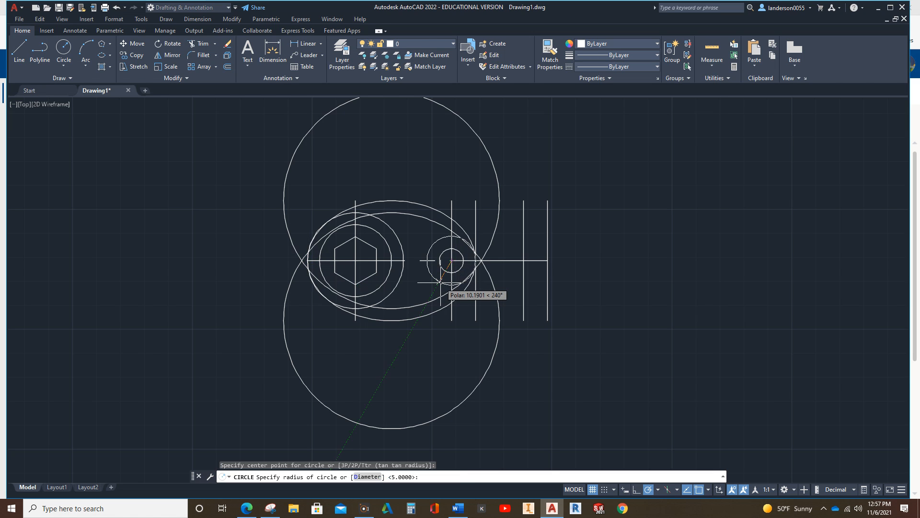
text(10)
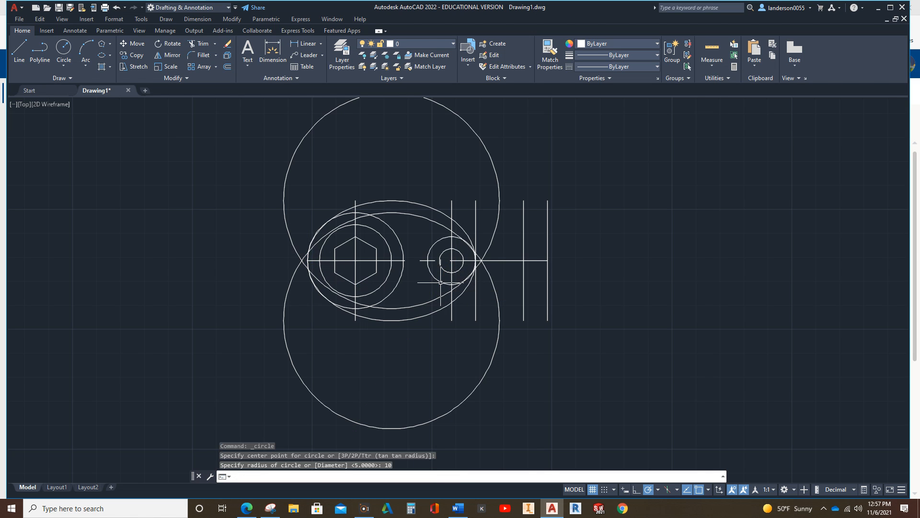
key(Escape)
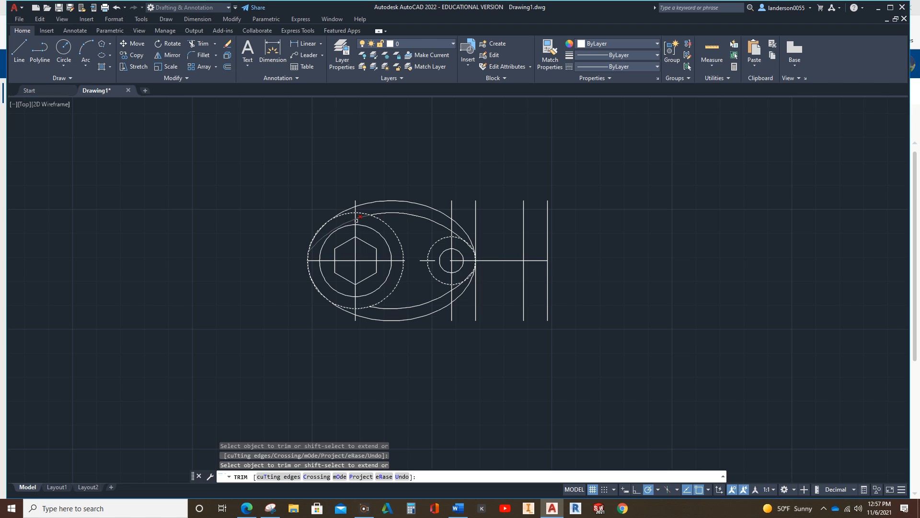
Step: Trim the radius-45 circles' excess arcs into the crescent and cut back the handle-end circle
click(361, 216)
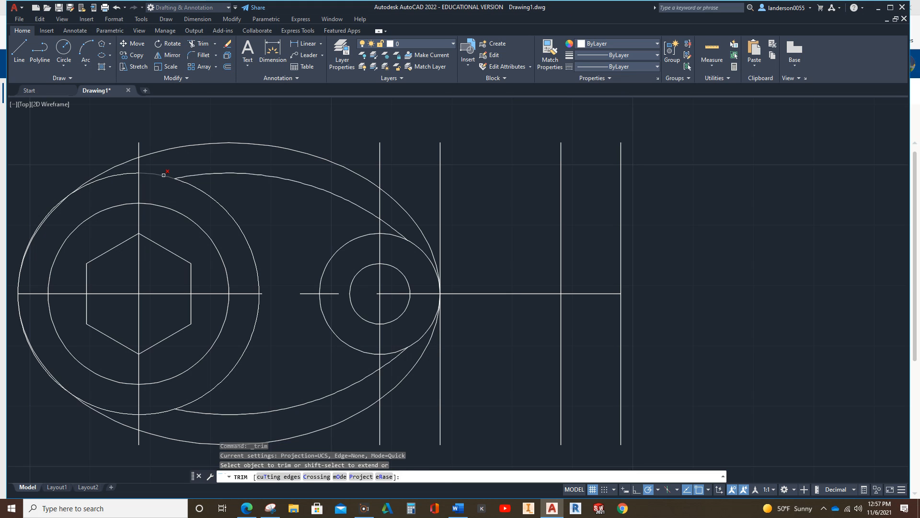
click(166, 173)
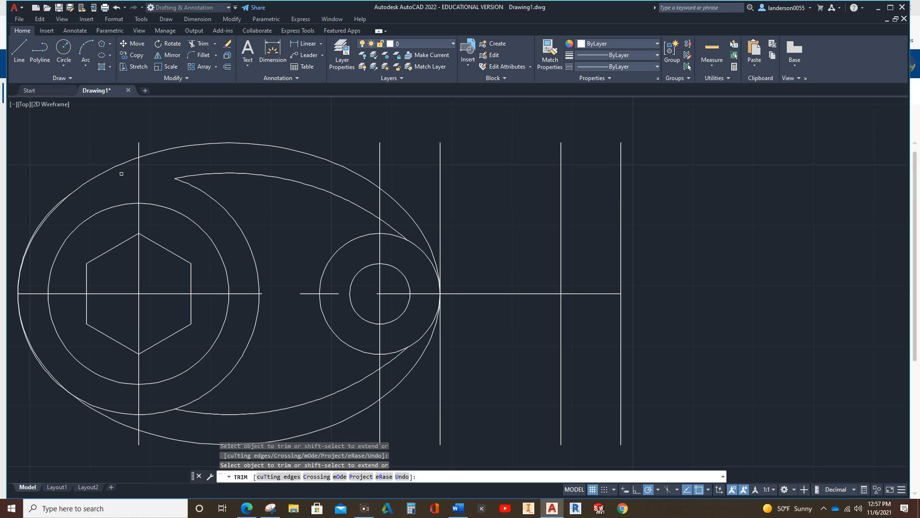
click(121, 173)
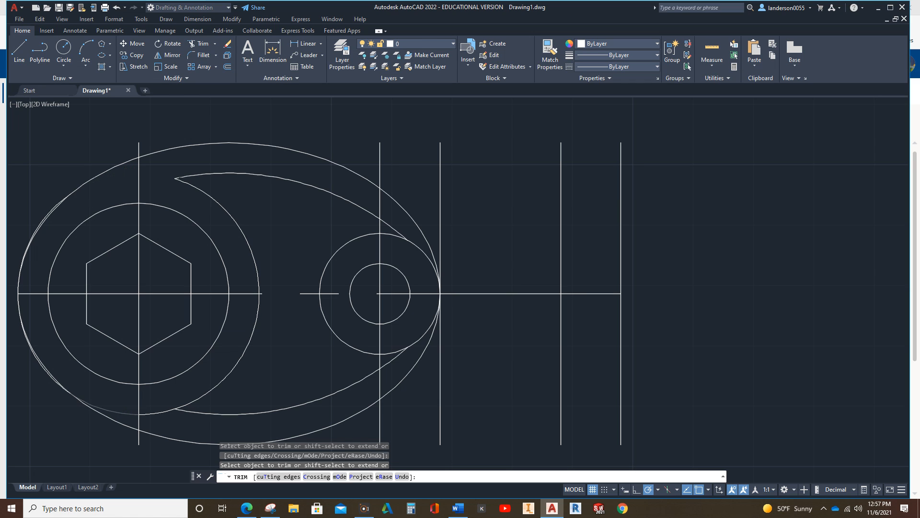
click(73, 395)
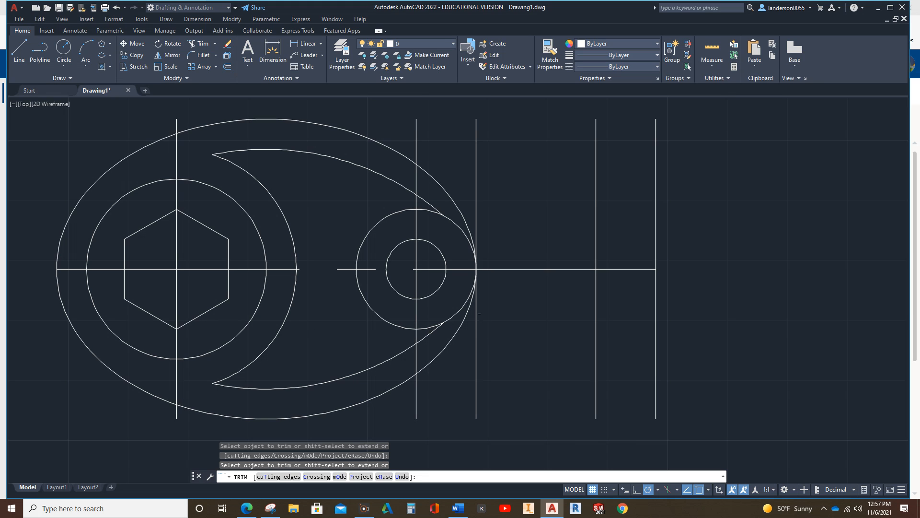
click(454, 228)
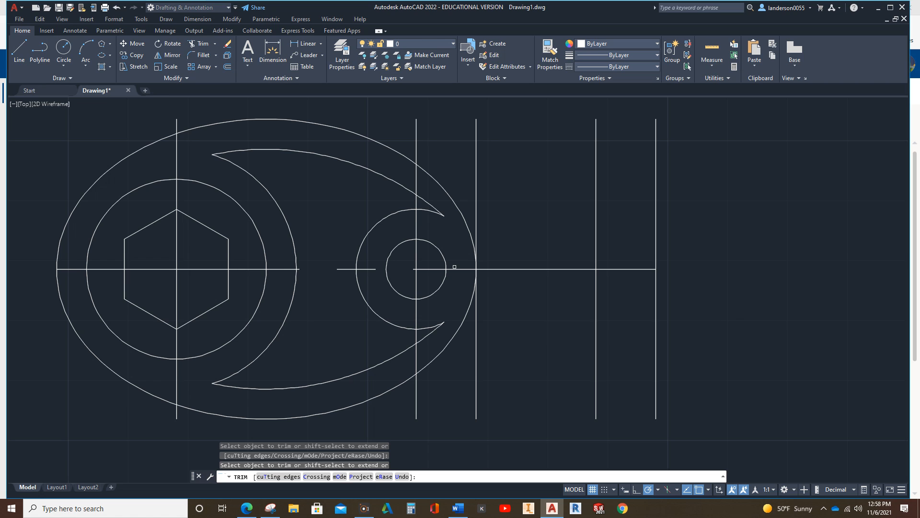
mouse_move(220, 143)
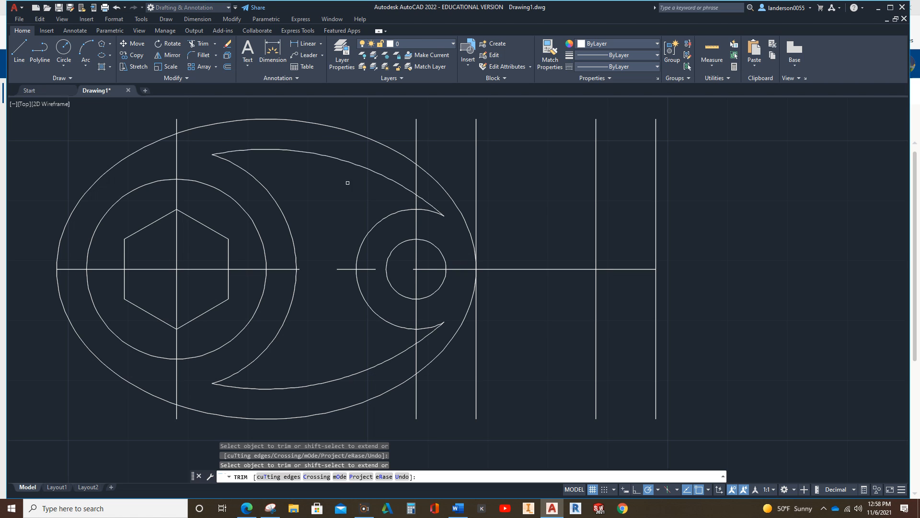
mouse_move(294, 337)
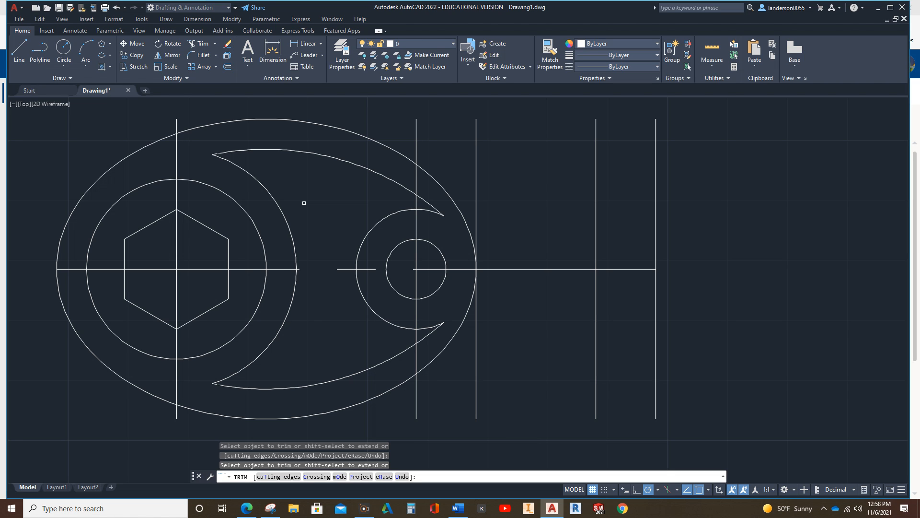
mouse_move(314, 217)
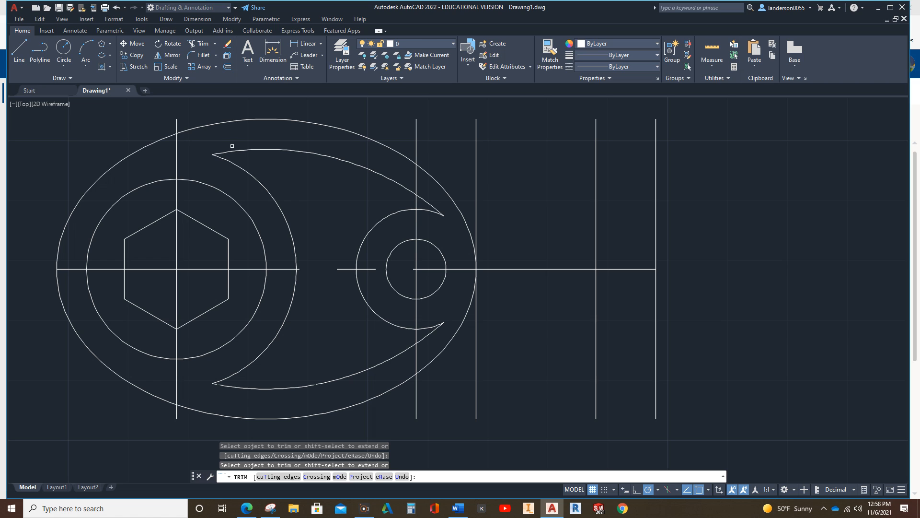
click(232, 145)
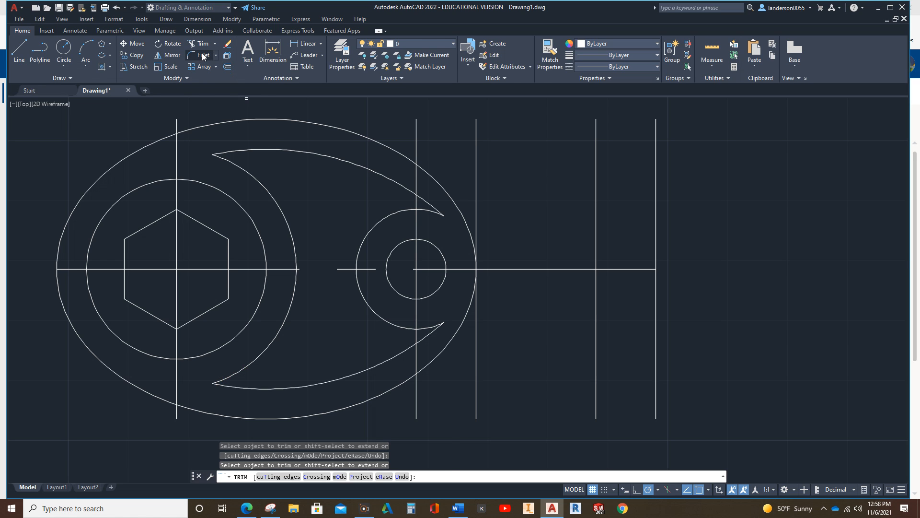
Step: Fillet the crescent cutout's upper and lower tips with radius 2
click(202, 55)
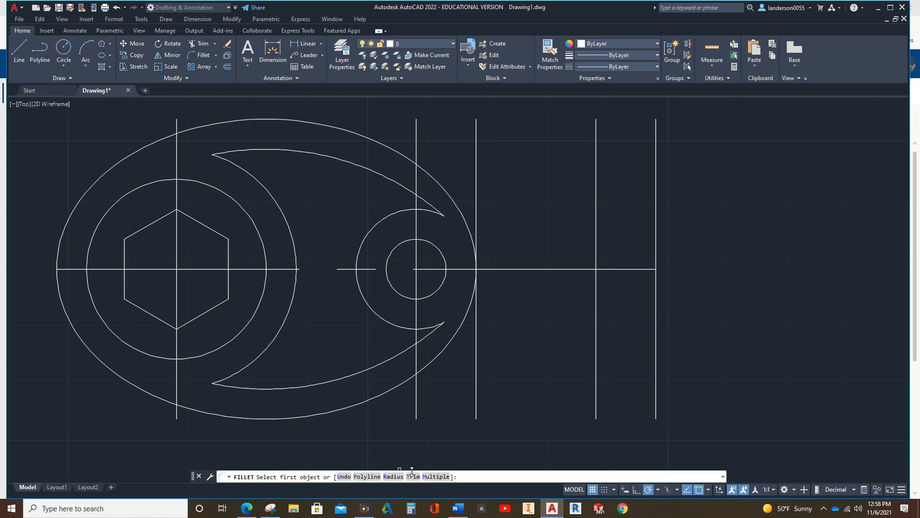
mouse_move(245, 473)
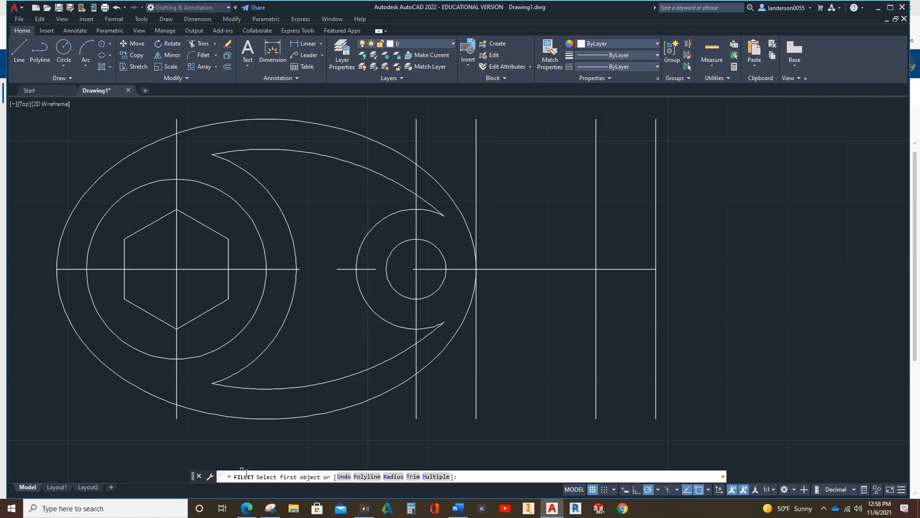
click(279, 150)
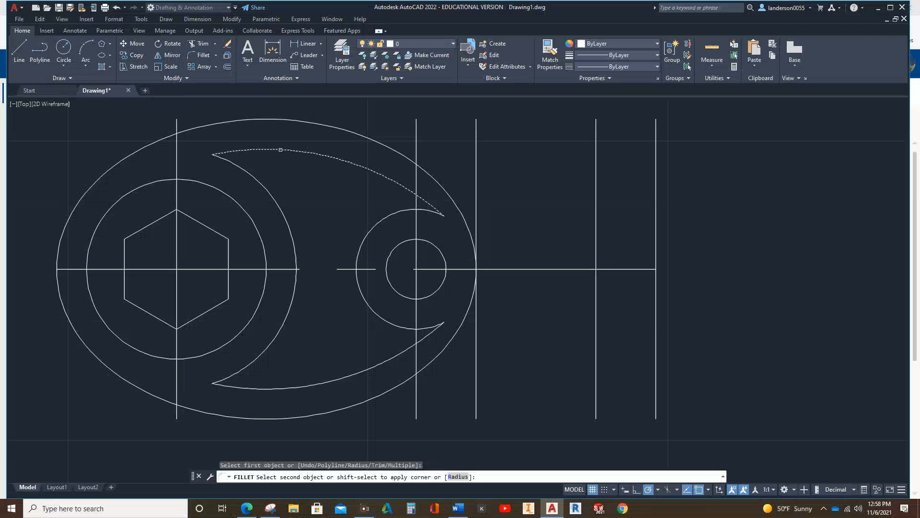
text(R)
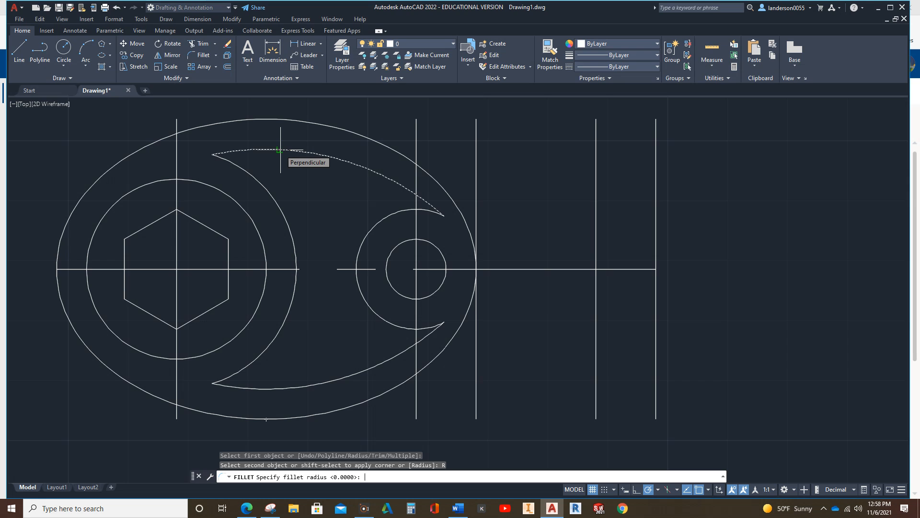
text(2)
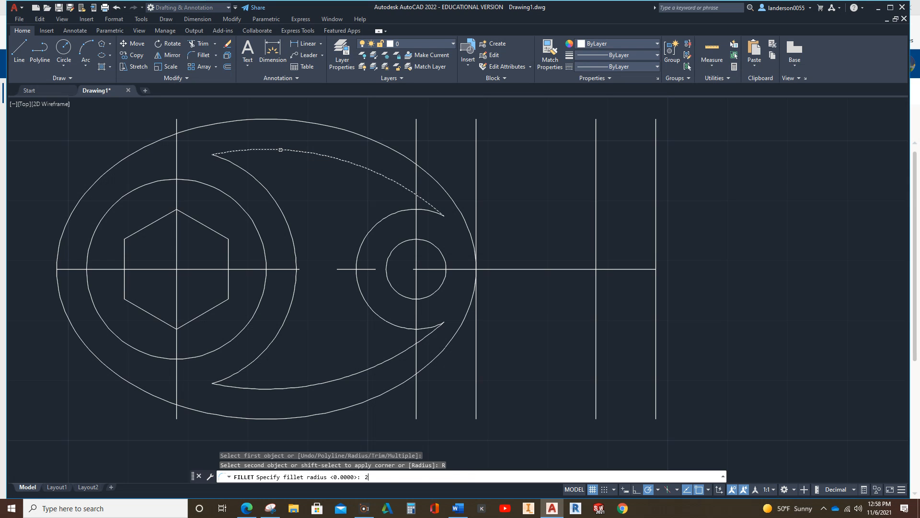
key(enter)
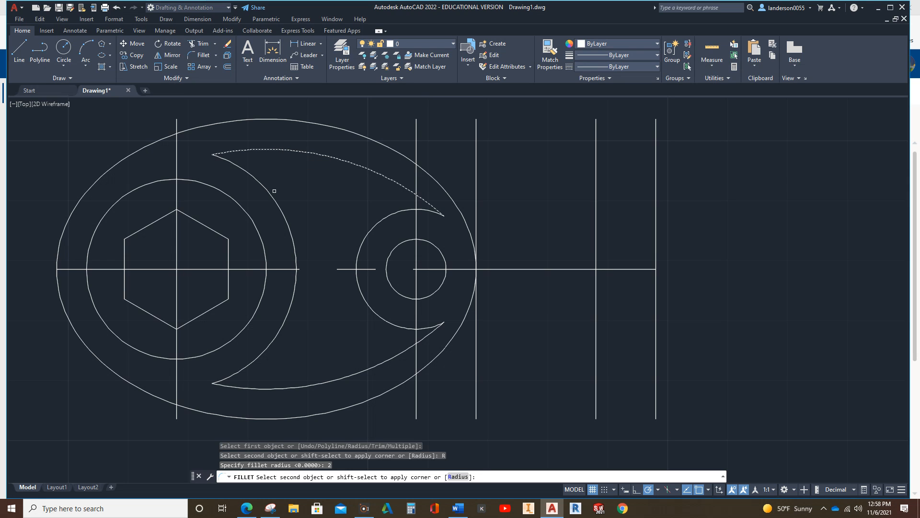
click(276, 197)
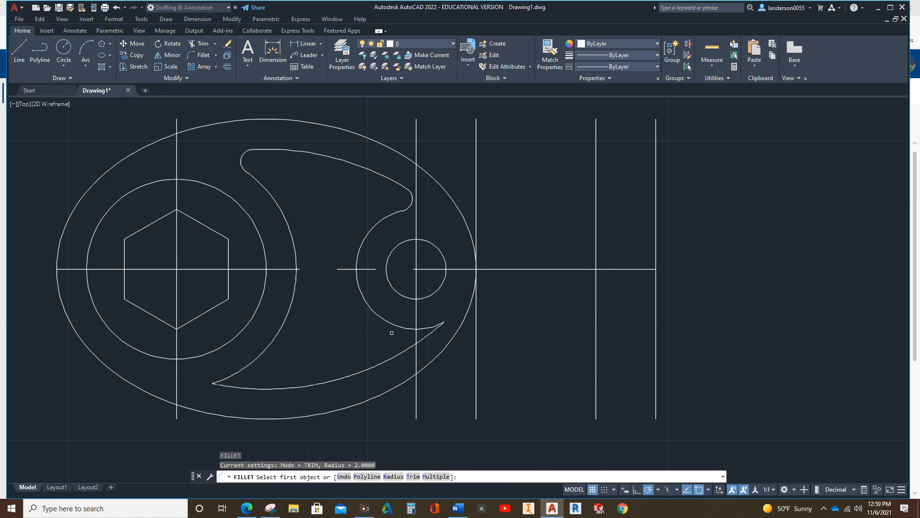
click(392, 333)
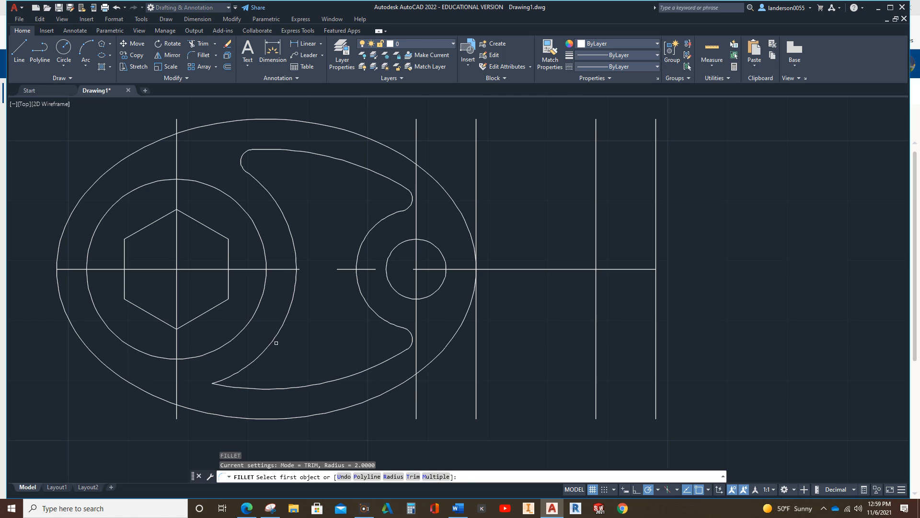
click(282, 387)
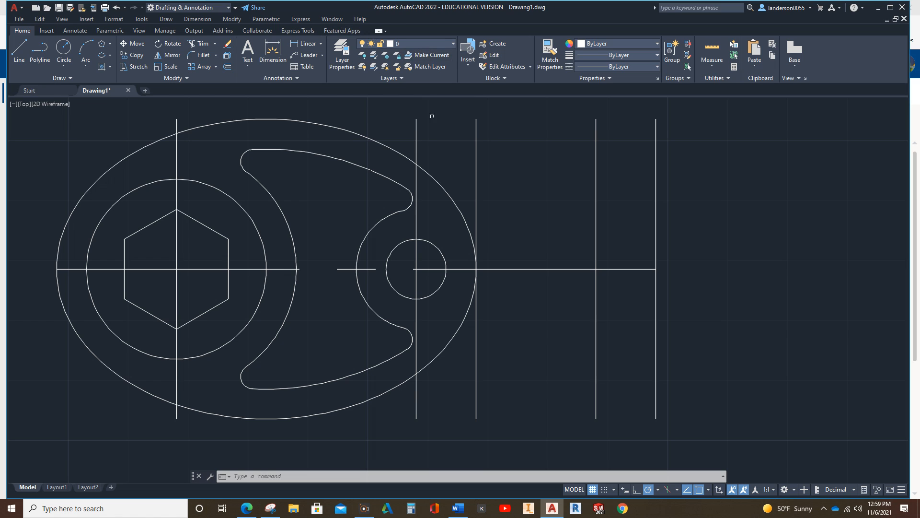
mouse_move(415, 133)
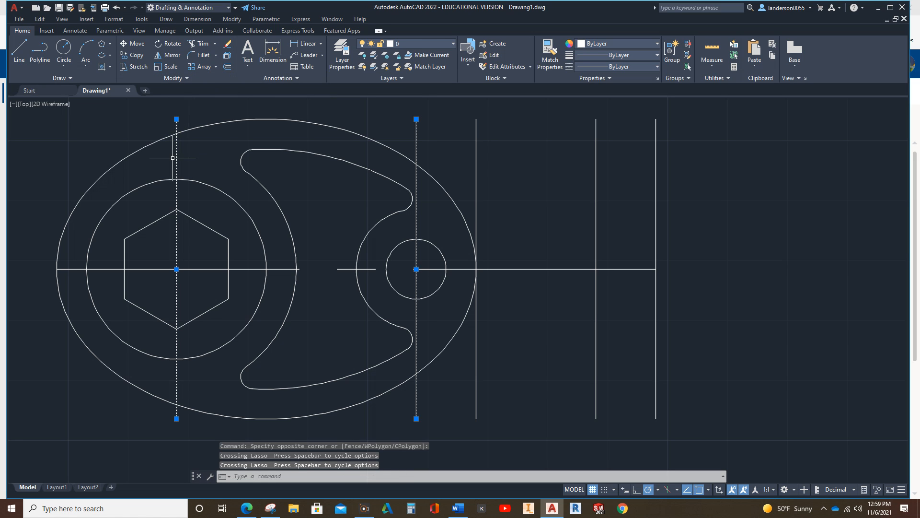
Step: Delete the two vertical construction lines and clear the centre lines inside the ellipse
key(Delete)
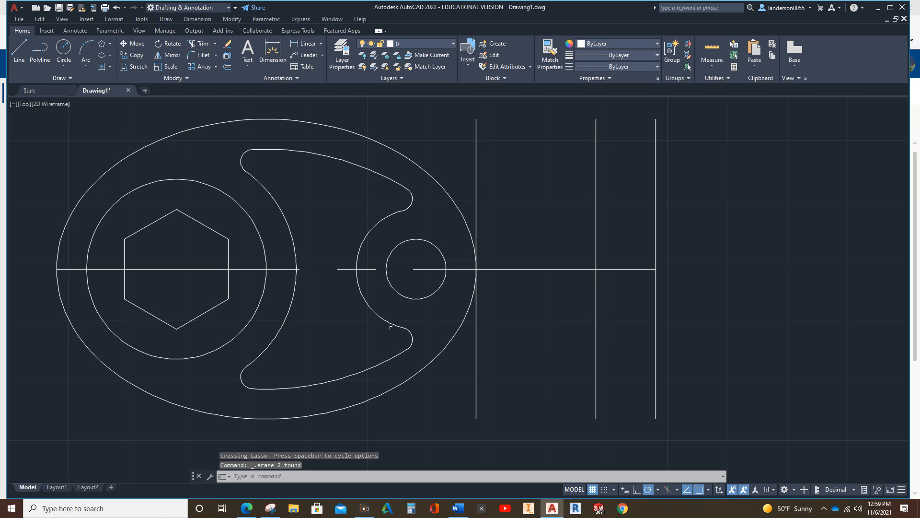
mouse_move(470, 361)
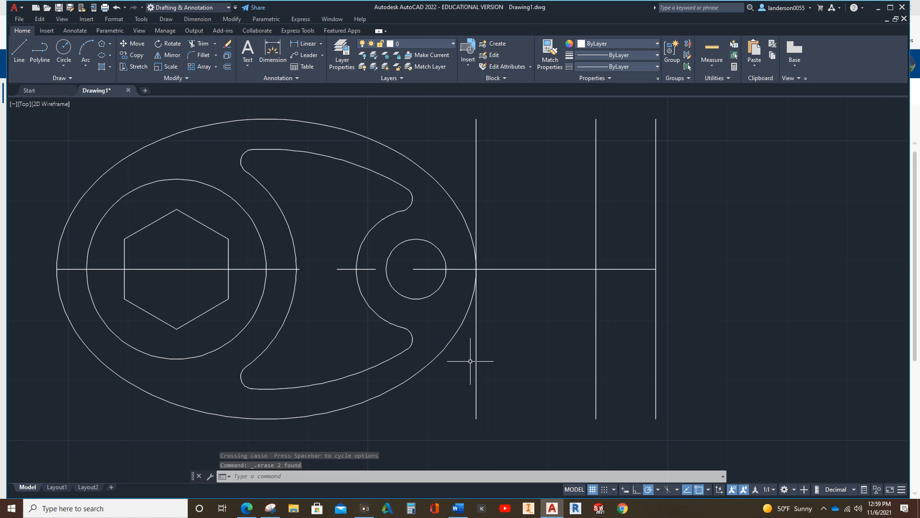
mouse_move(454, 271)
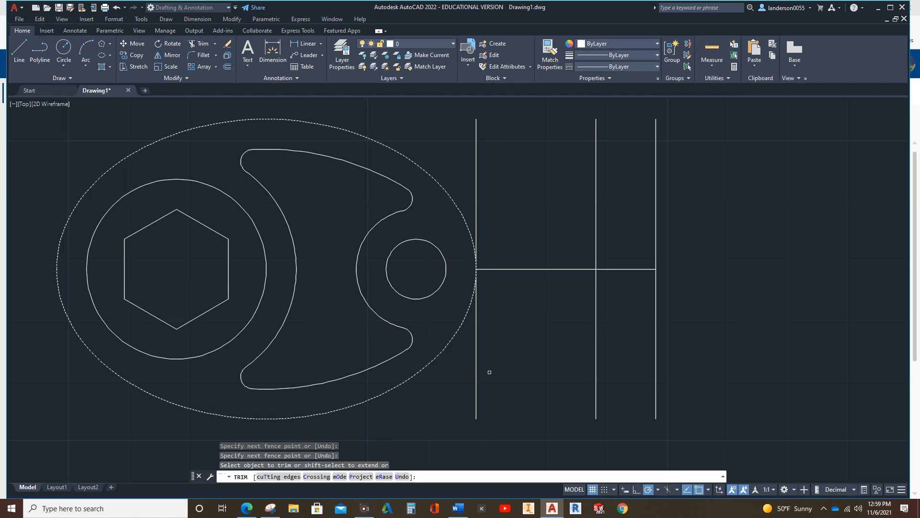
key(Escape)
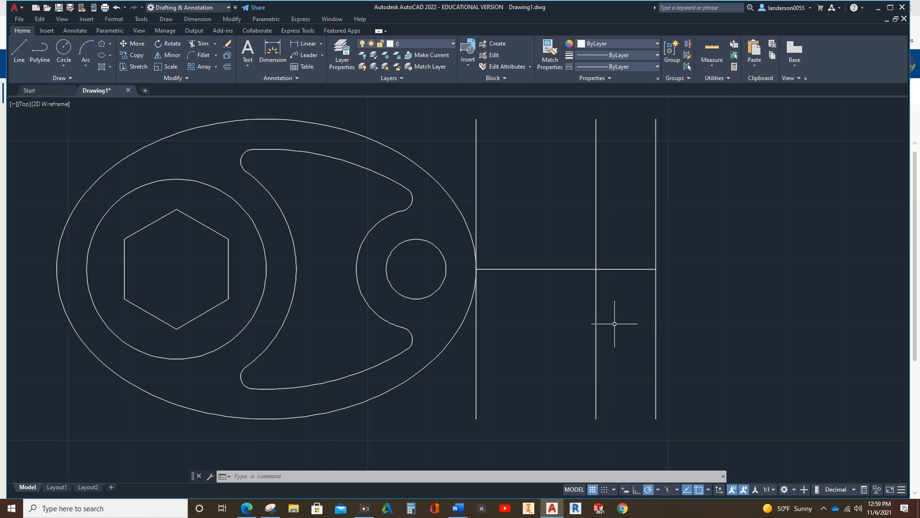
mouse_move(549, 268)
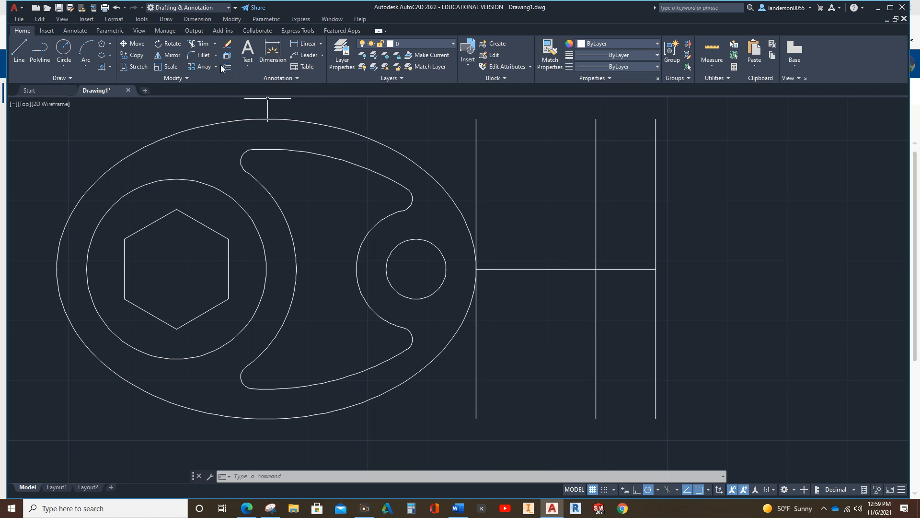
Step: Offset the handle line by 5 and by 15 on both sides
text(5)
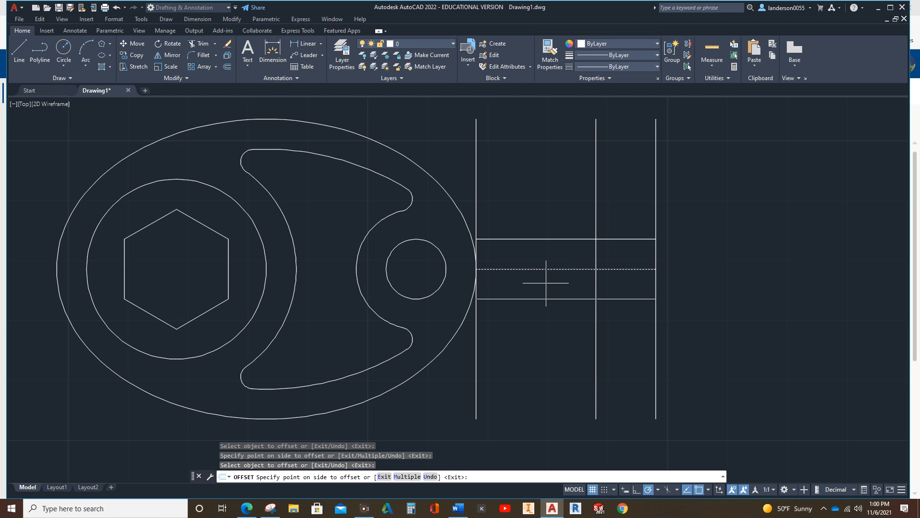
click(546, 282)
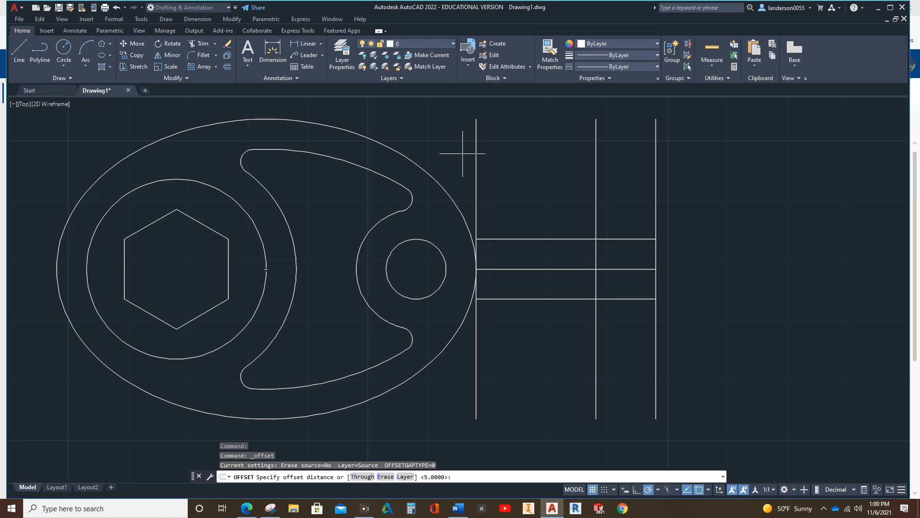
text(15)
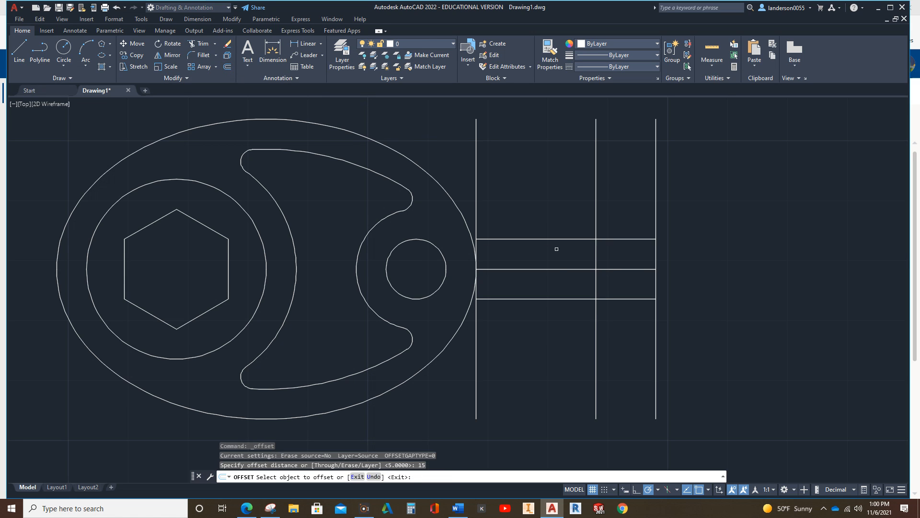
mouse_move(558, 270)
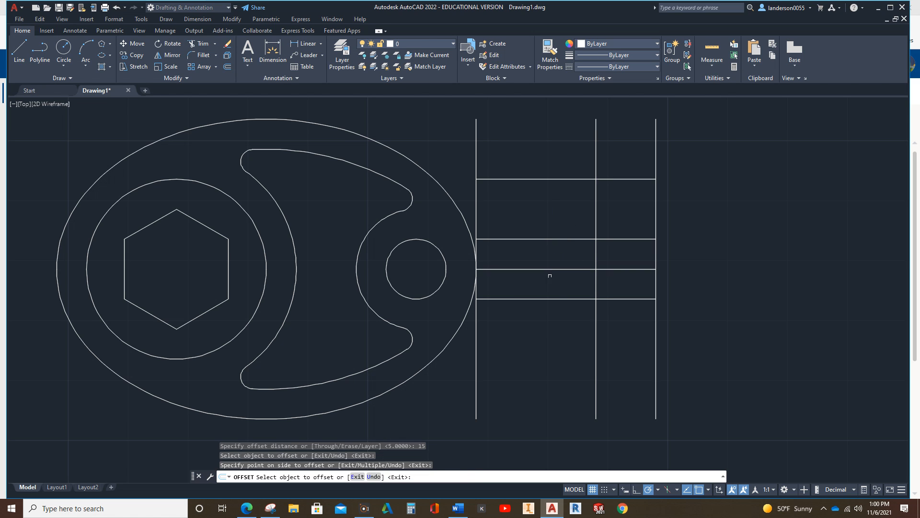
click(559, 316)
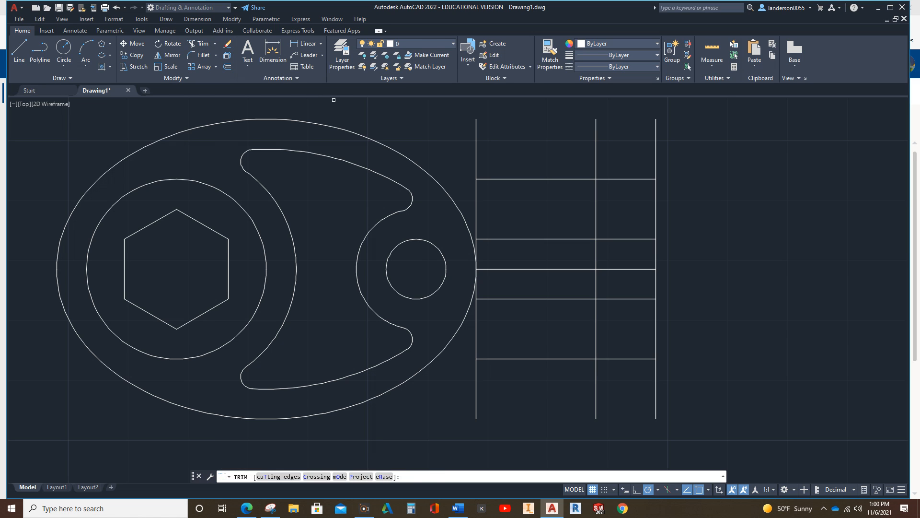
mouse_move(453, 144)
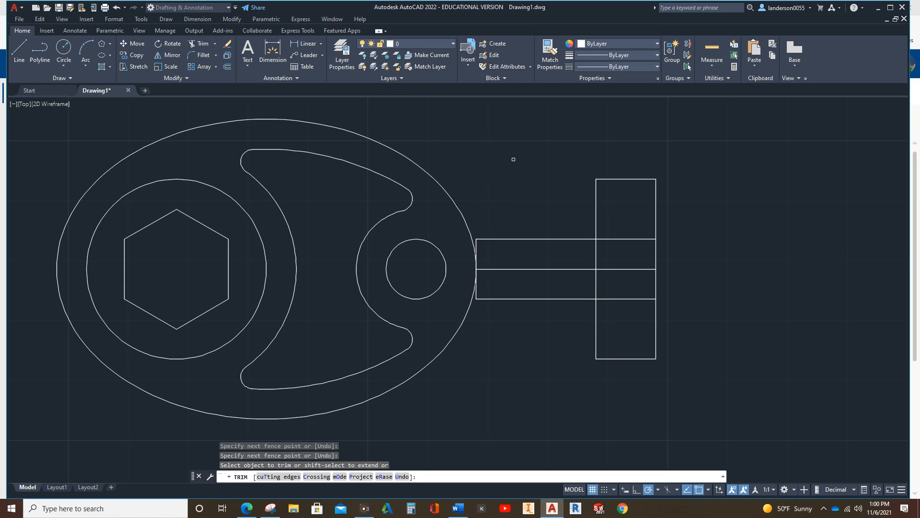
mouse_move(495, 265)
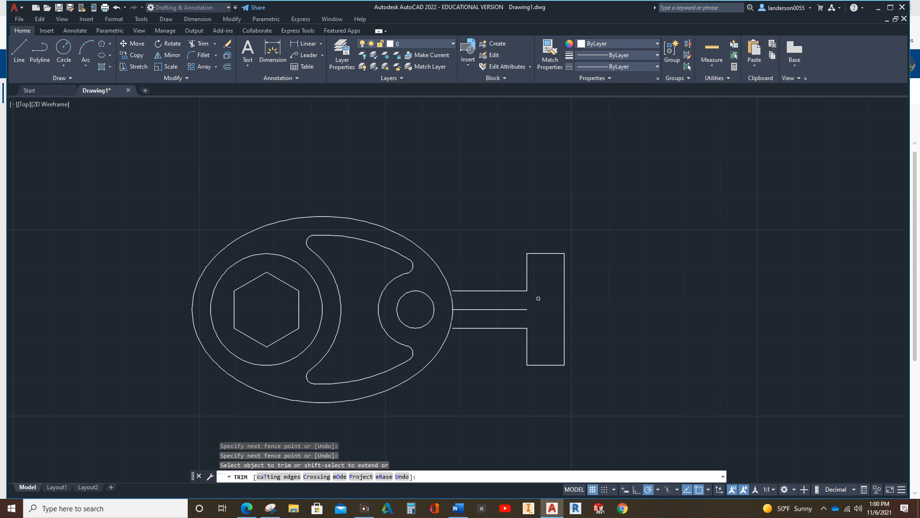
mouse_move(536, 295)
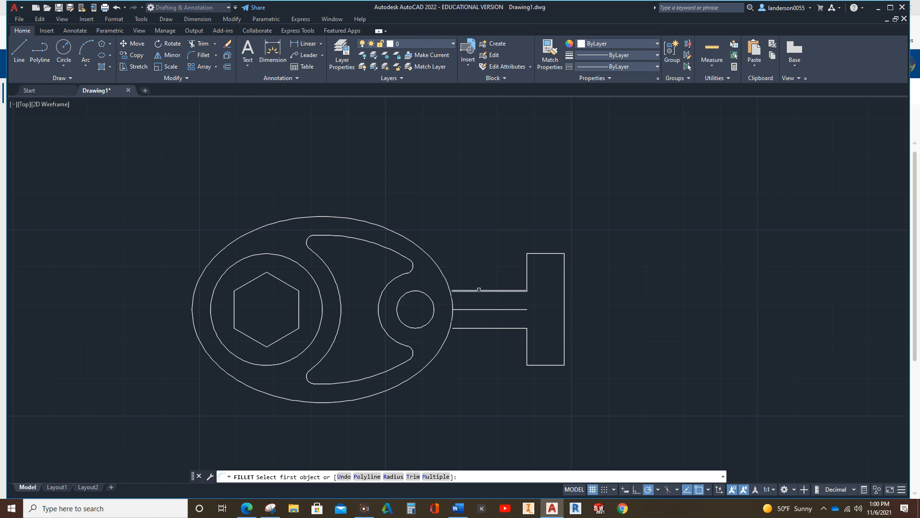
Step: Fillet the stem's upper and lower corners where it meets the ellipse and crossbar
click(487, 289)
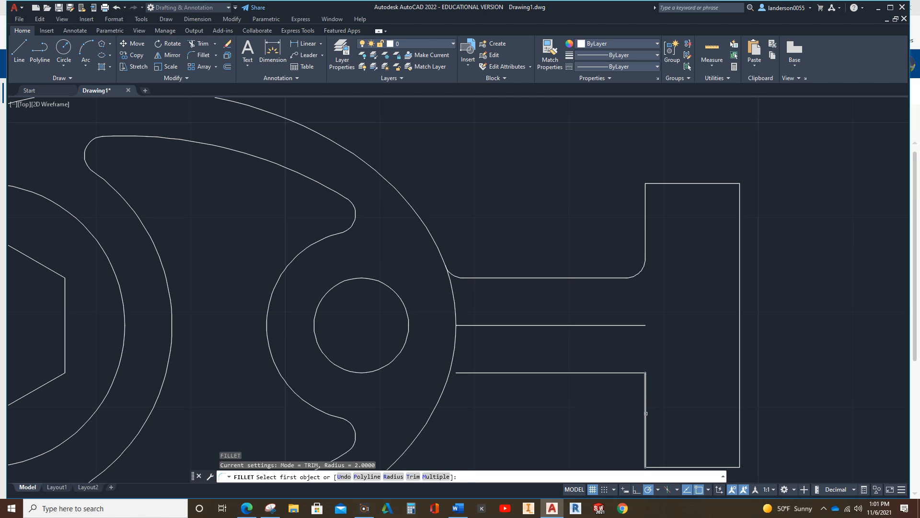
click(581, 373)
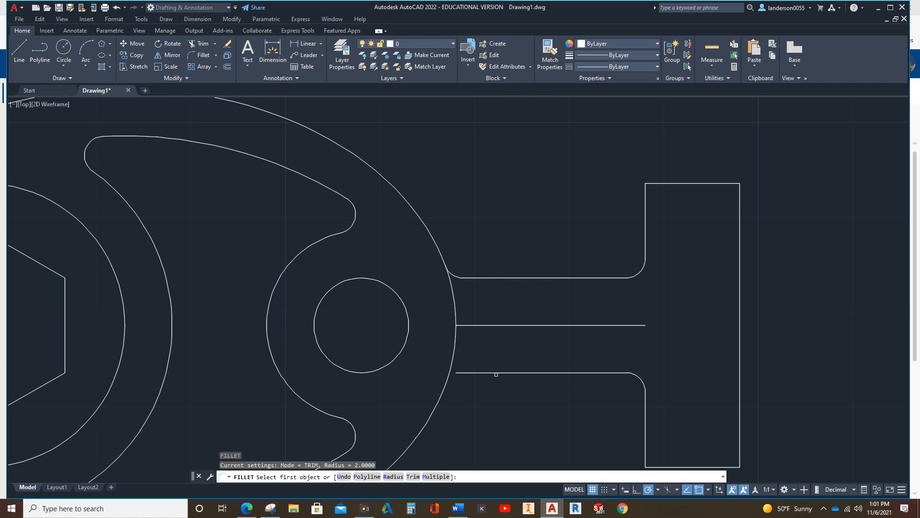
click(496, 374)
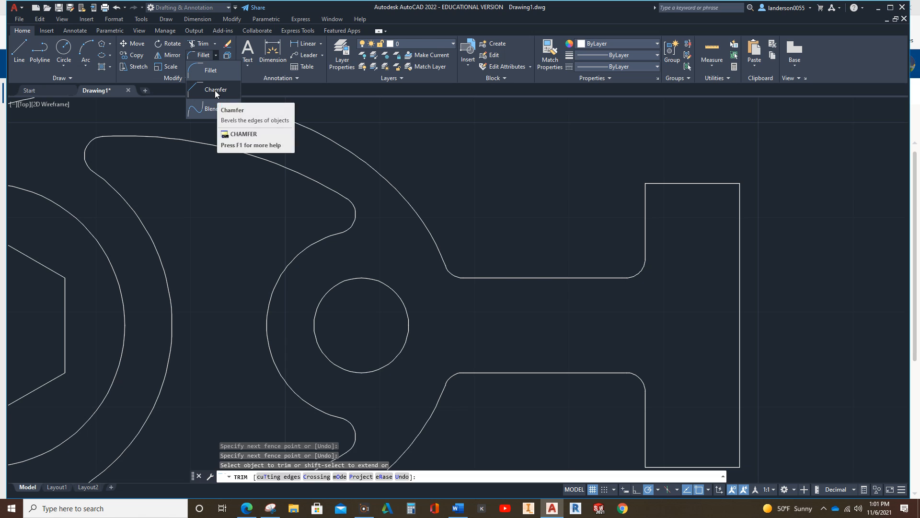
Step: Switch to the Chamfer tool and set the chamfer distance to 2
click(216, 90)
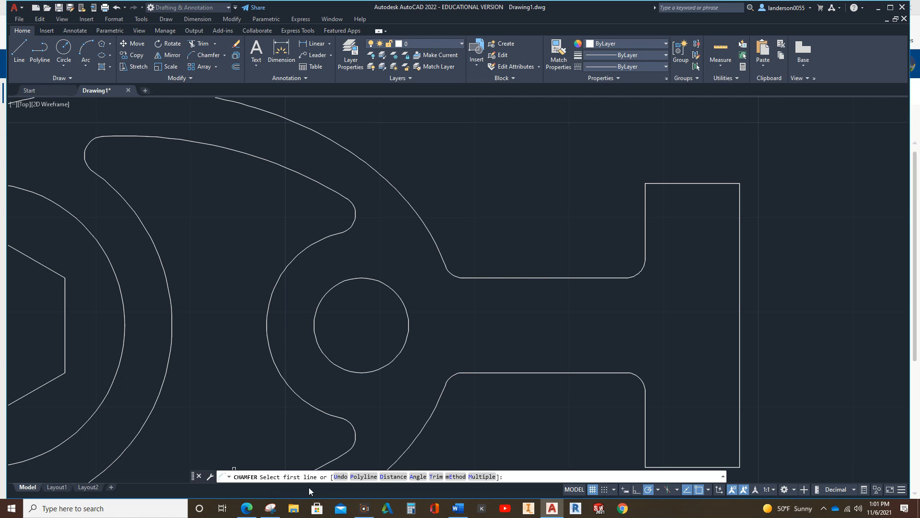
mouse_move(442, 499)
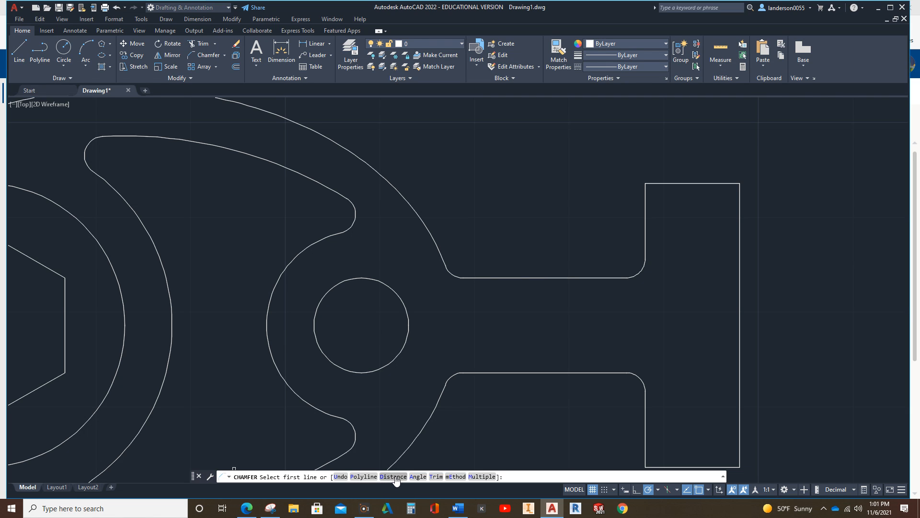
click(392, 476)
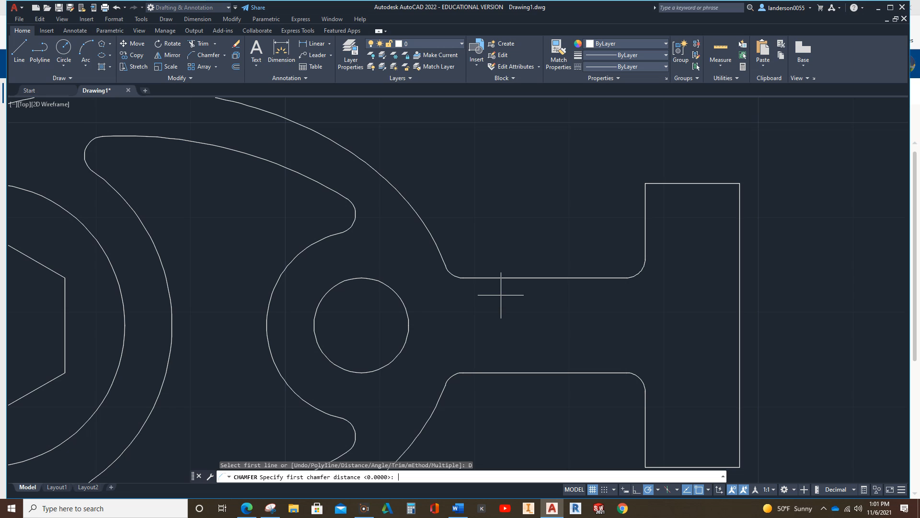
text(2)
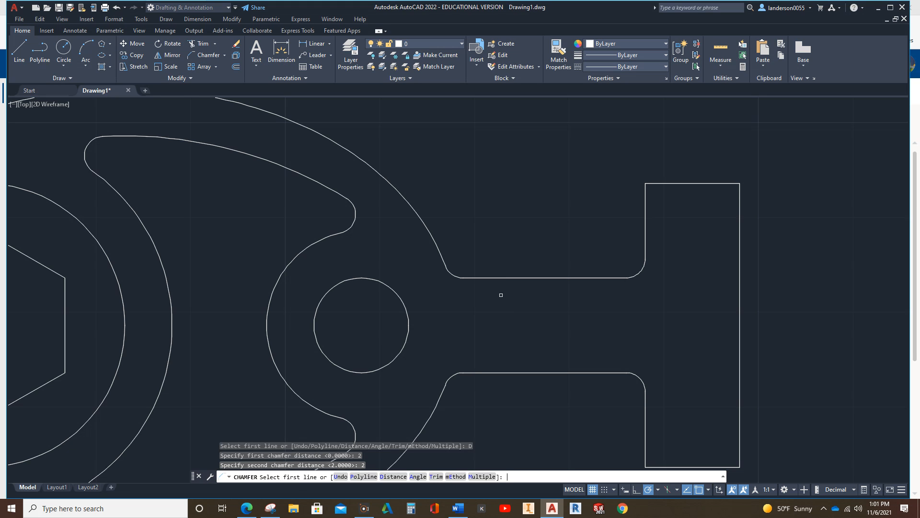
mouse_move(696, 175)
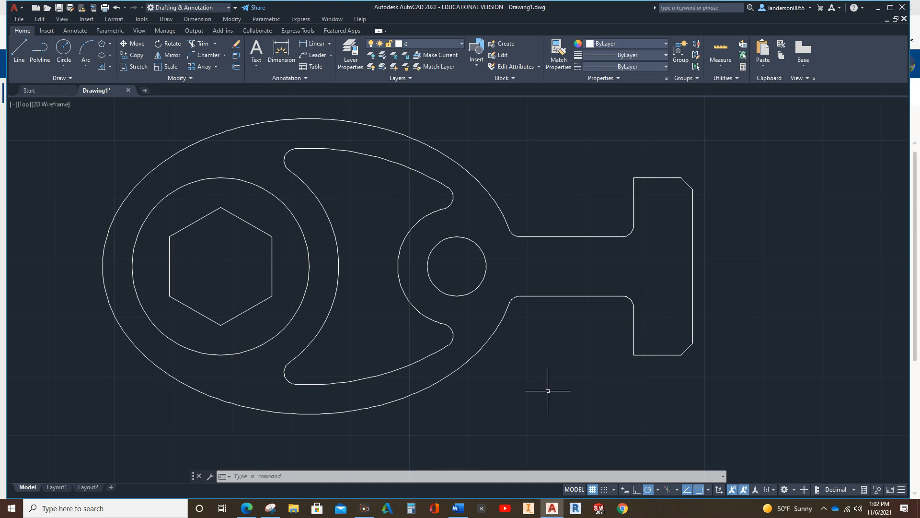
mouse_move(720, 301)
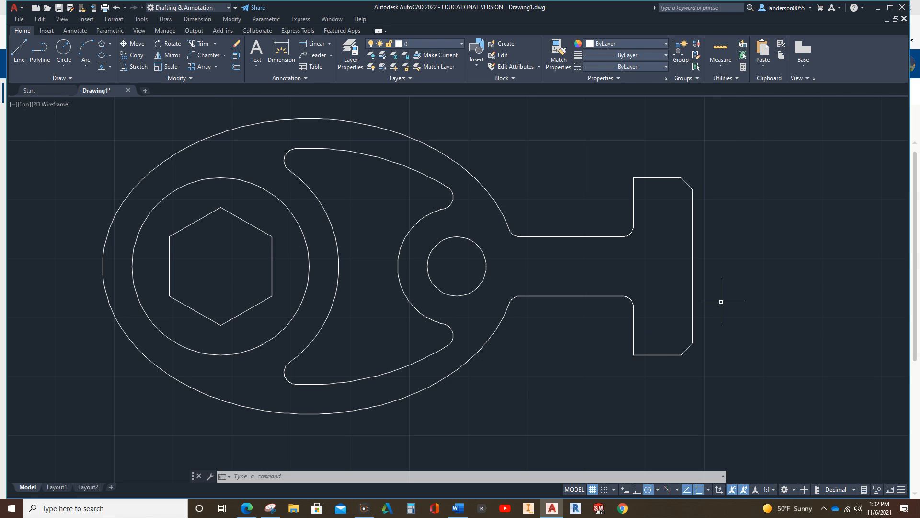
mouse_move(718, 281)
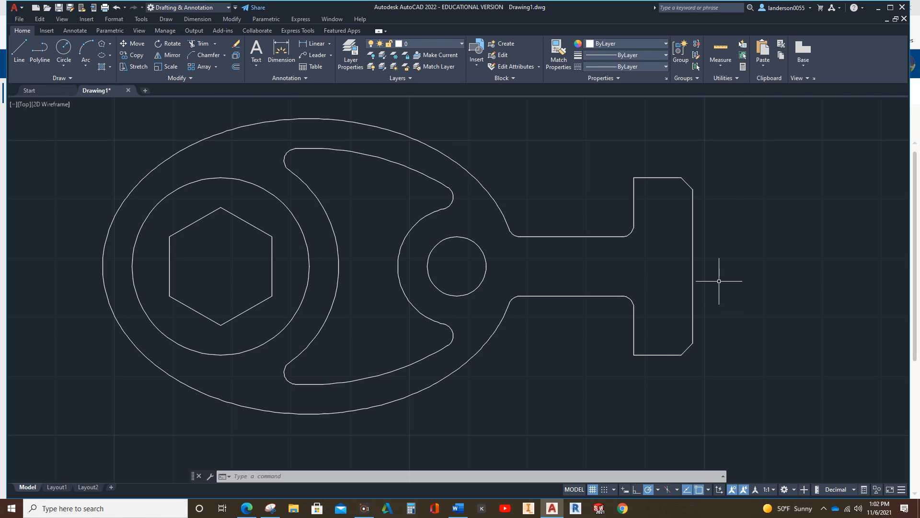
mouse_move(312, 186)
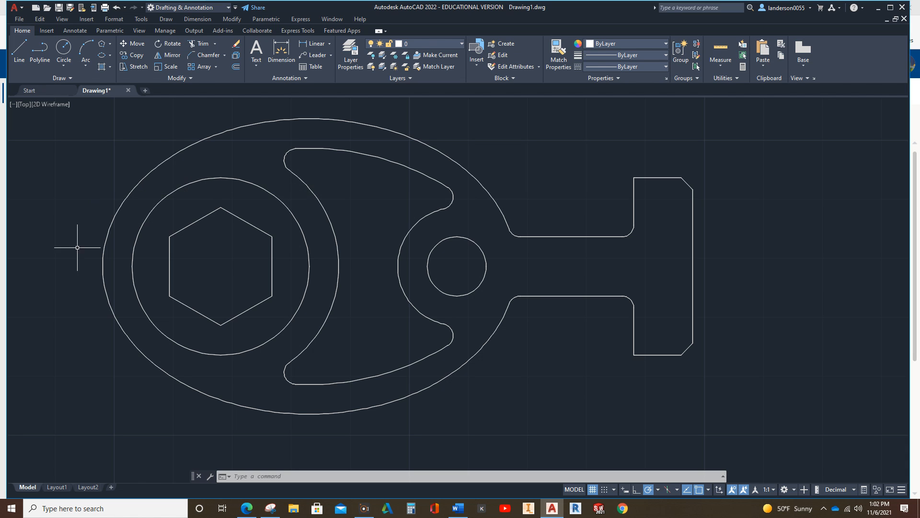
mouse_move(744, 288)
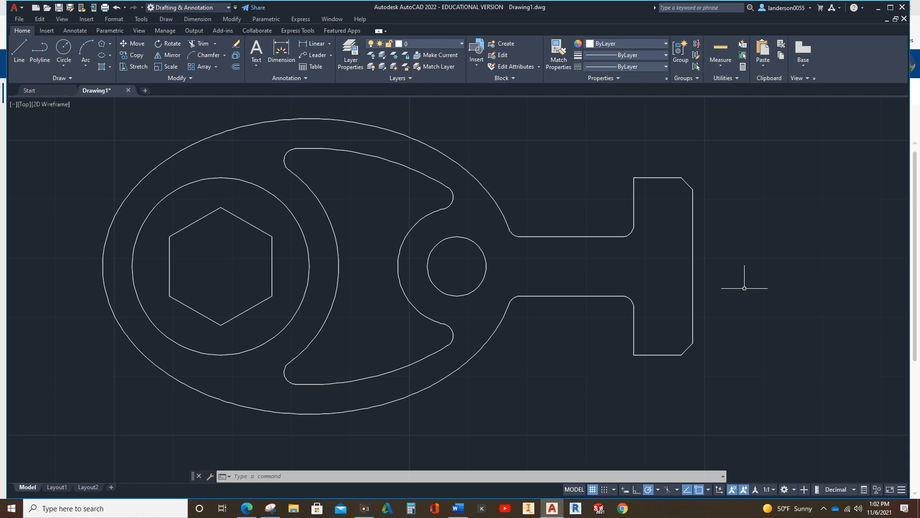
mouse_move(571, 197)
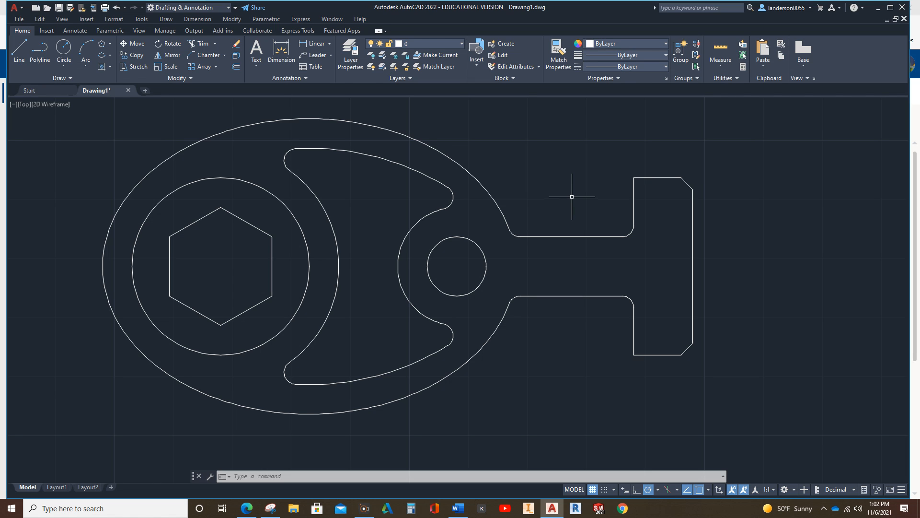